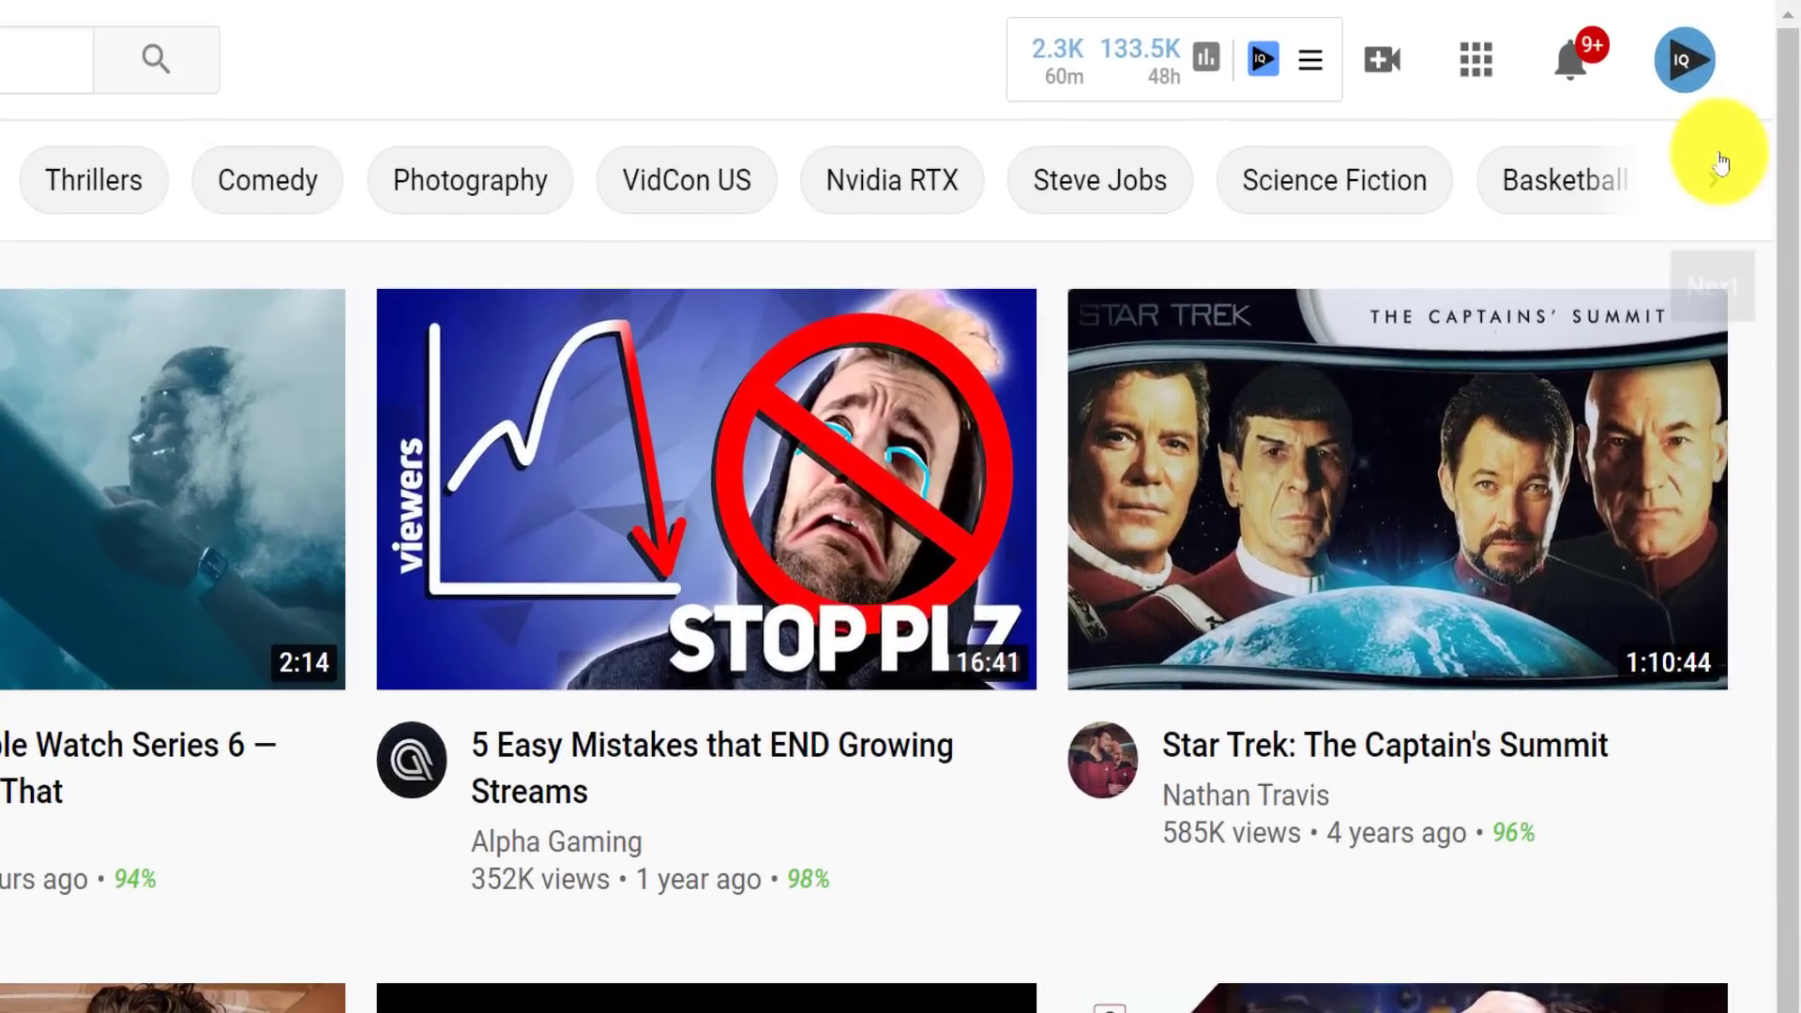
# - Open Your channel from the account avatar menu to reach vidIQ's homepage
pyautogui.click(1684, 60)
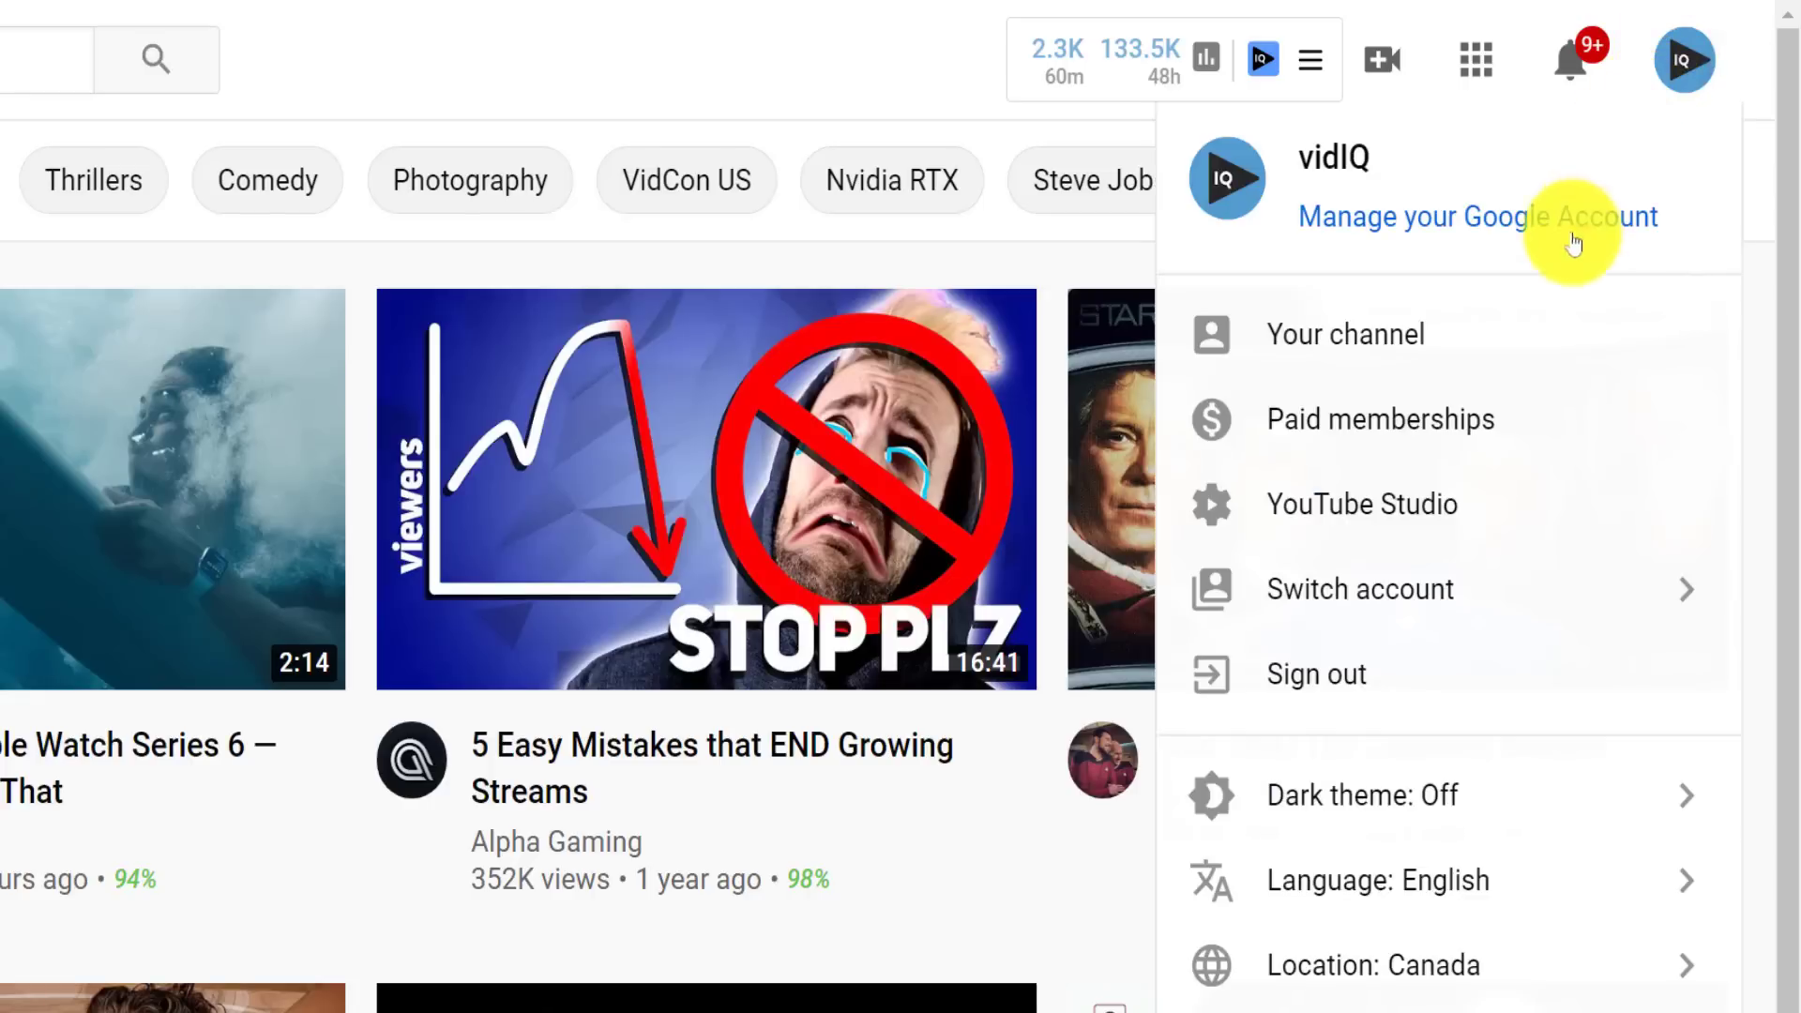
pyautogui.click(1362, 505)
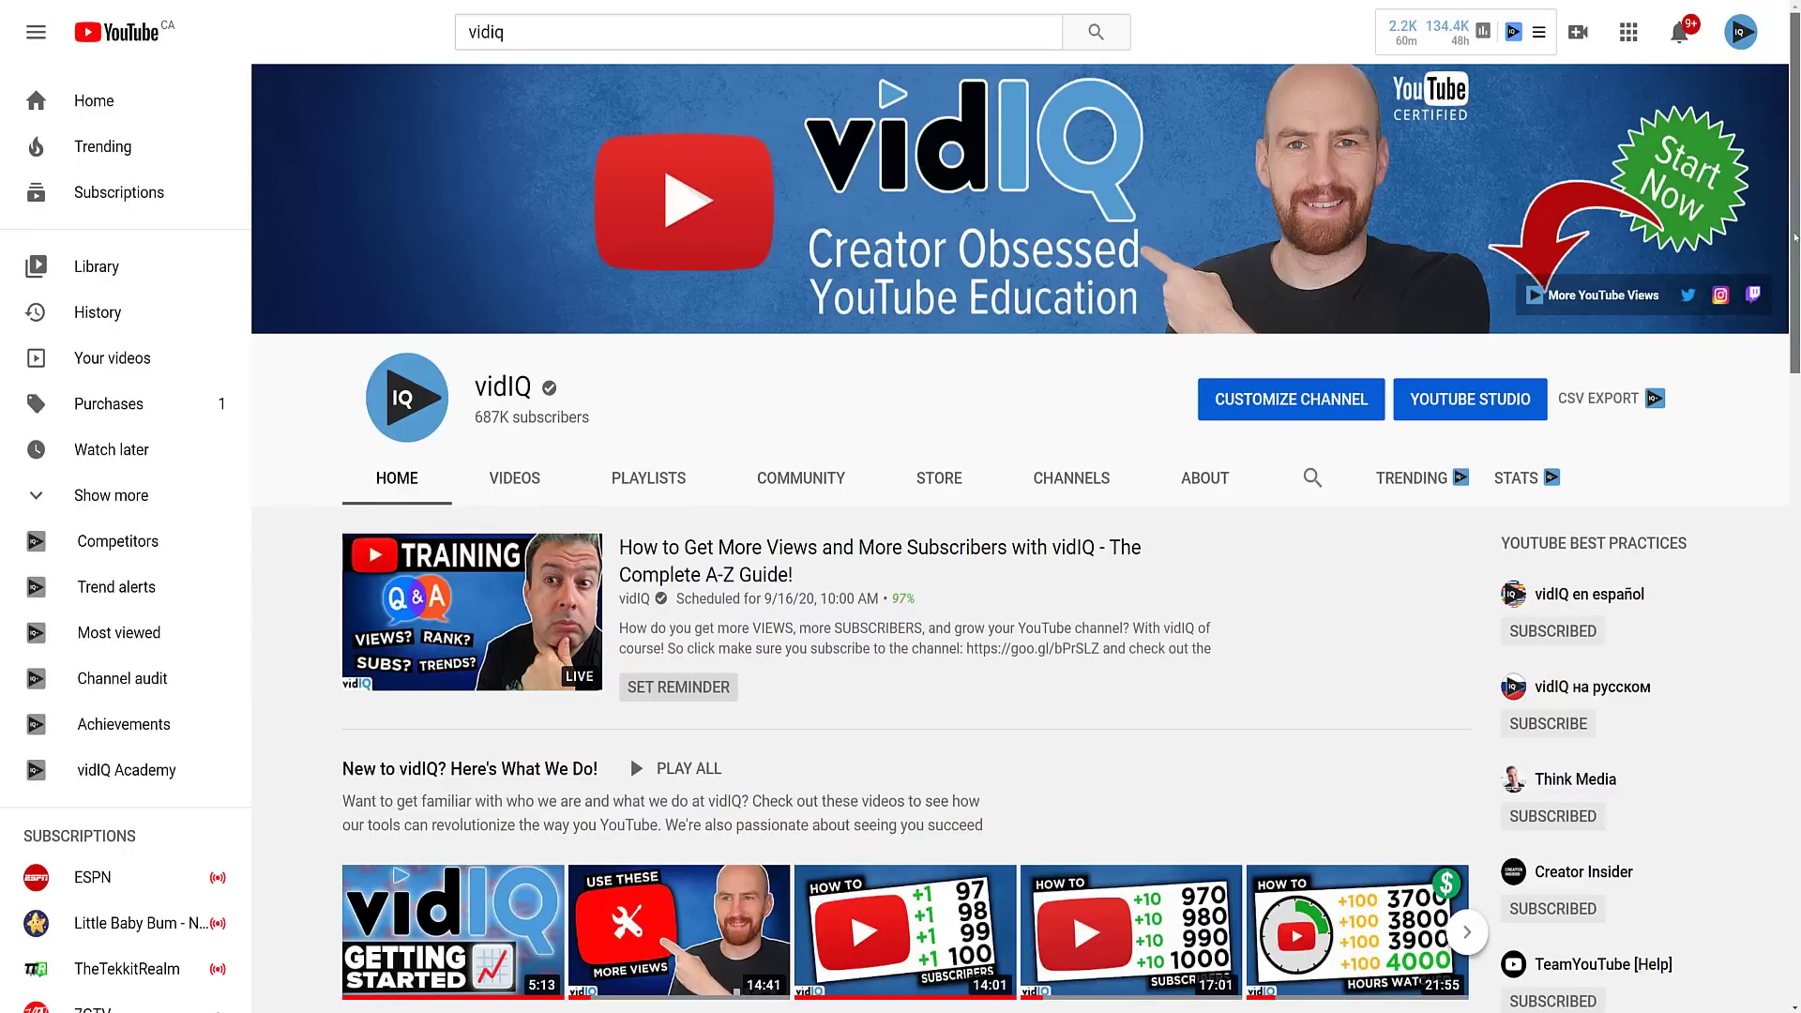
pyautogui.scroll(-3)
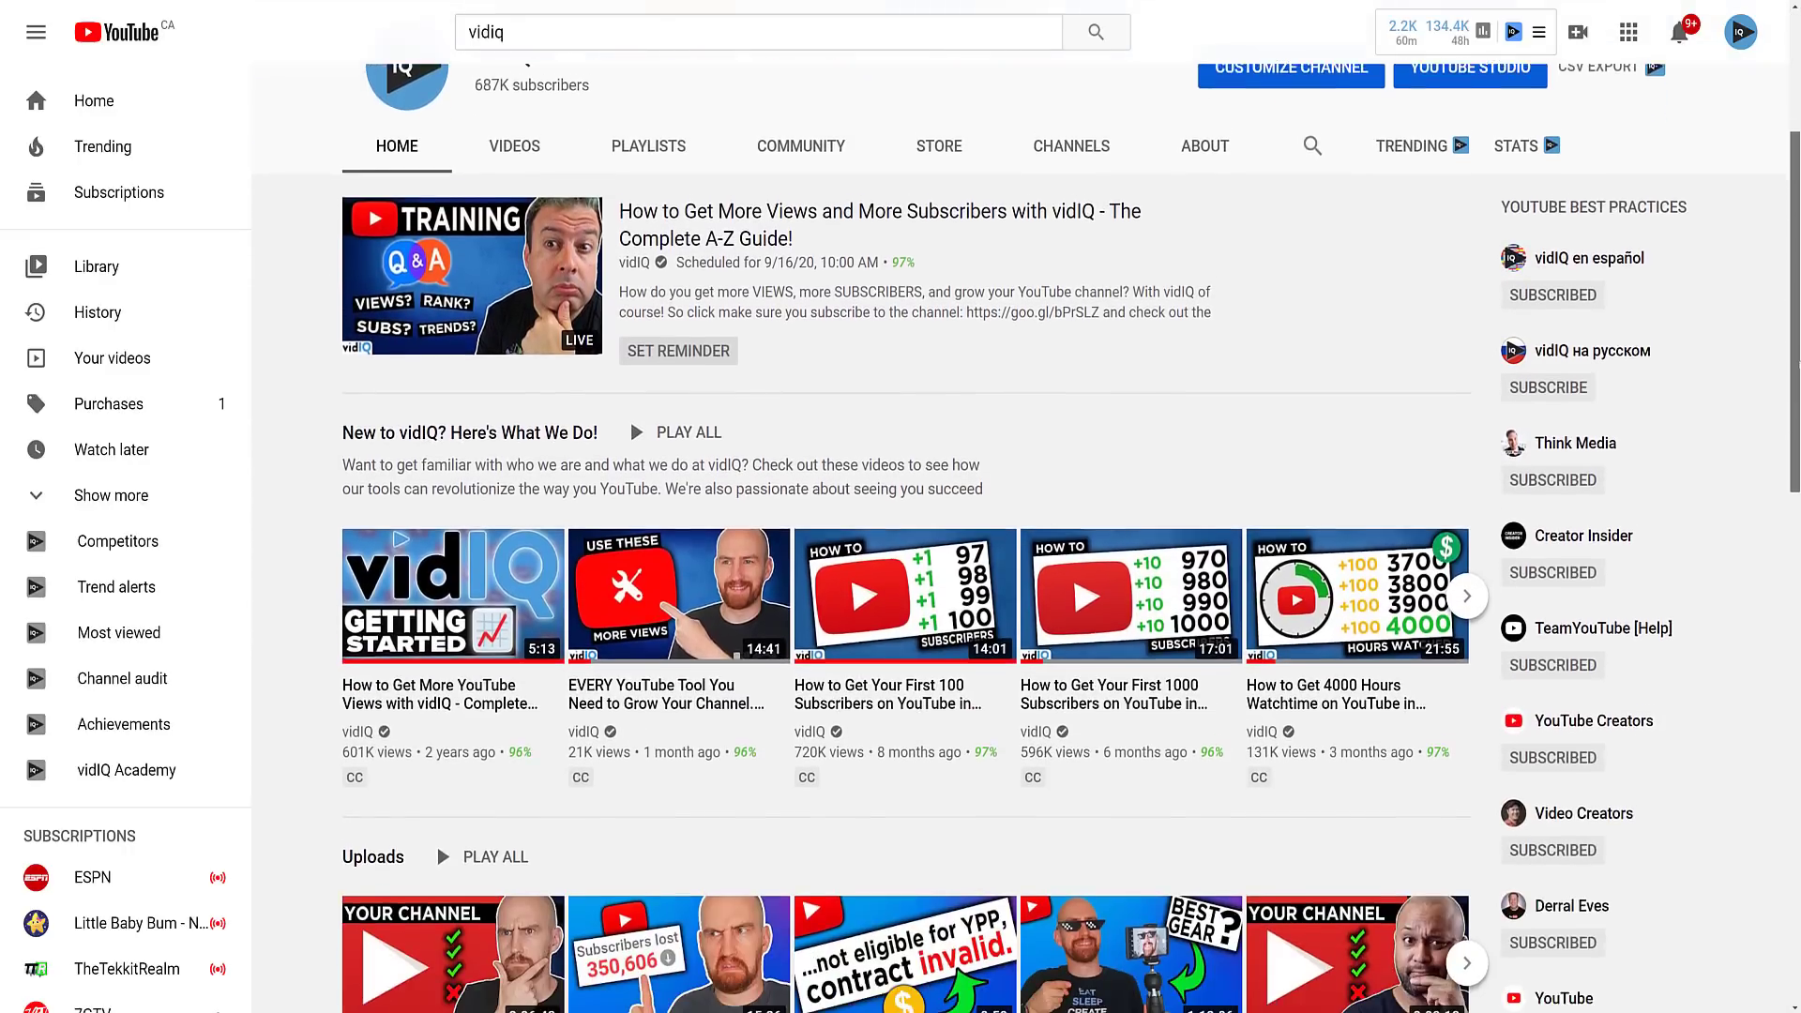
pyautogui.scroll(-3)
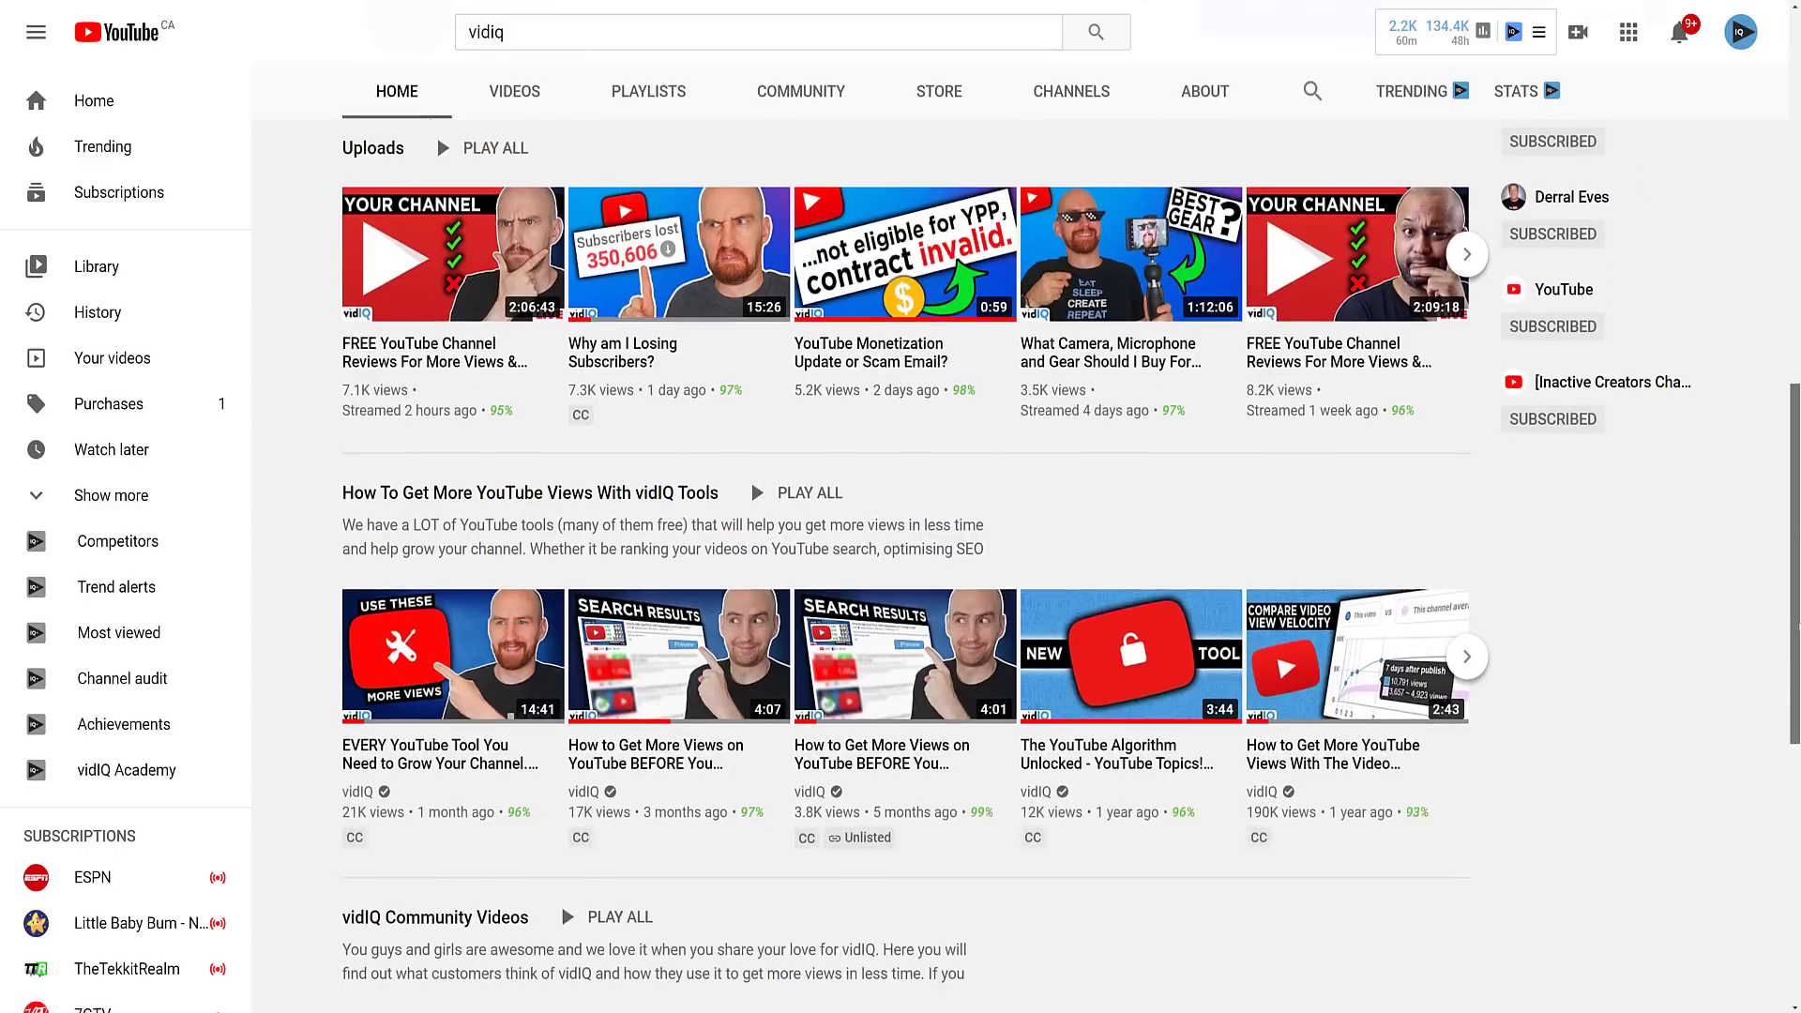
pyautogui.scroll(-3)
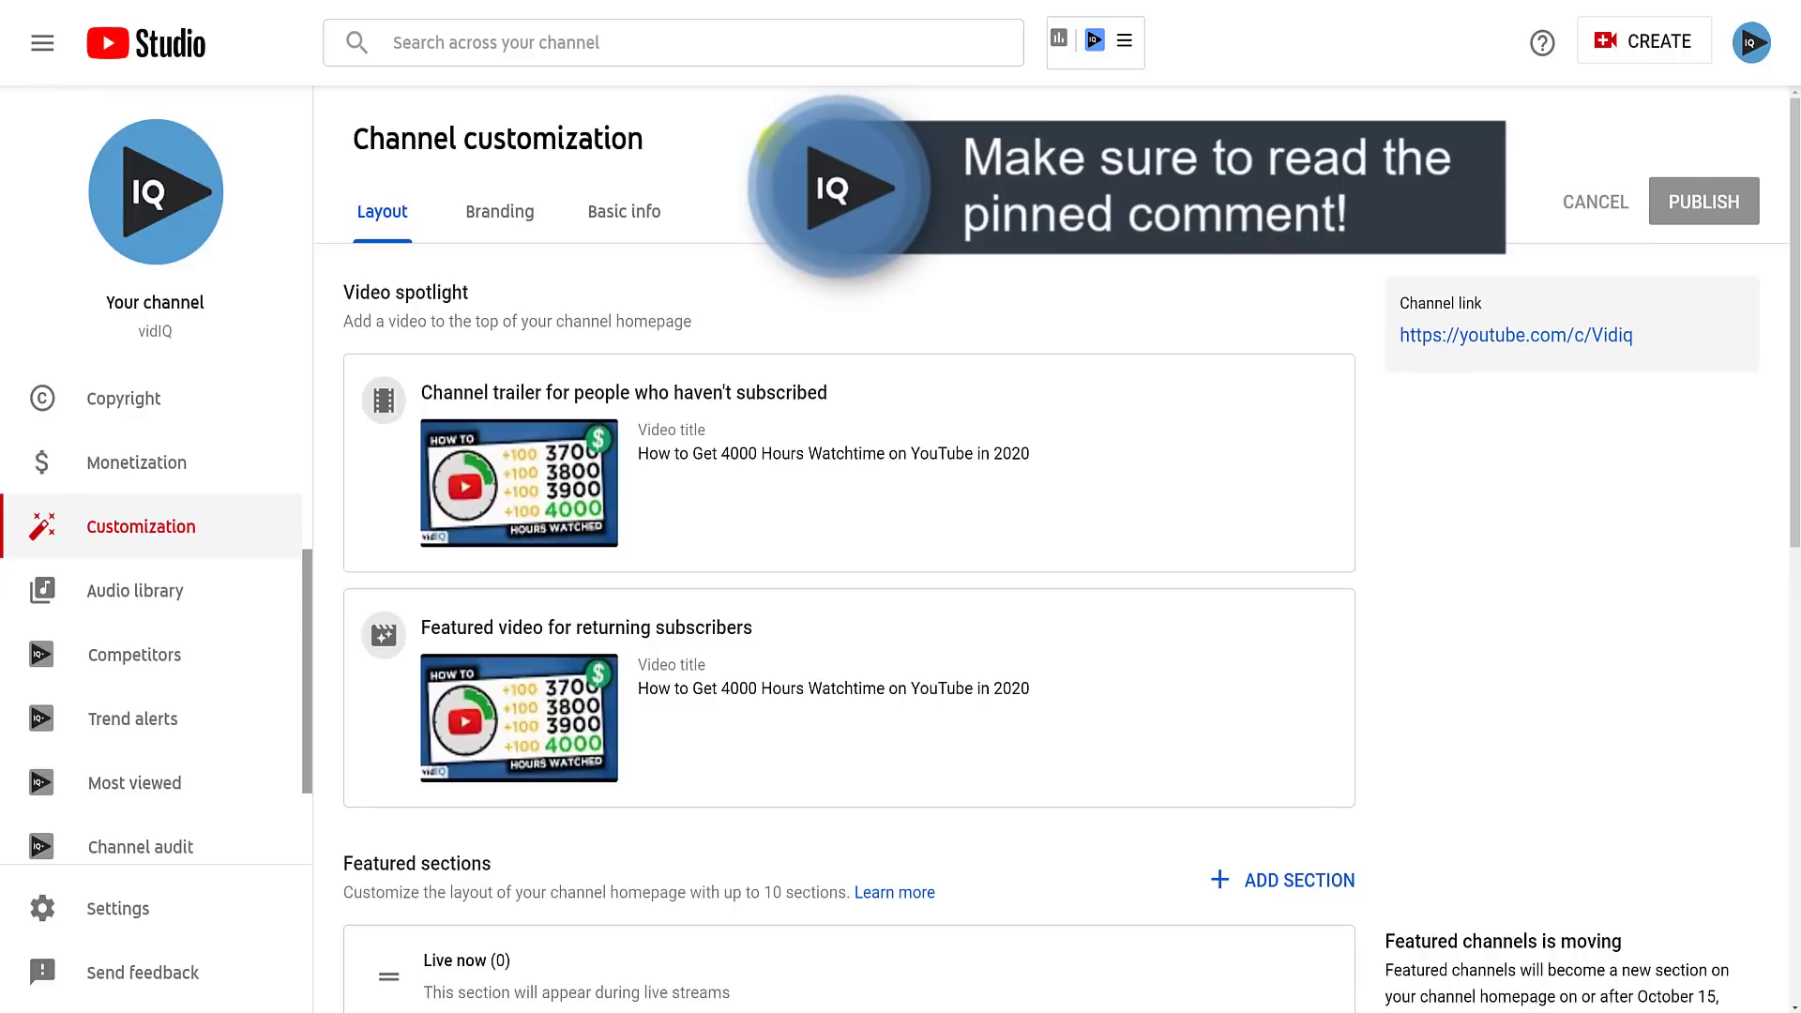
pyautogui.click(498, 211)
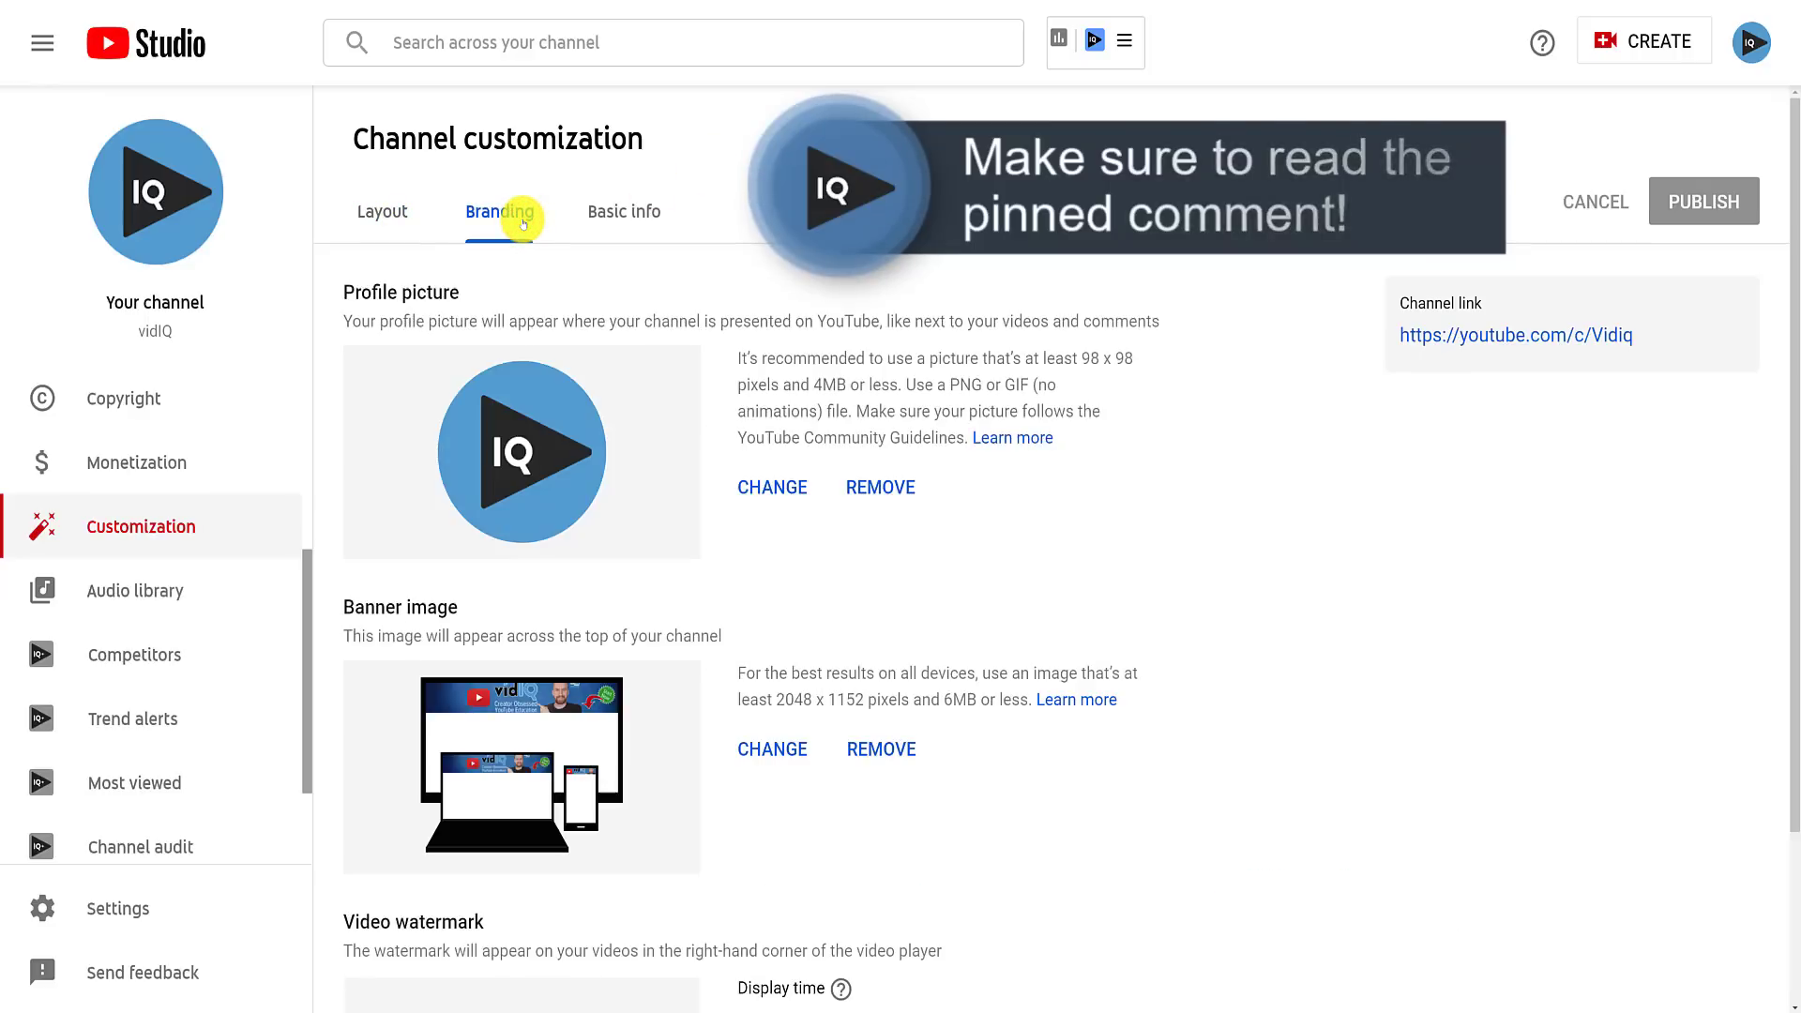
pyautogui.moveTo(624, 211)
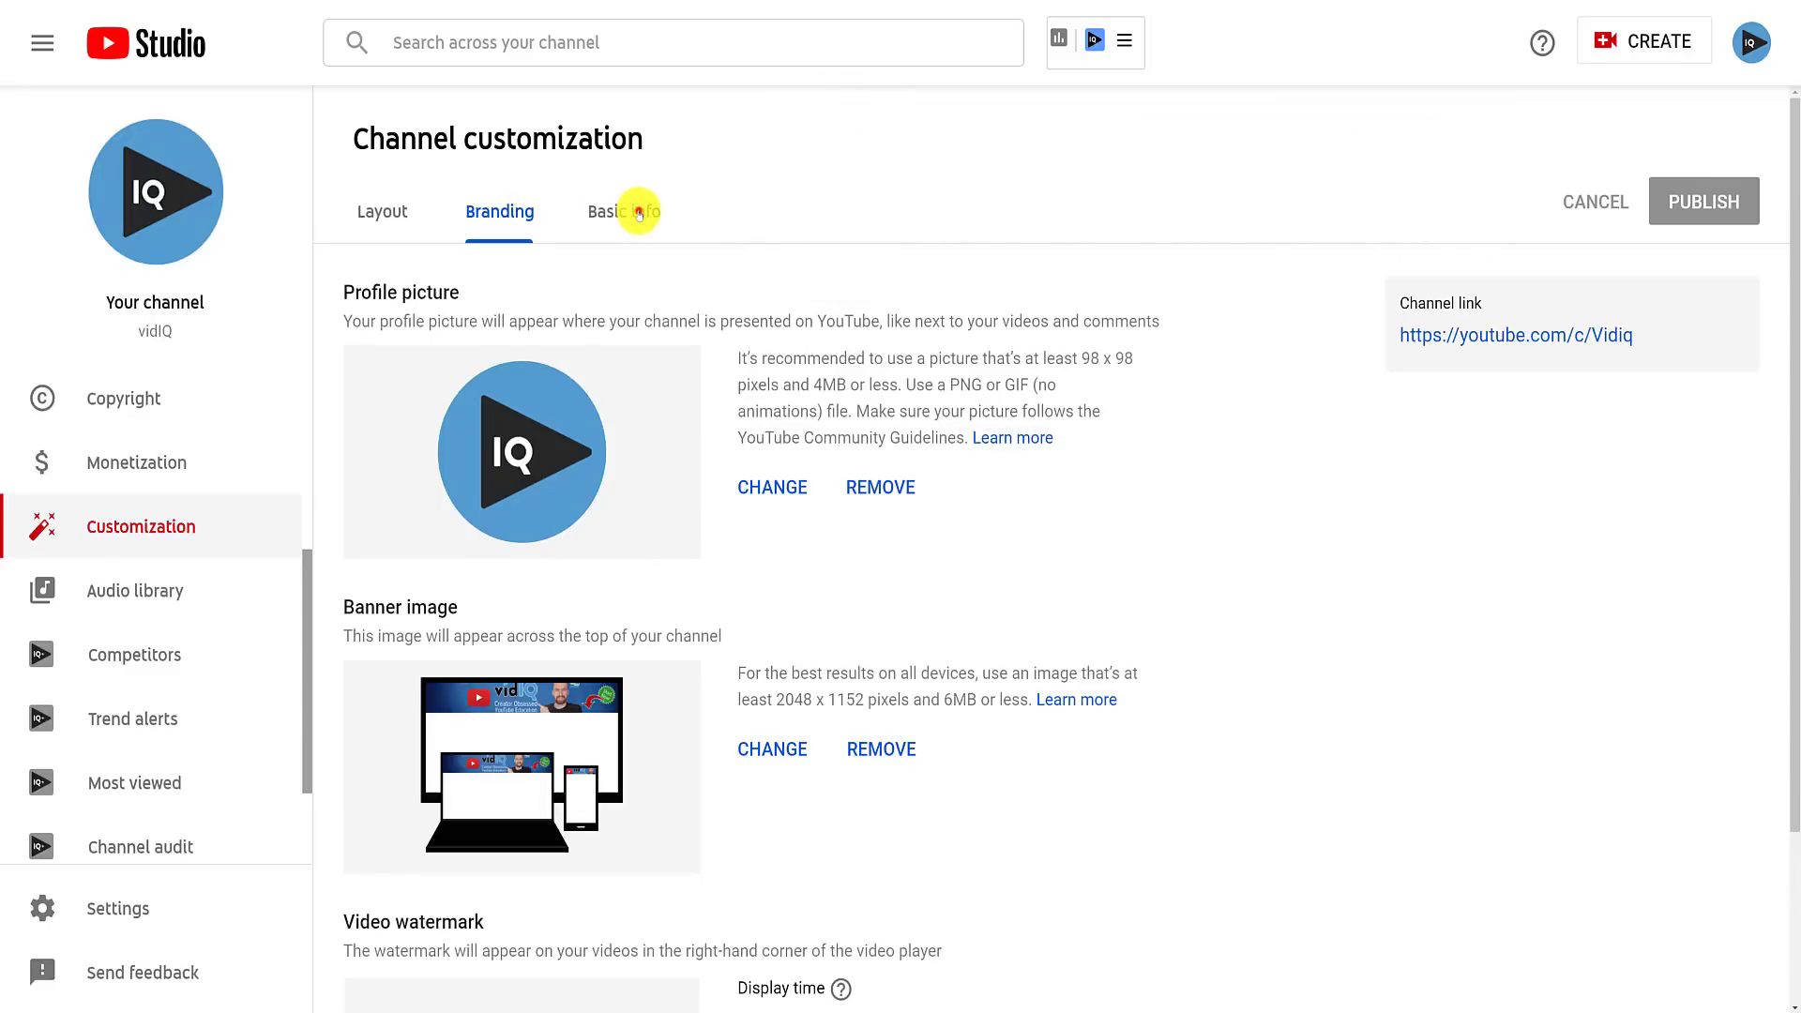
pyautogui.click(624, 211)
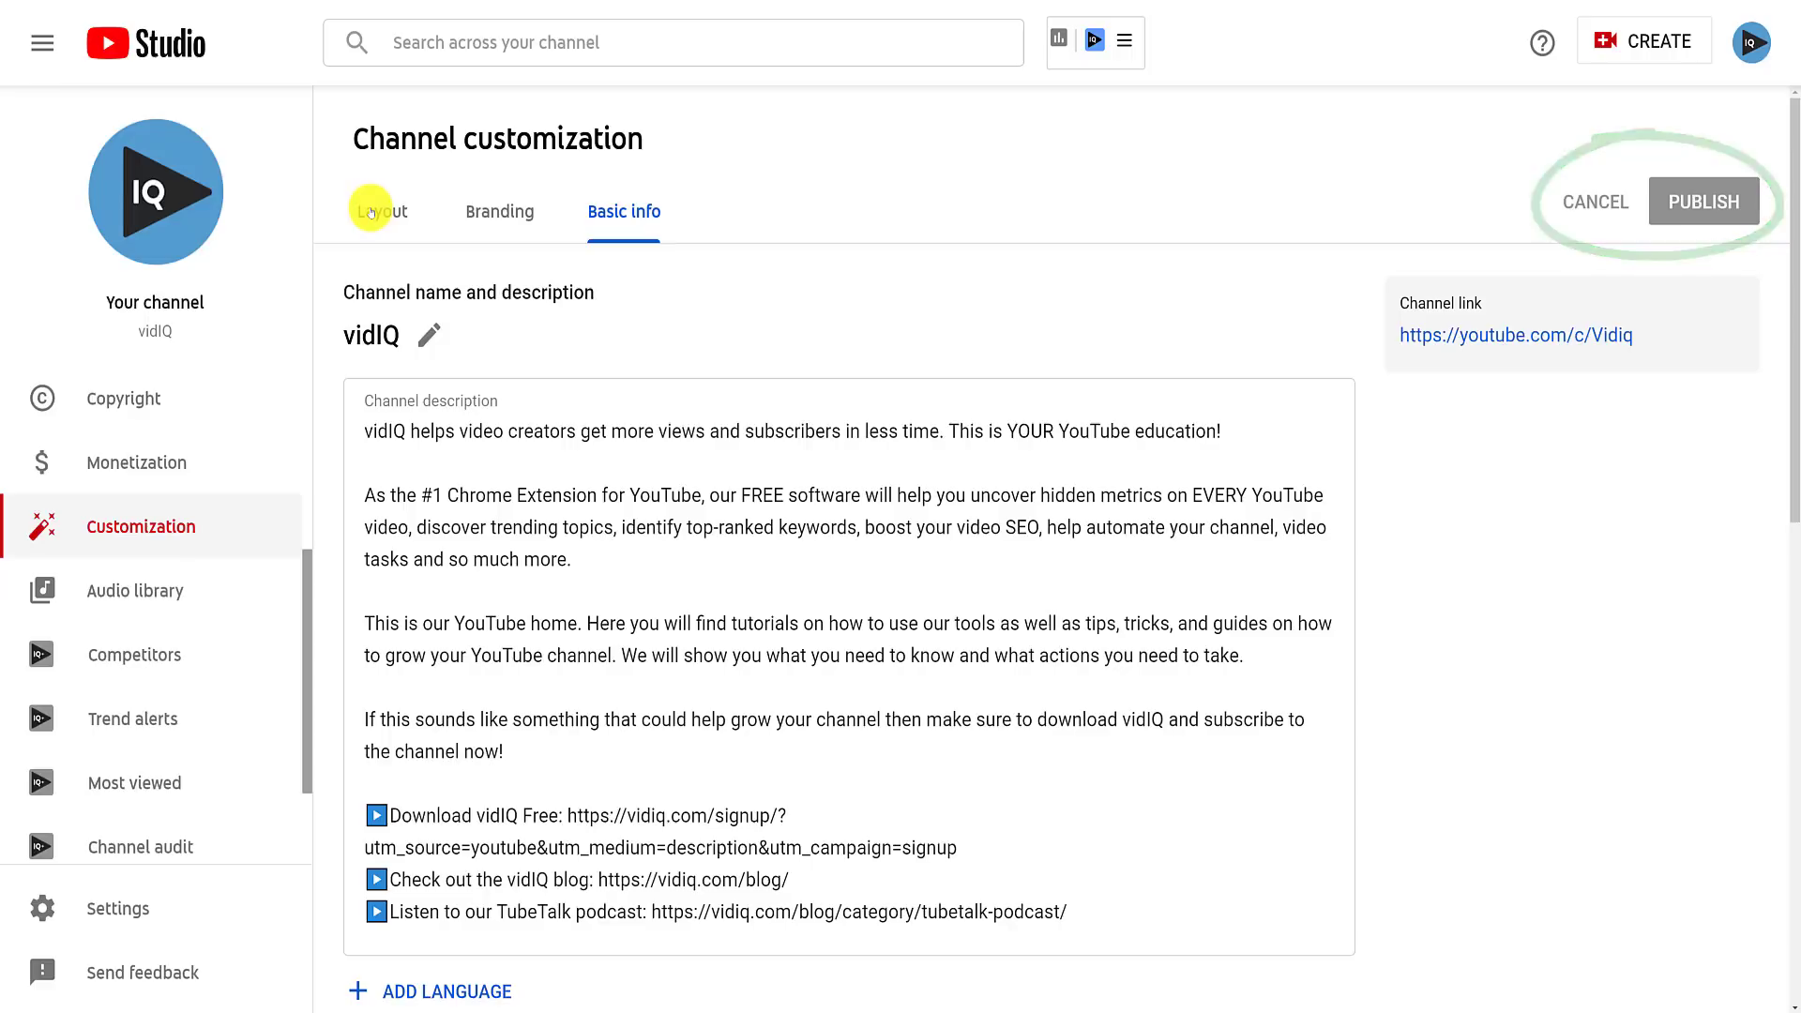
pyautogui.click(382, 211)
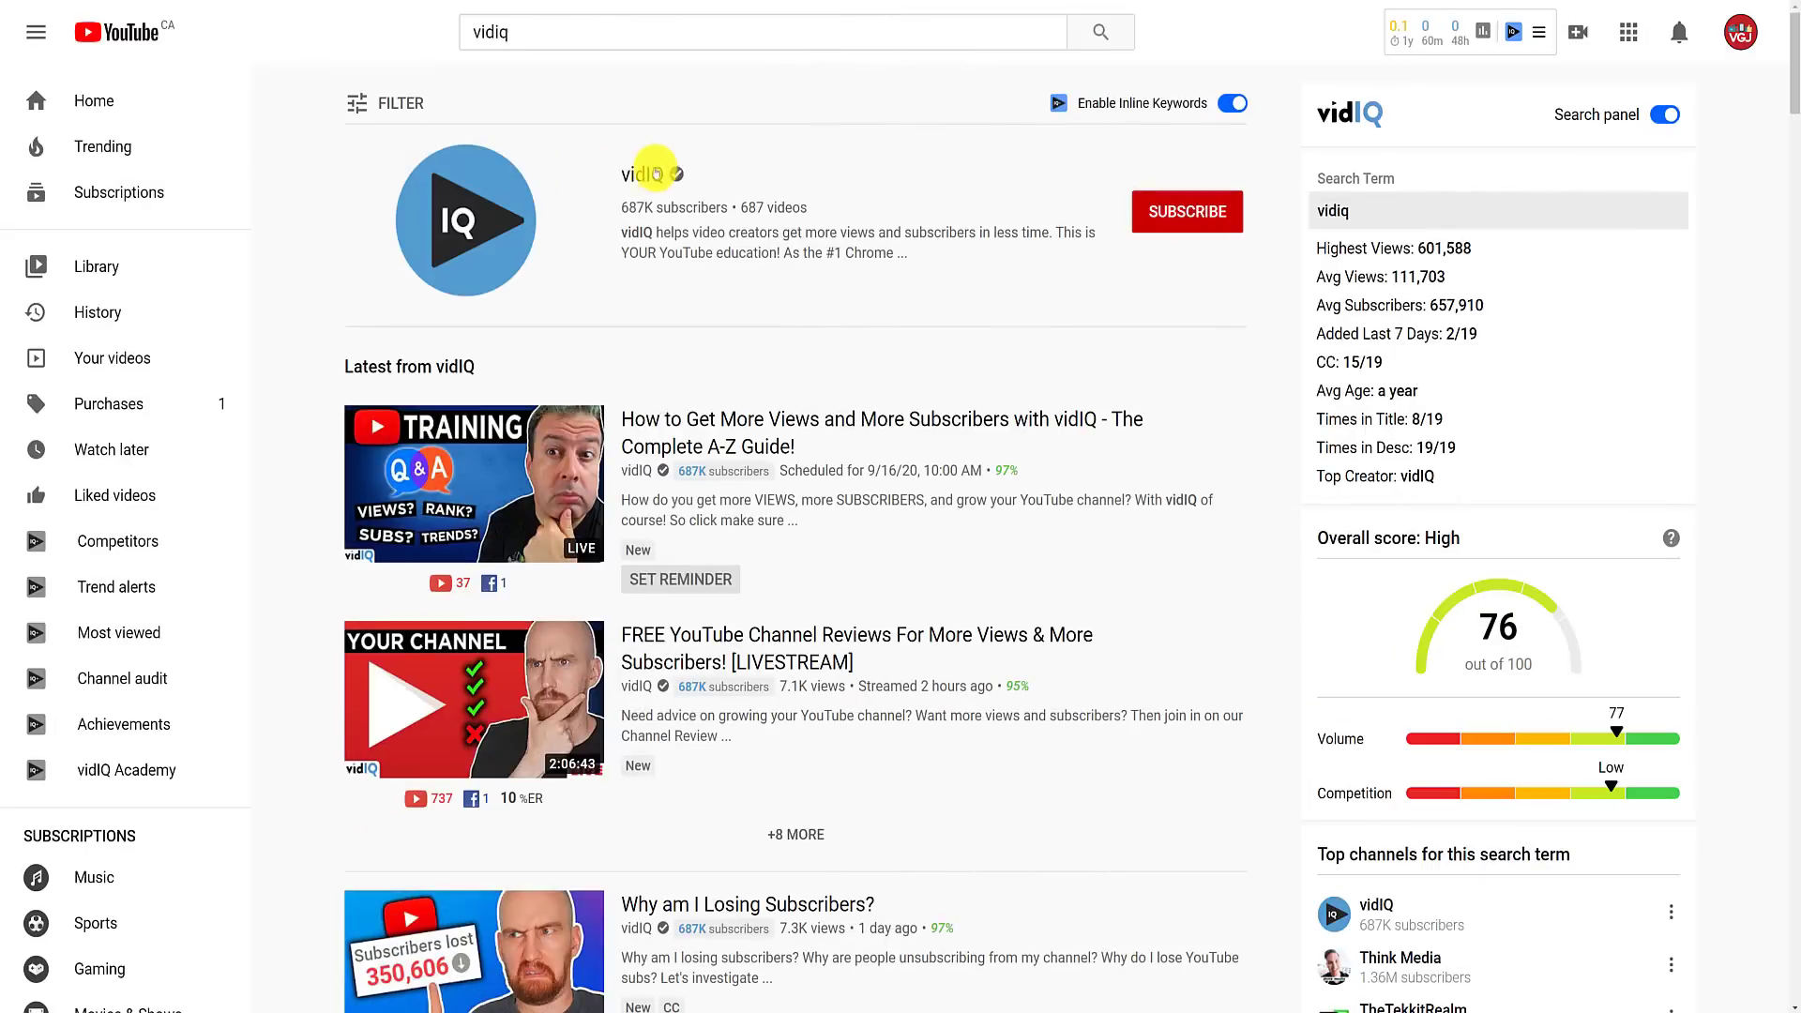
# - Select the vidIQ channel from the 'vidiq' search results
pyautogui.click(649, 172)
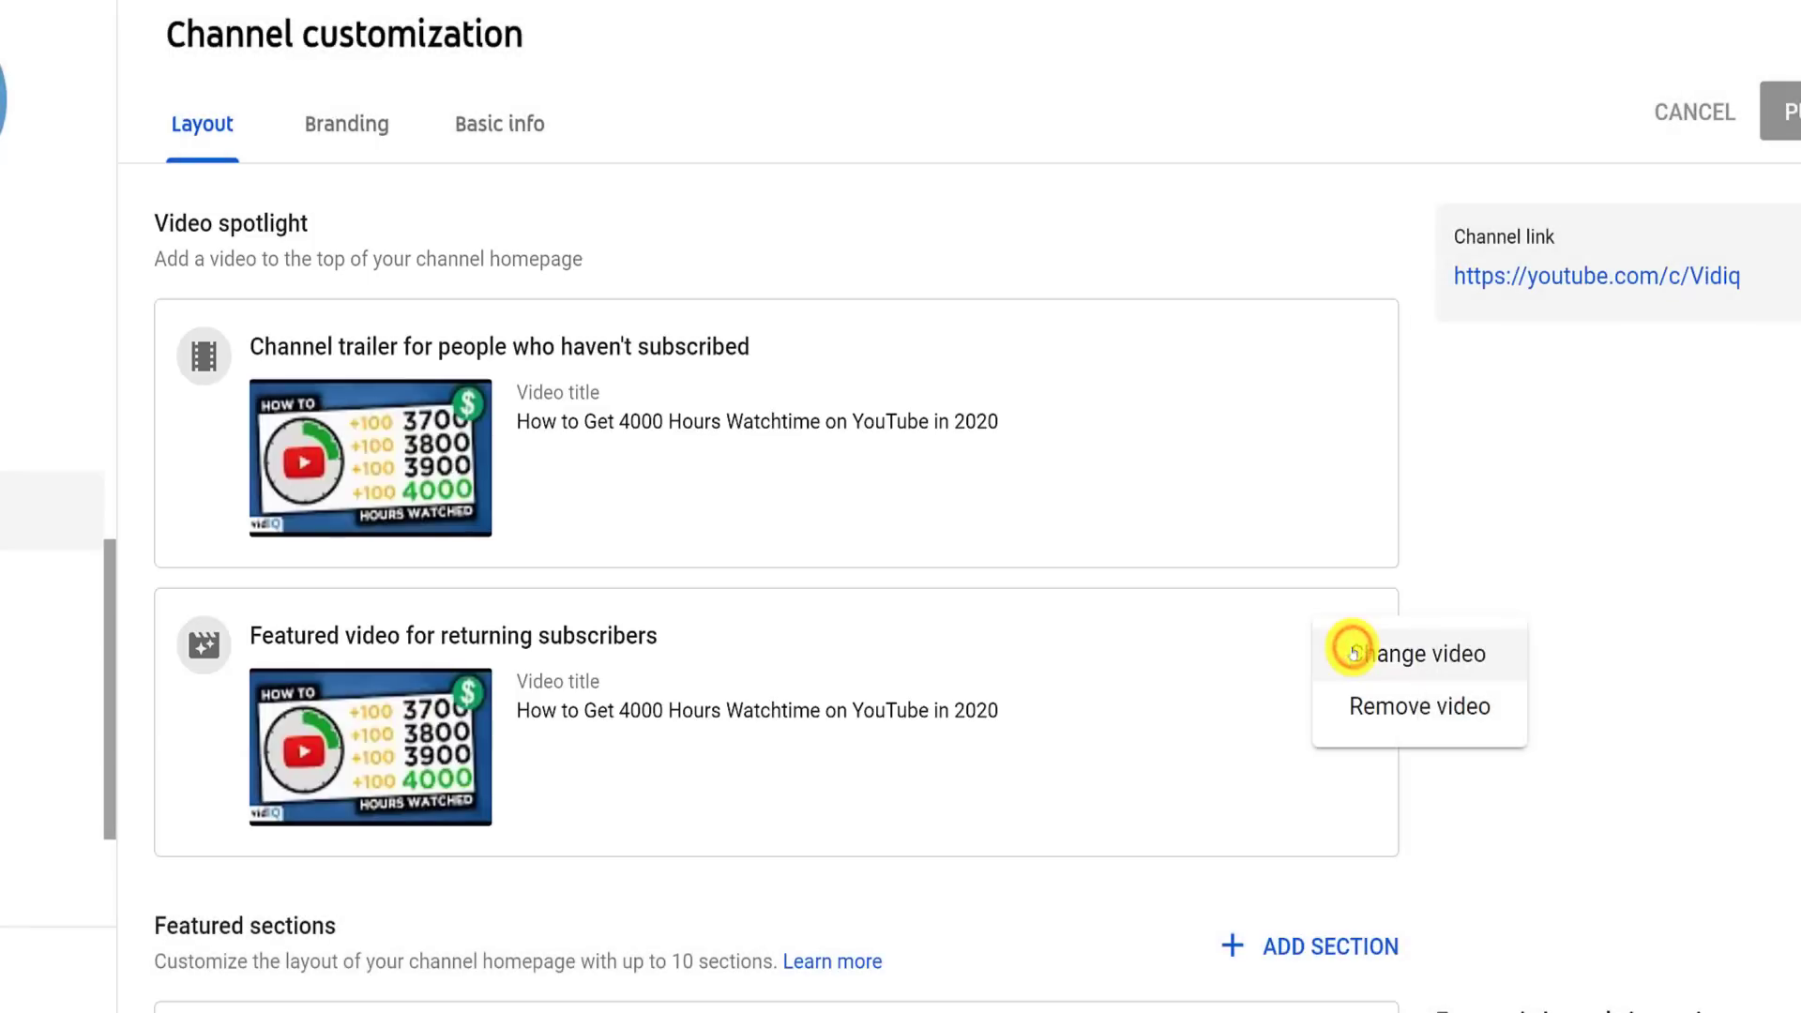
pyautogui.moveTo(1499, 663)
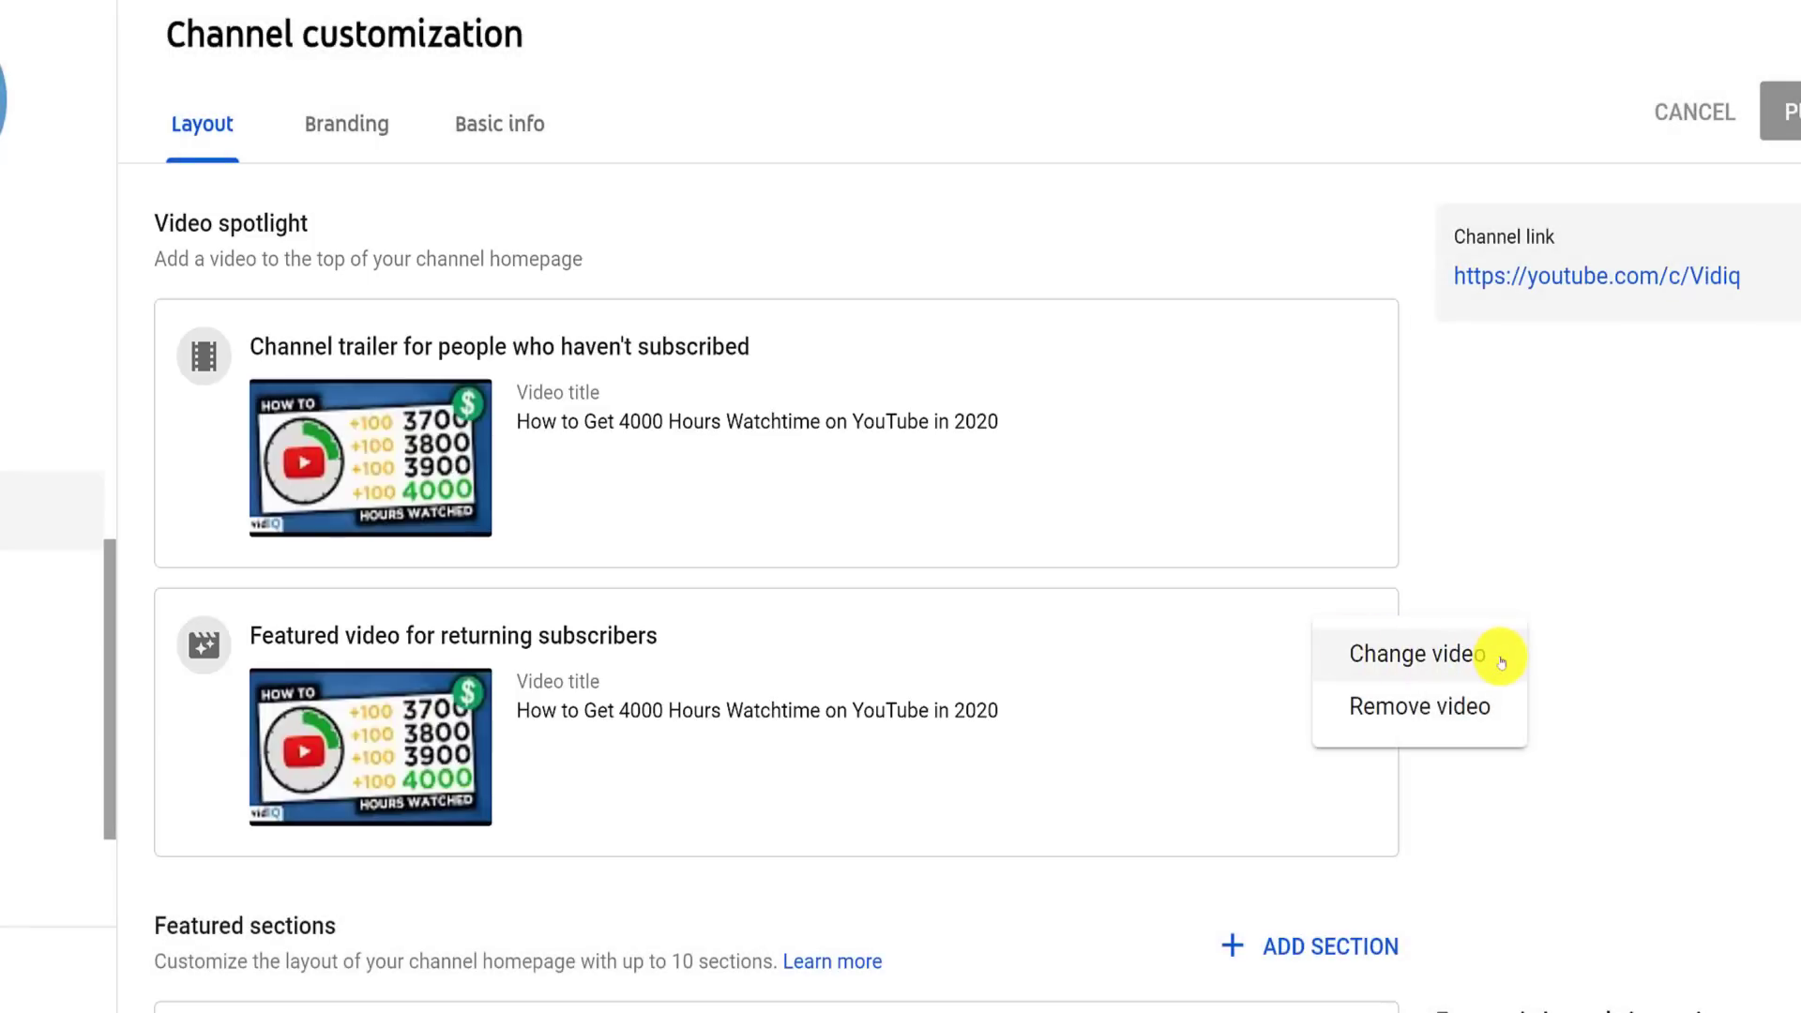
# - Change the returning-subscribers featured video by searching '1000' for the first-1000-subscribers video
pyautogui.click(1409, 654)
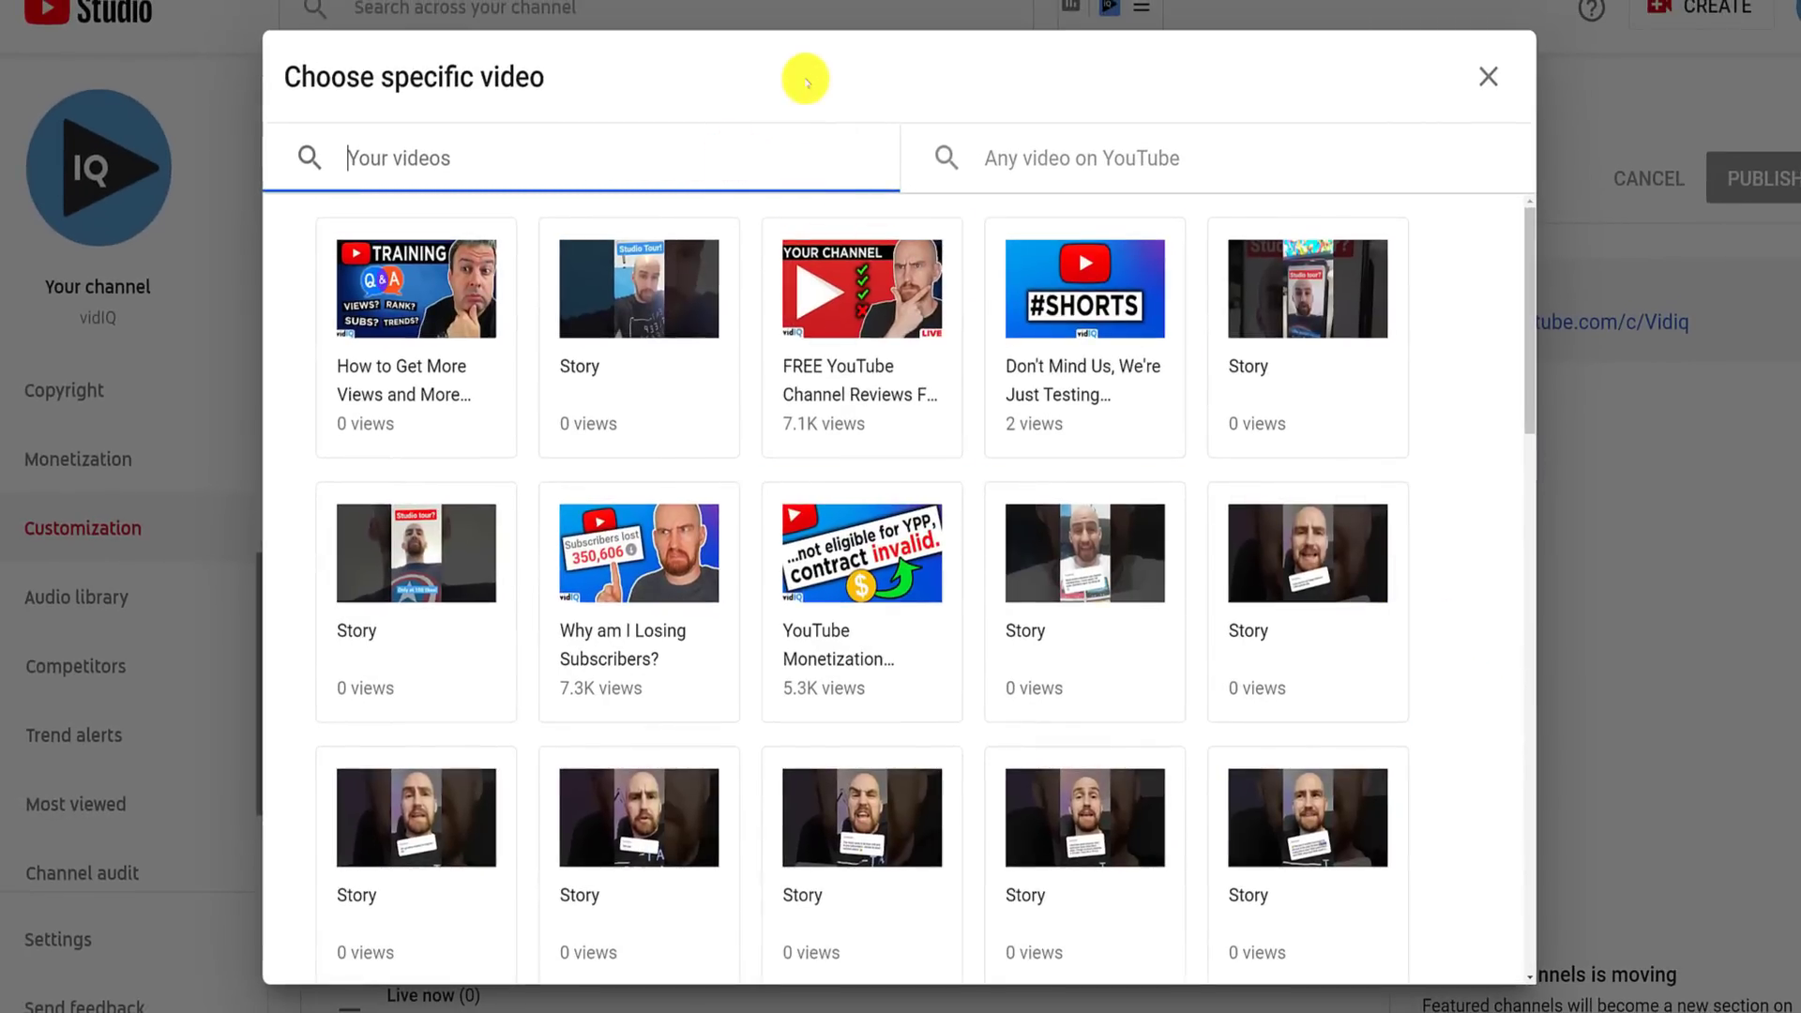
pyautogui.write('1000')
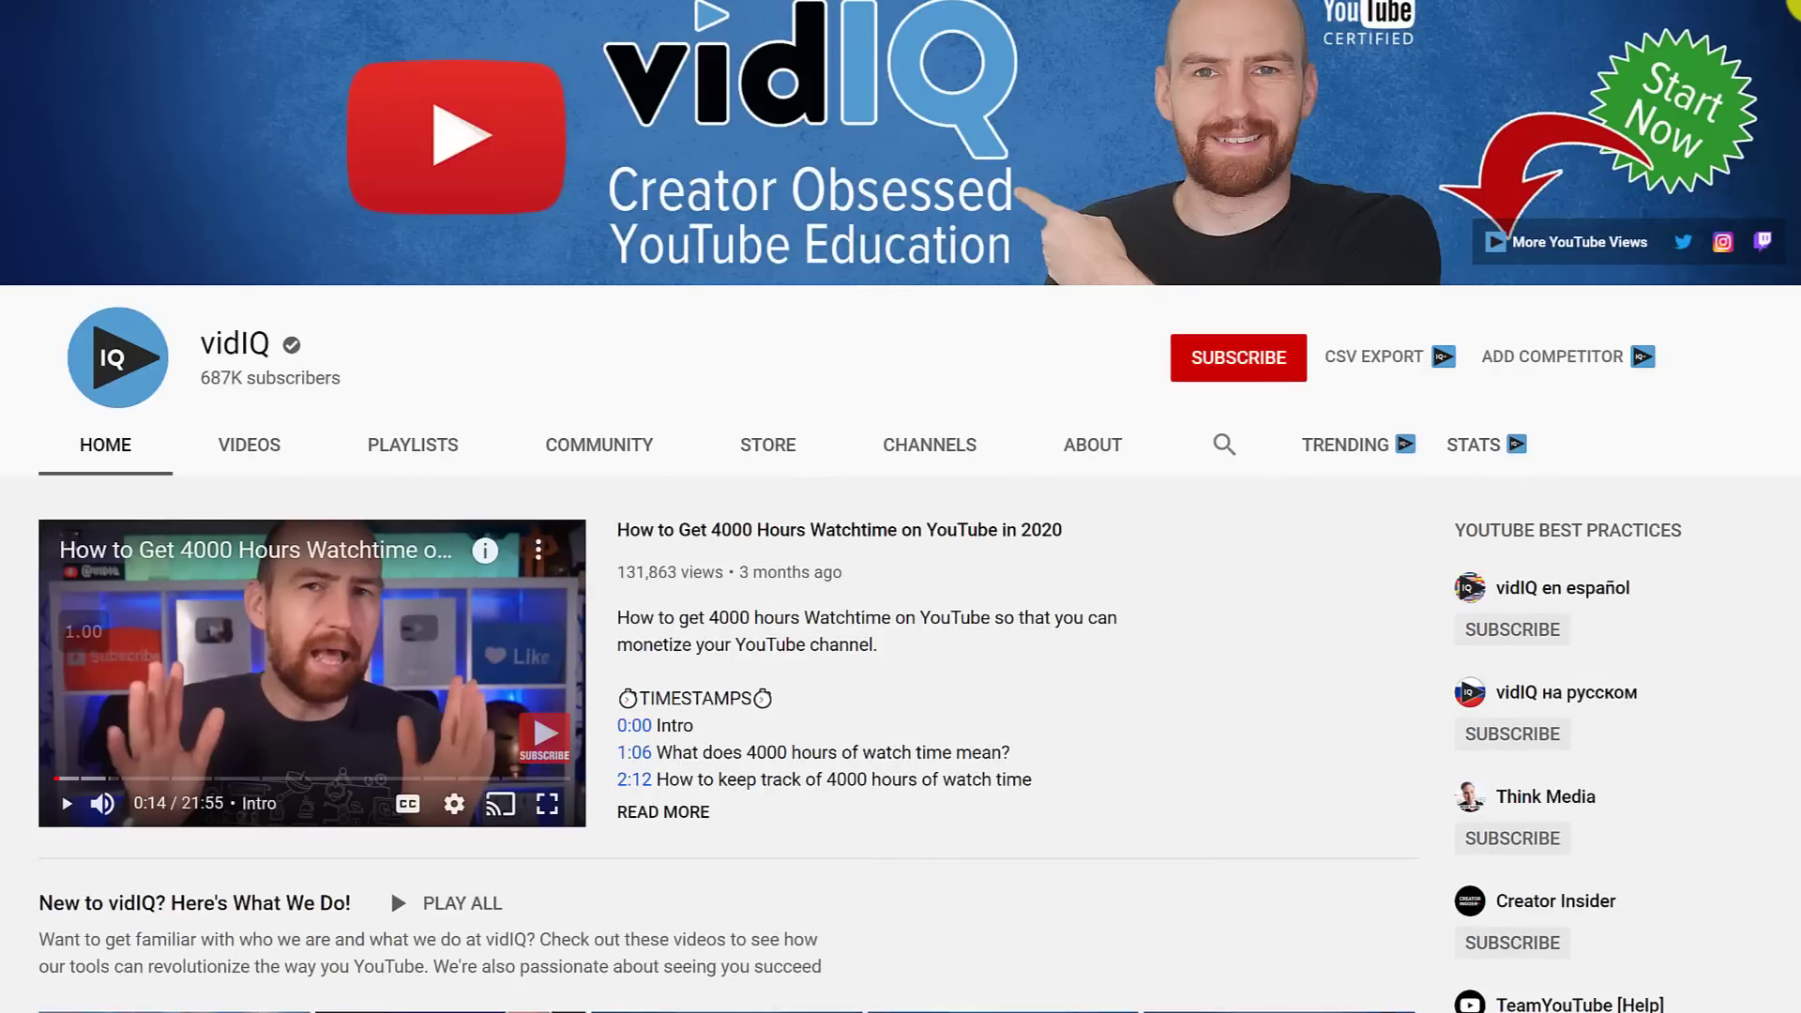
pyautogui.scroll(-3)
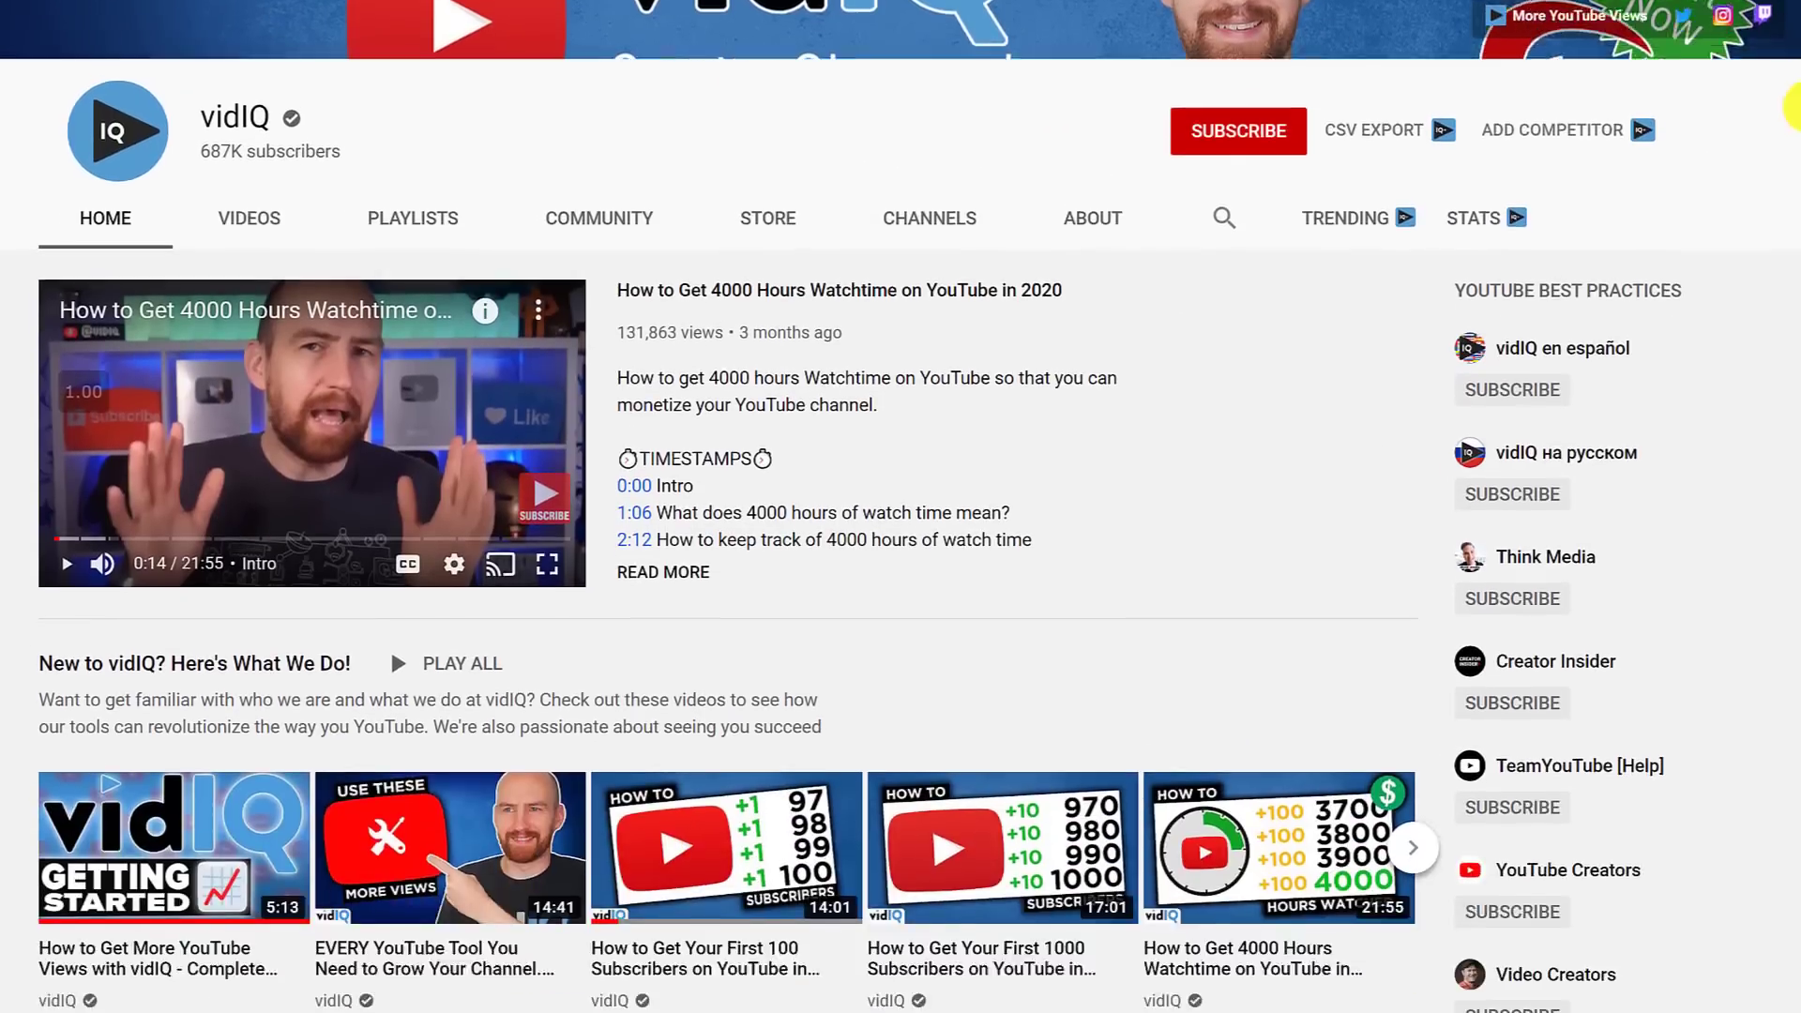
pyautogui.scroll(-3)
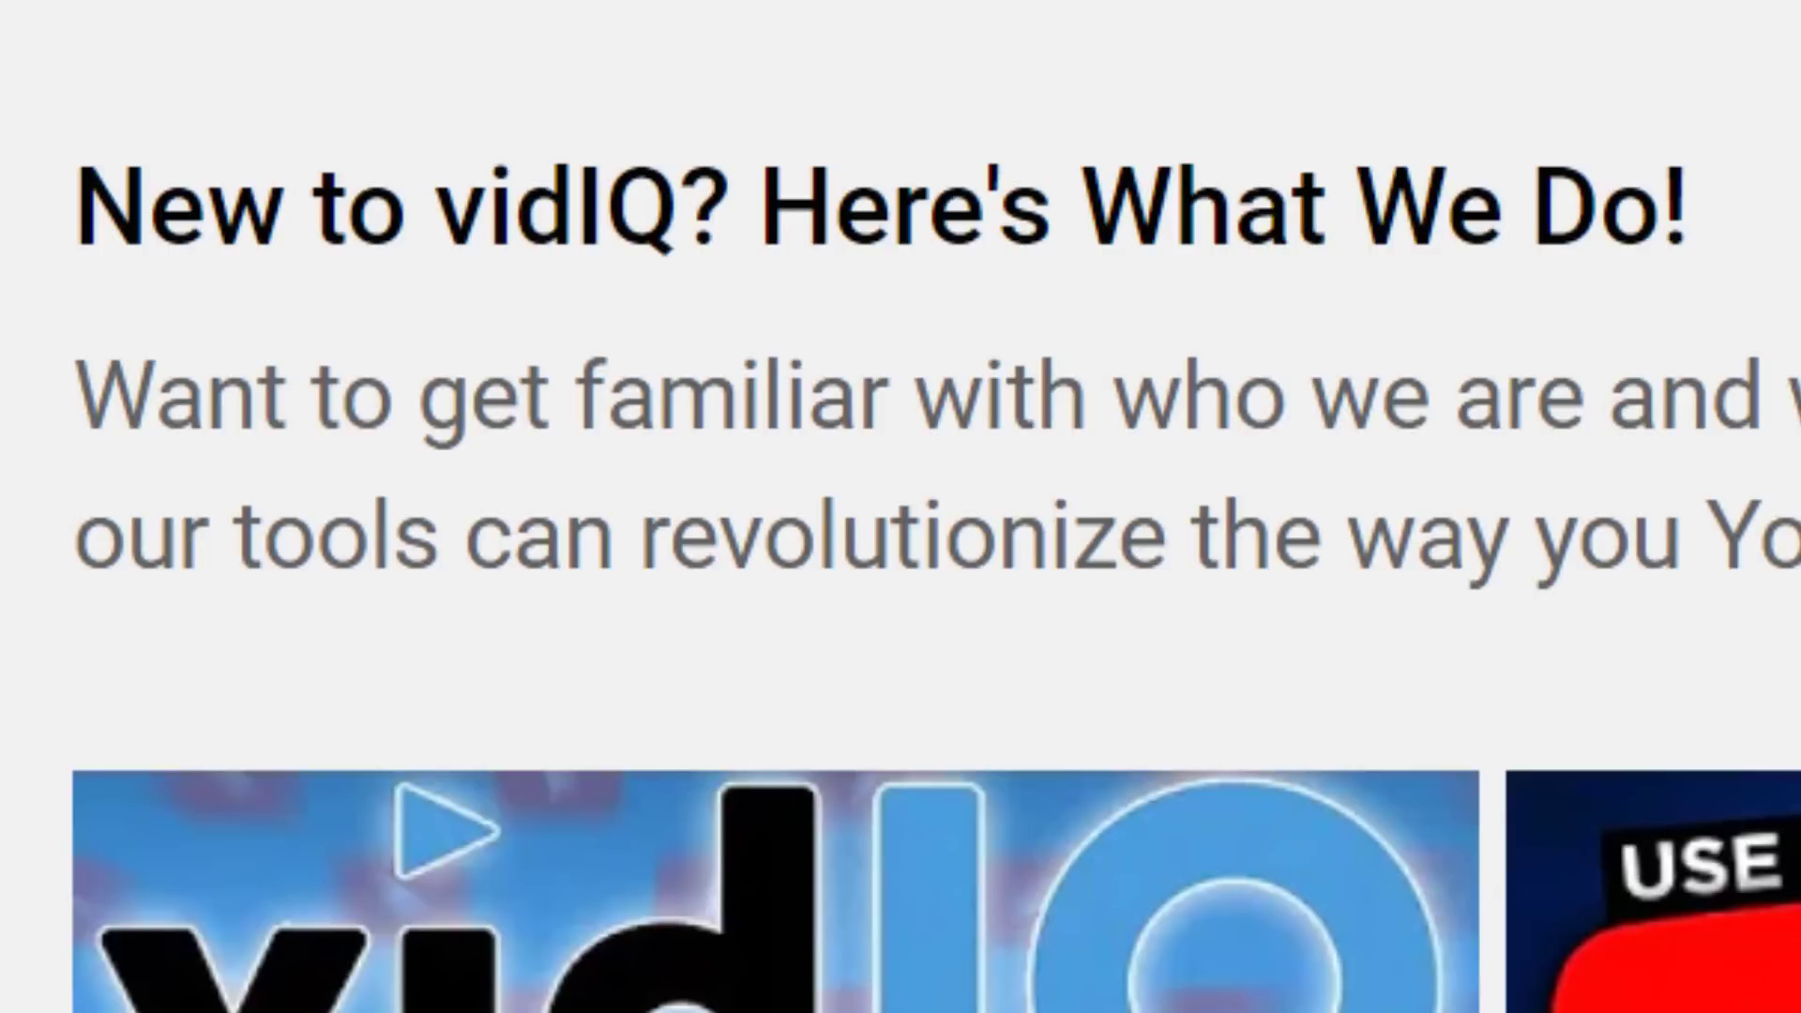
pyautogui.scroll(-3)
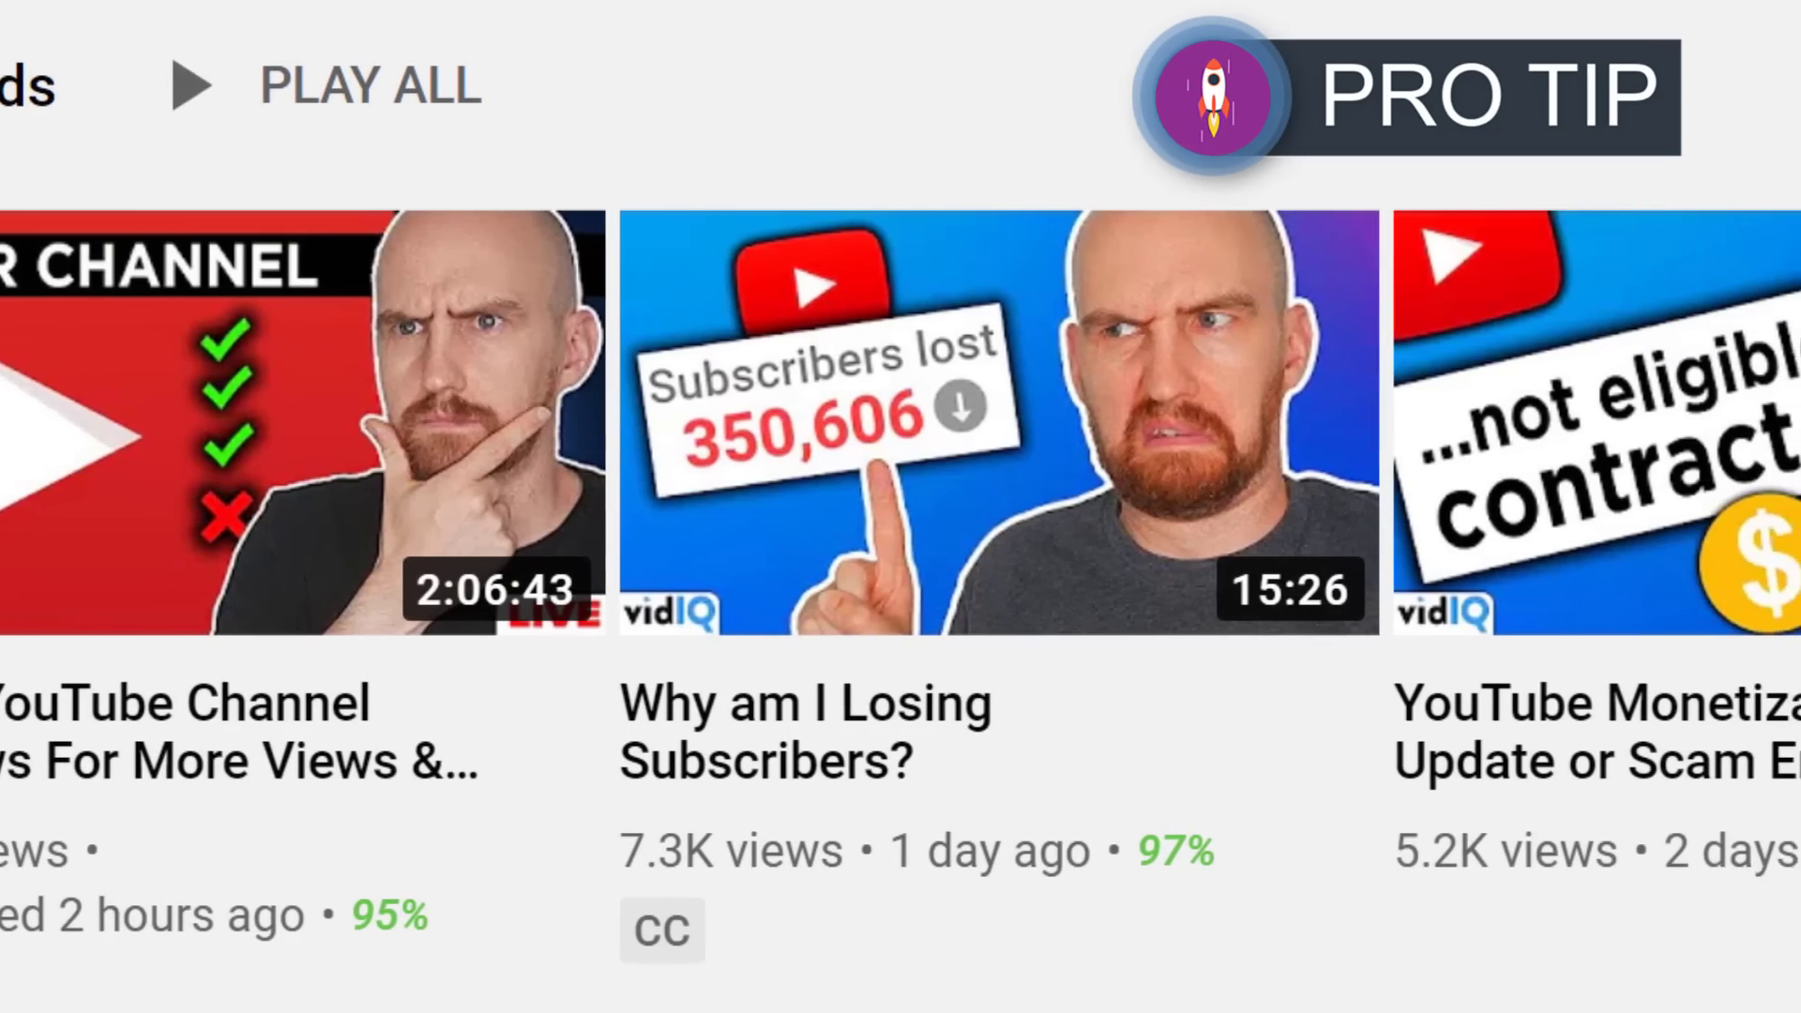
pyautogui.hscroll(3)
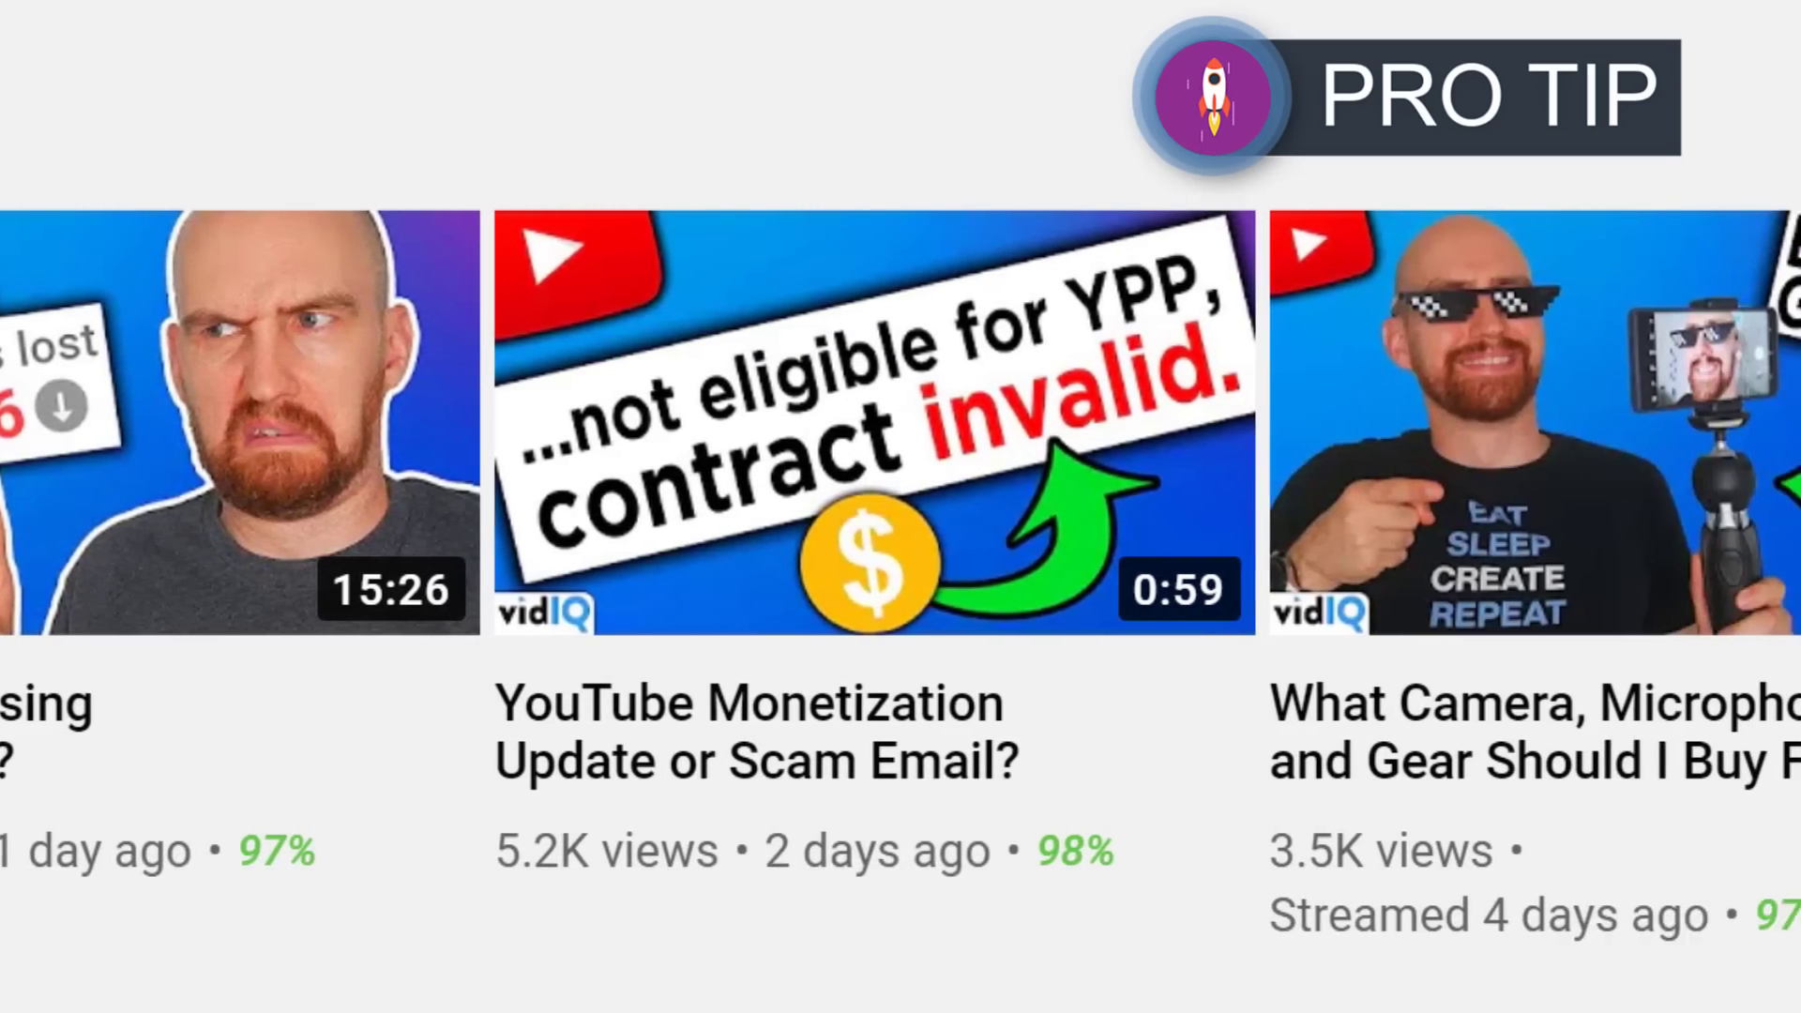
pyautogui.hscroll(3)
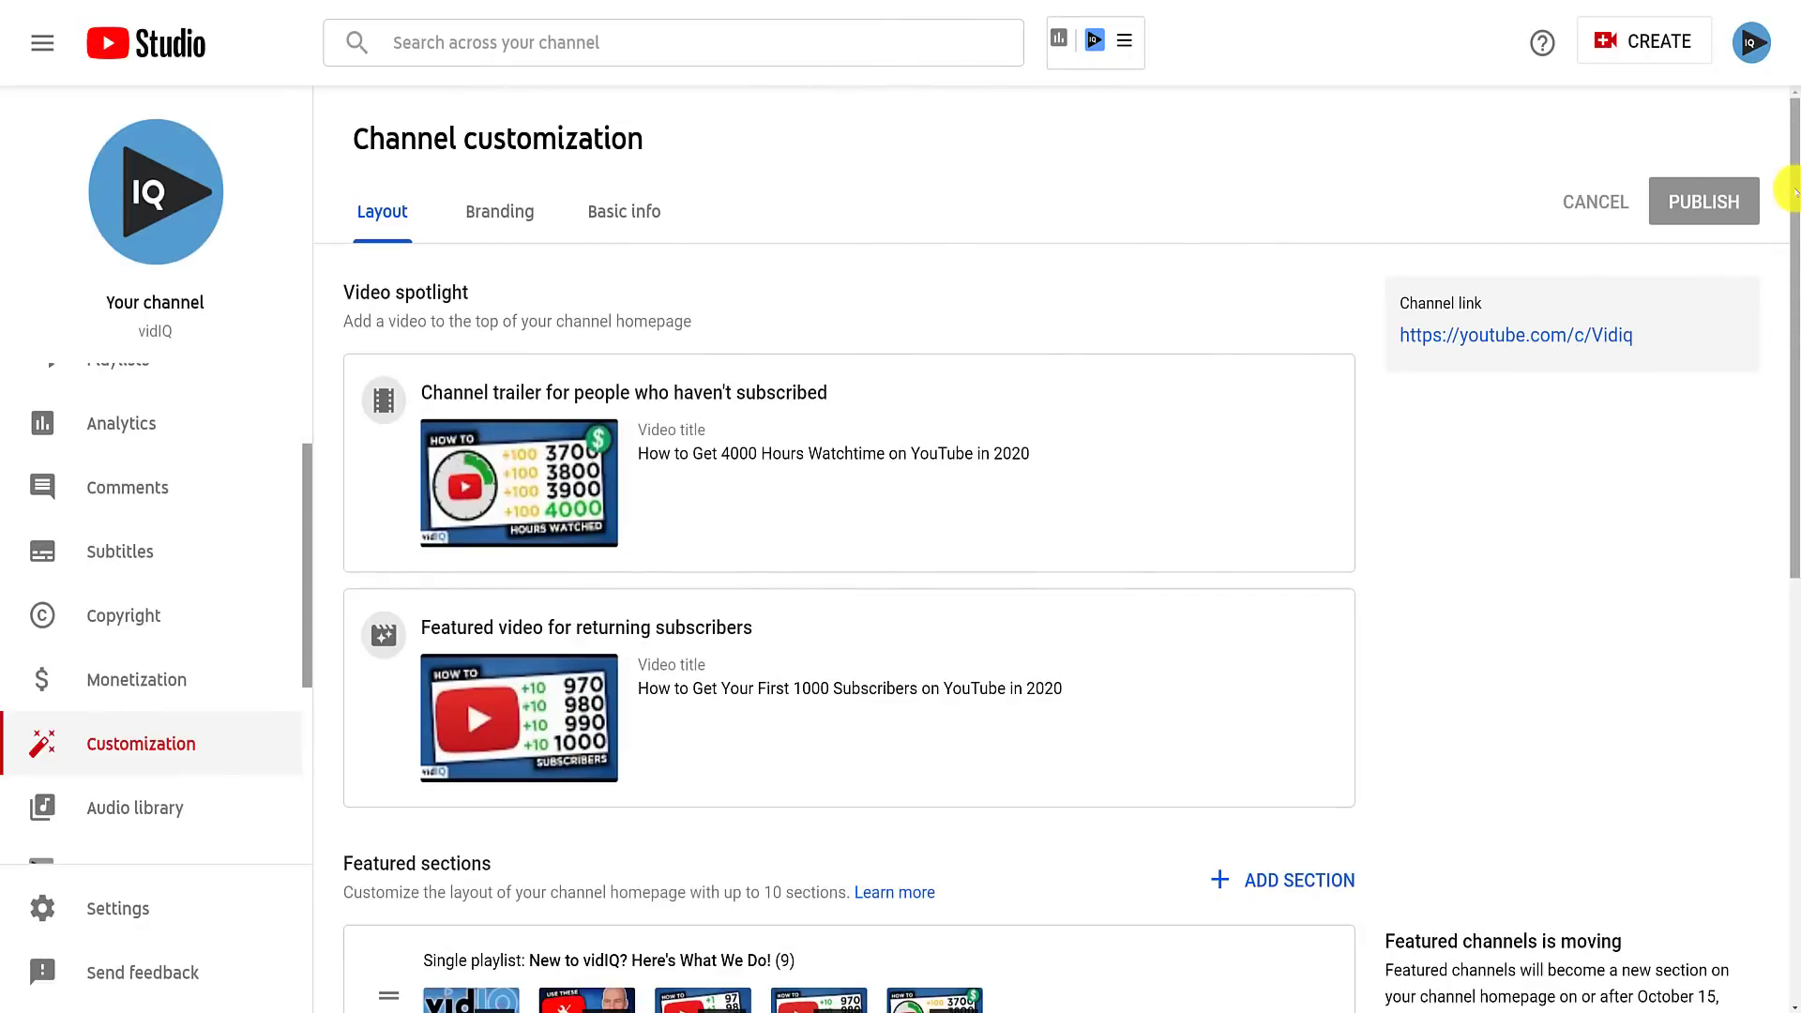
# - Add a Single playlist featured section for the How to Start a Gaming Channel playlist
pyautogui.scroll(-3)
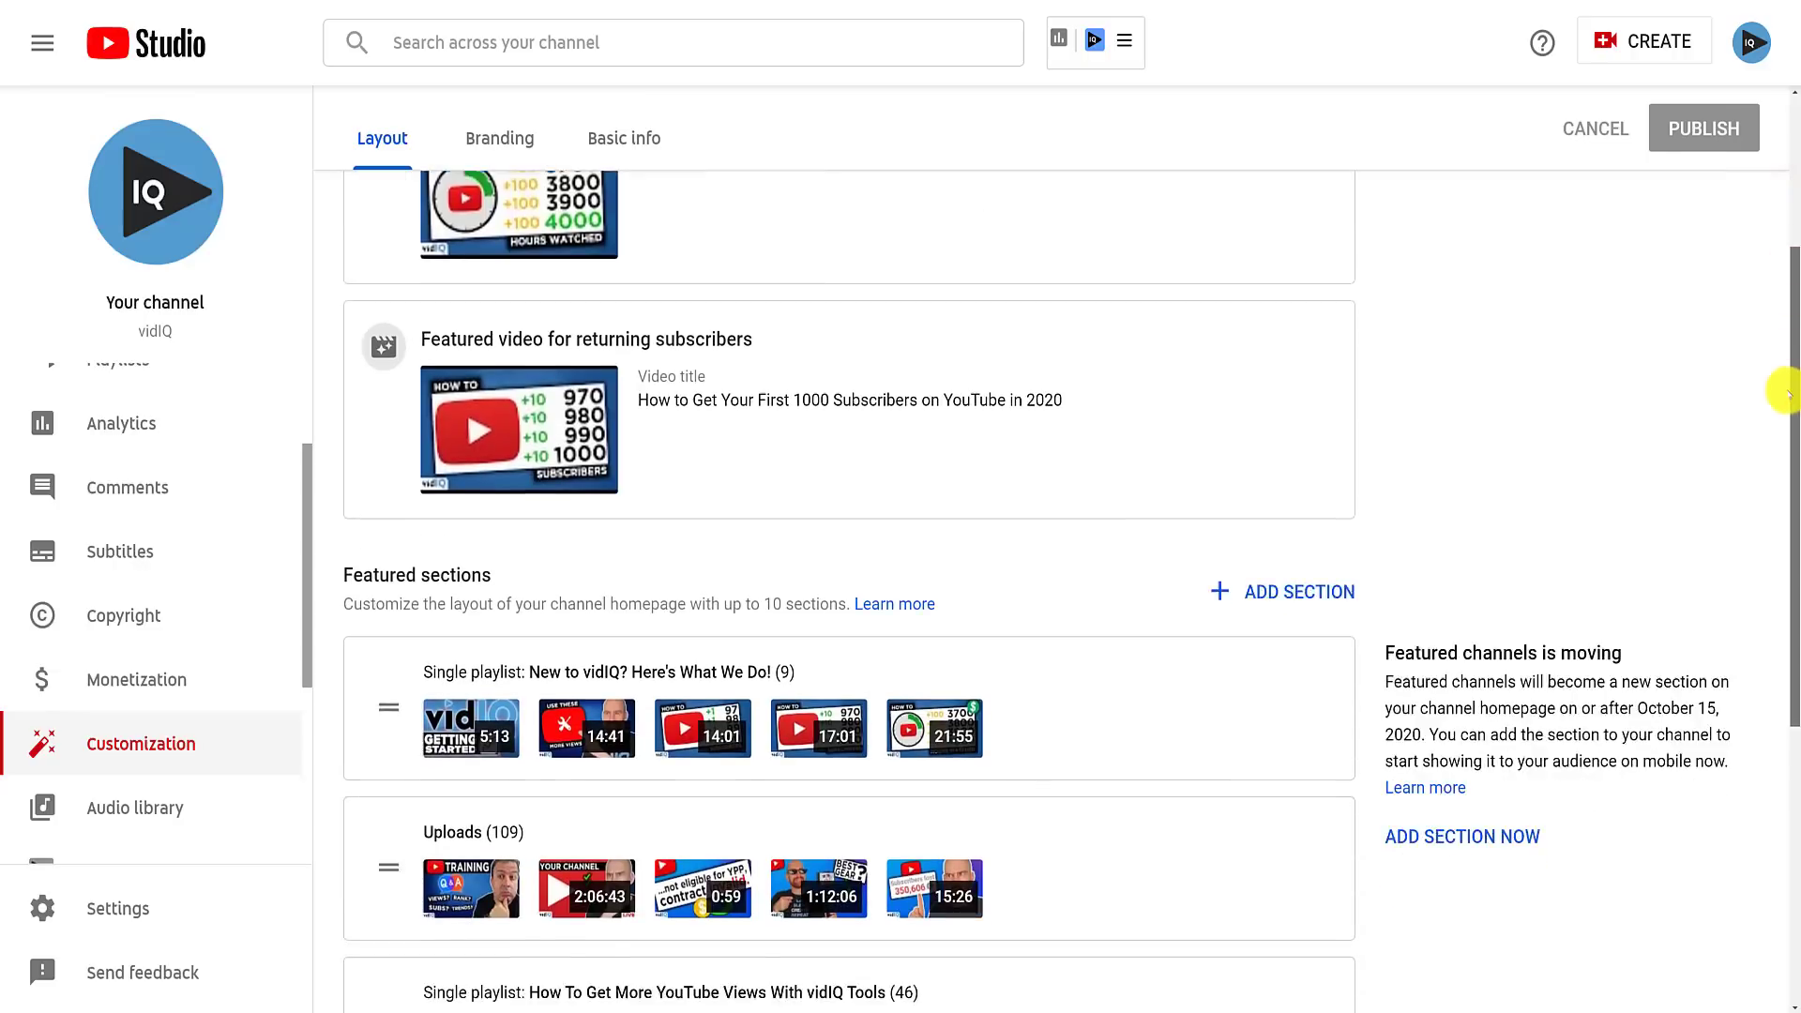
pyautogui.scroll(-3)
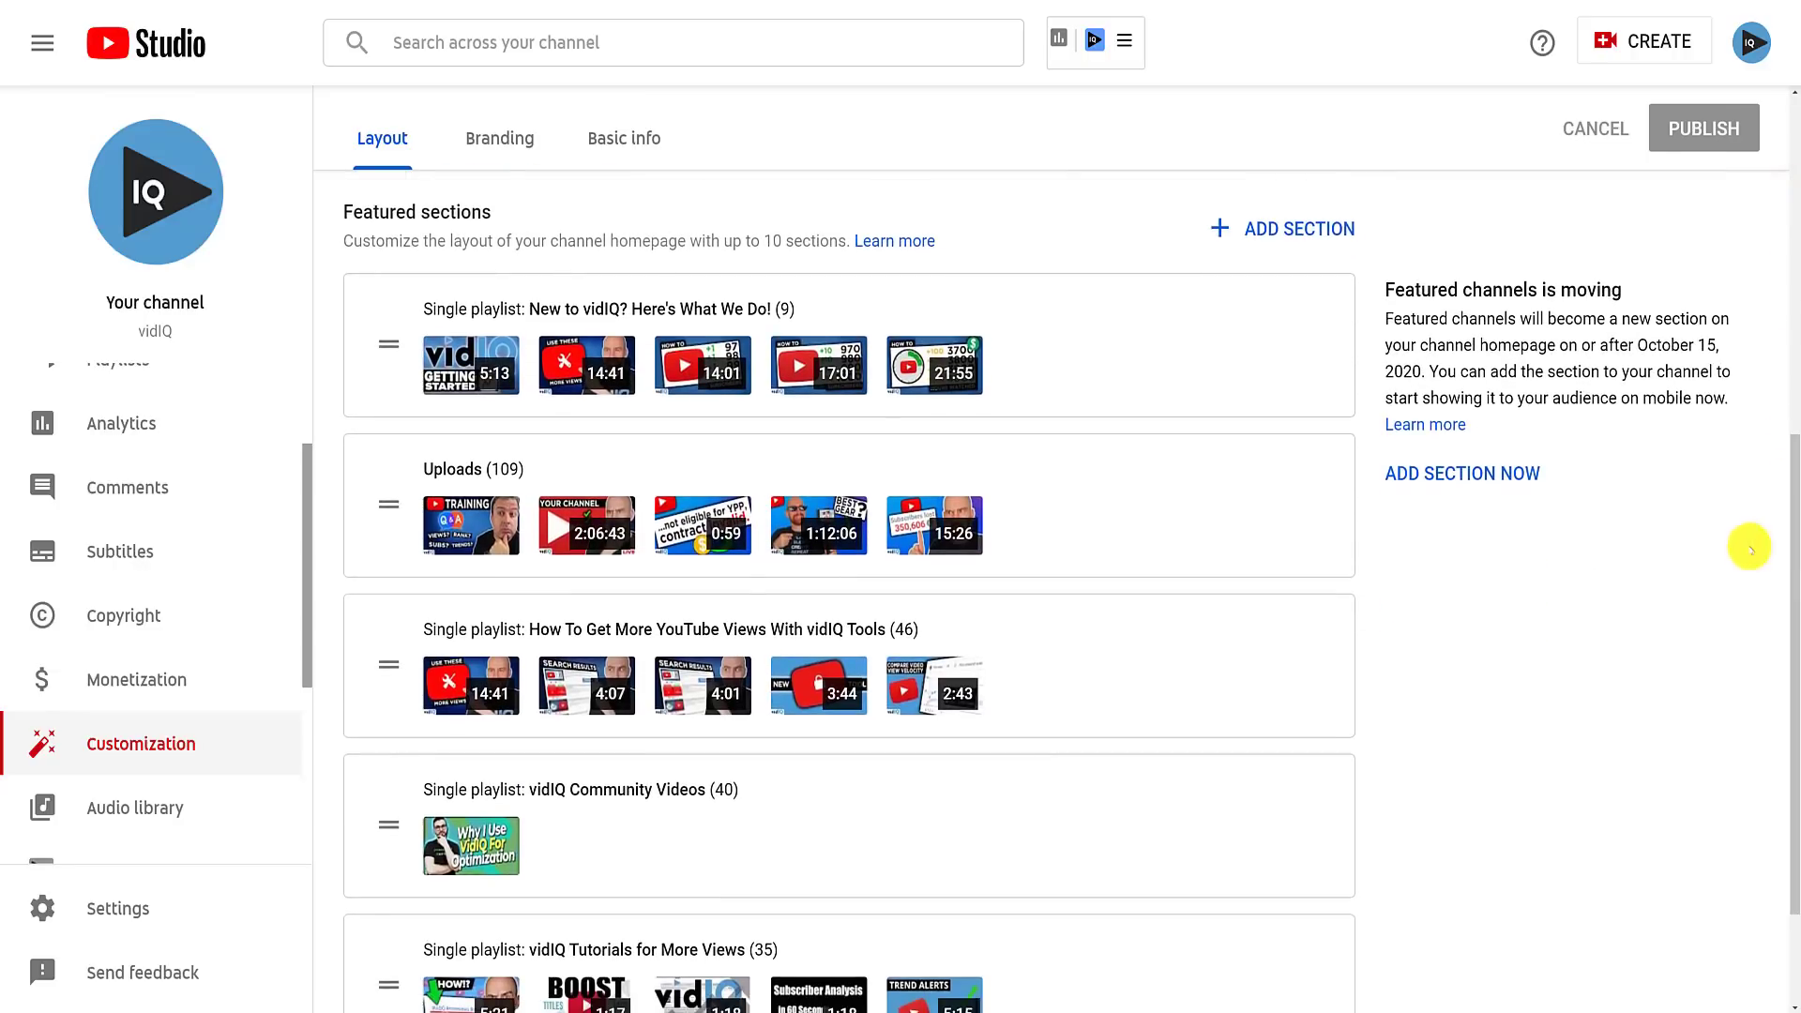
pyautogui.moveTo(1520, 675)
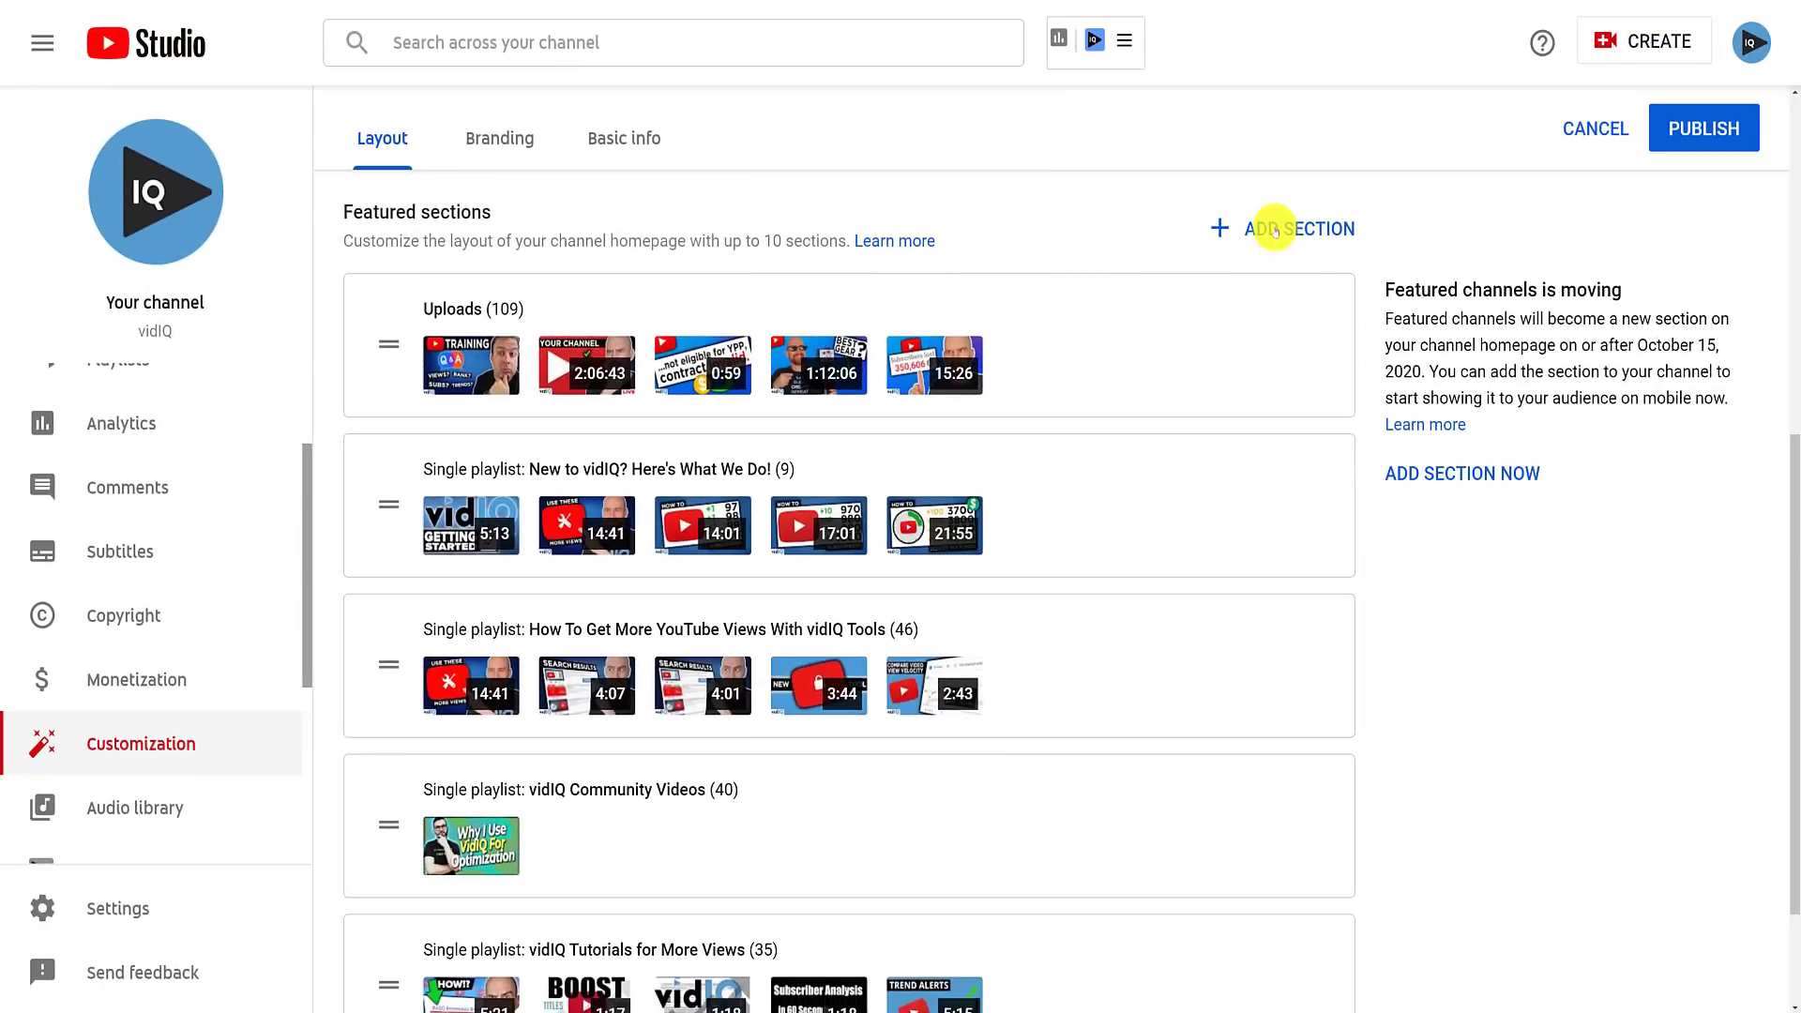
pyautogui.click(1299, 229)
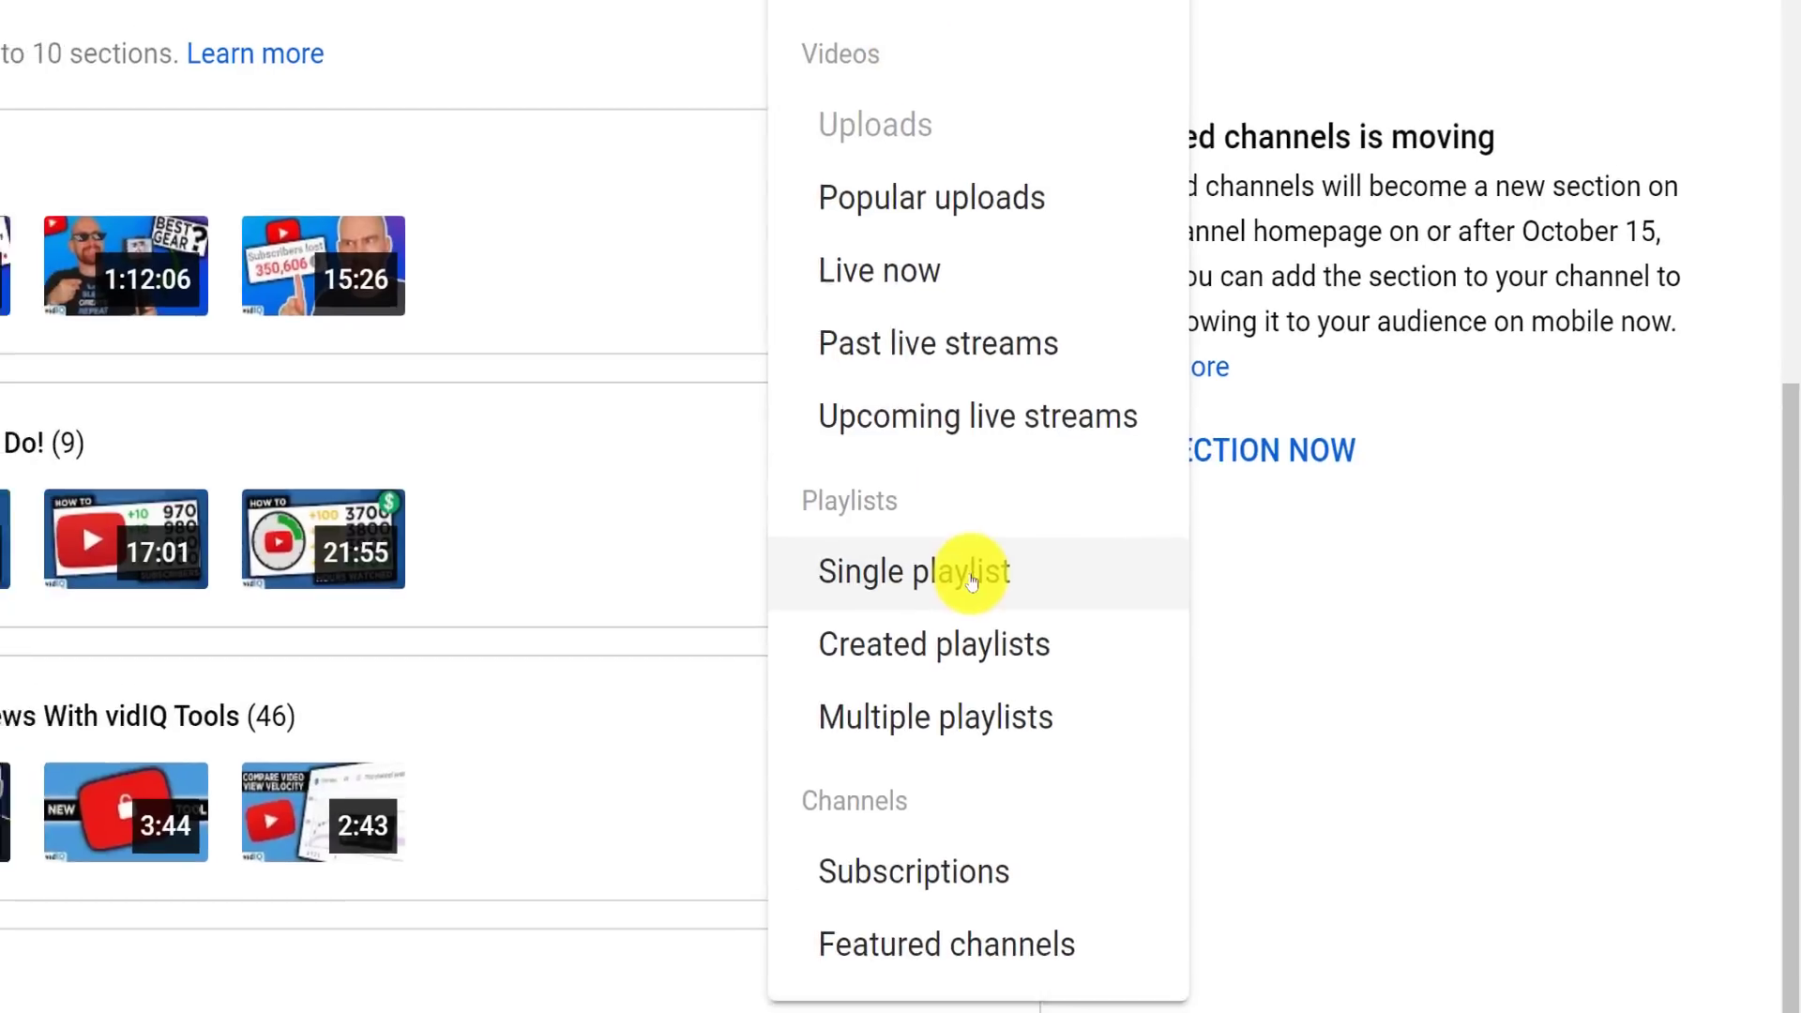
pyautogui.click(911, 572)
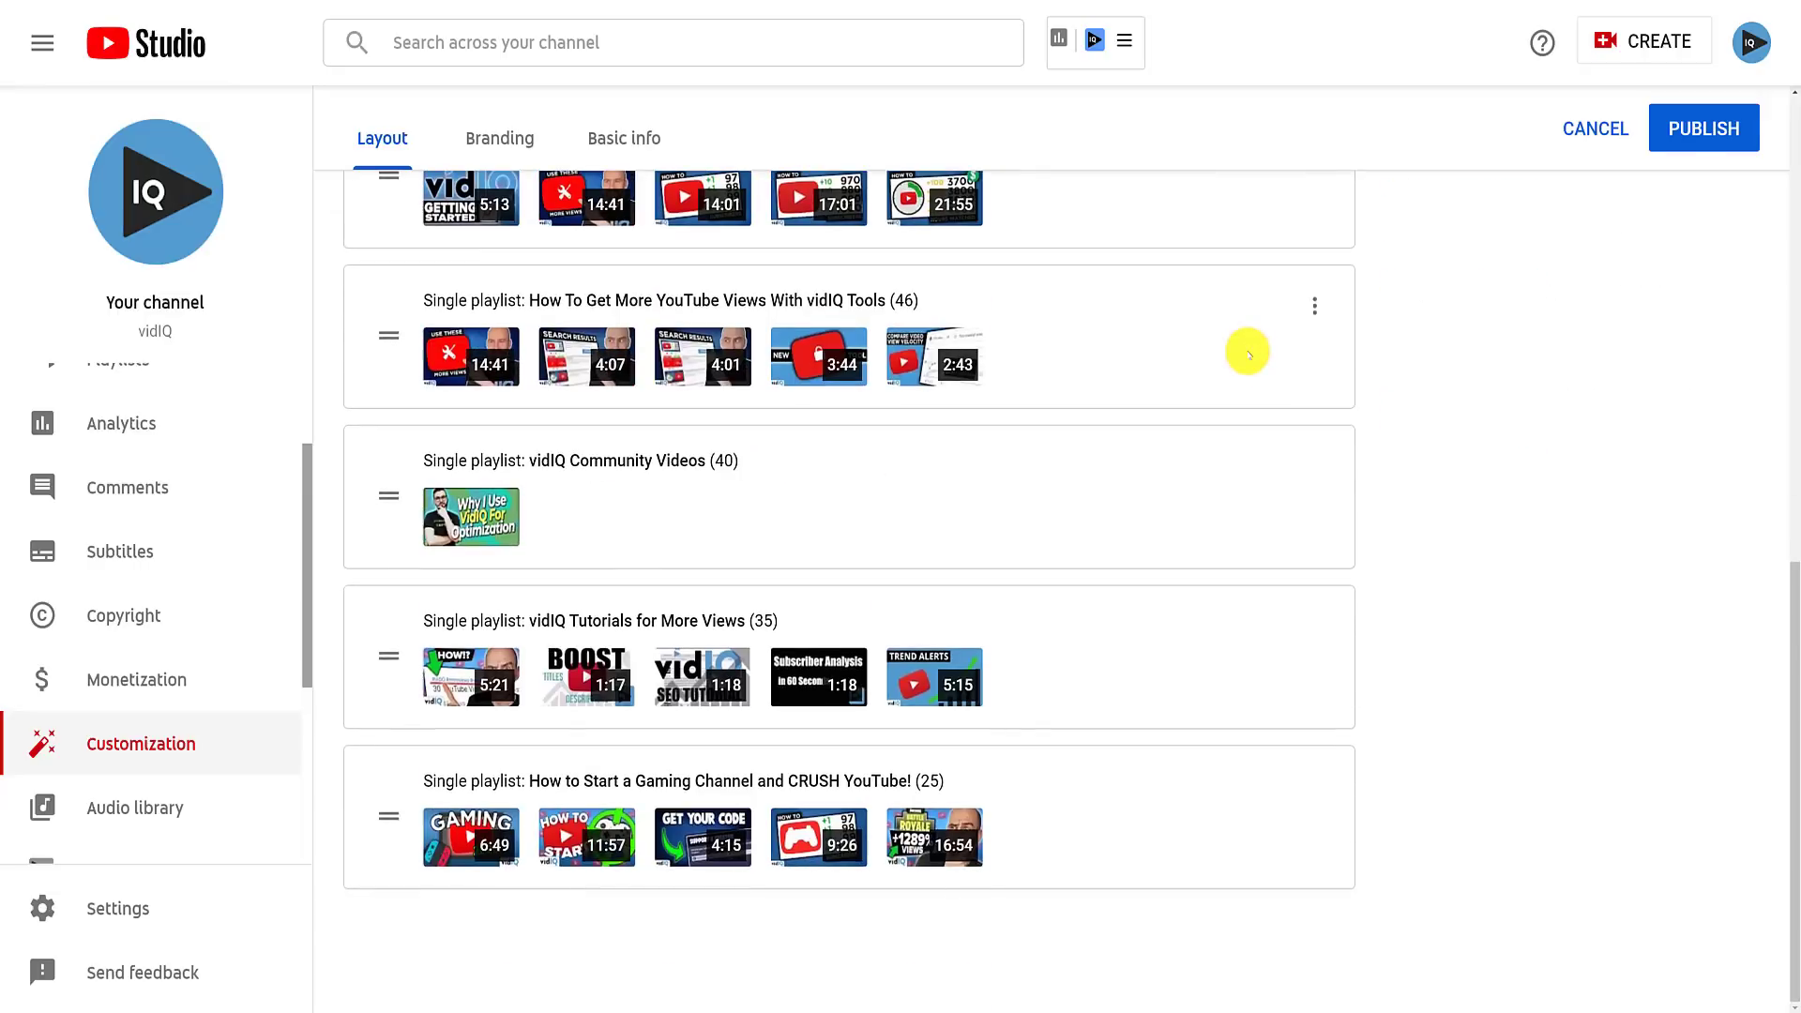
pyautogui.moveTo(1436, 782)
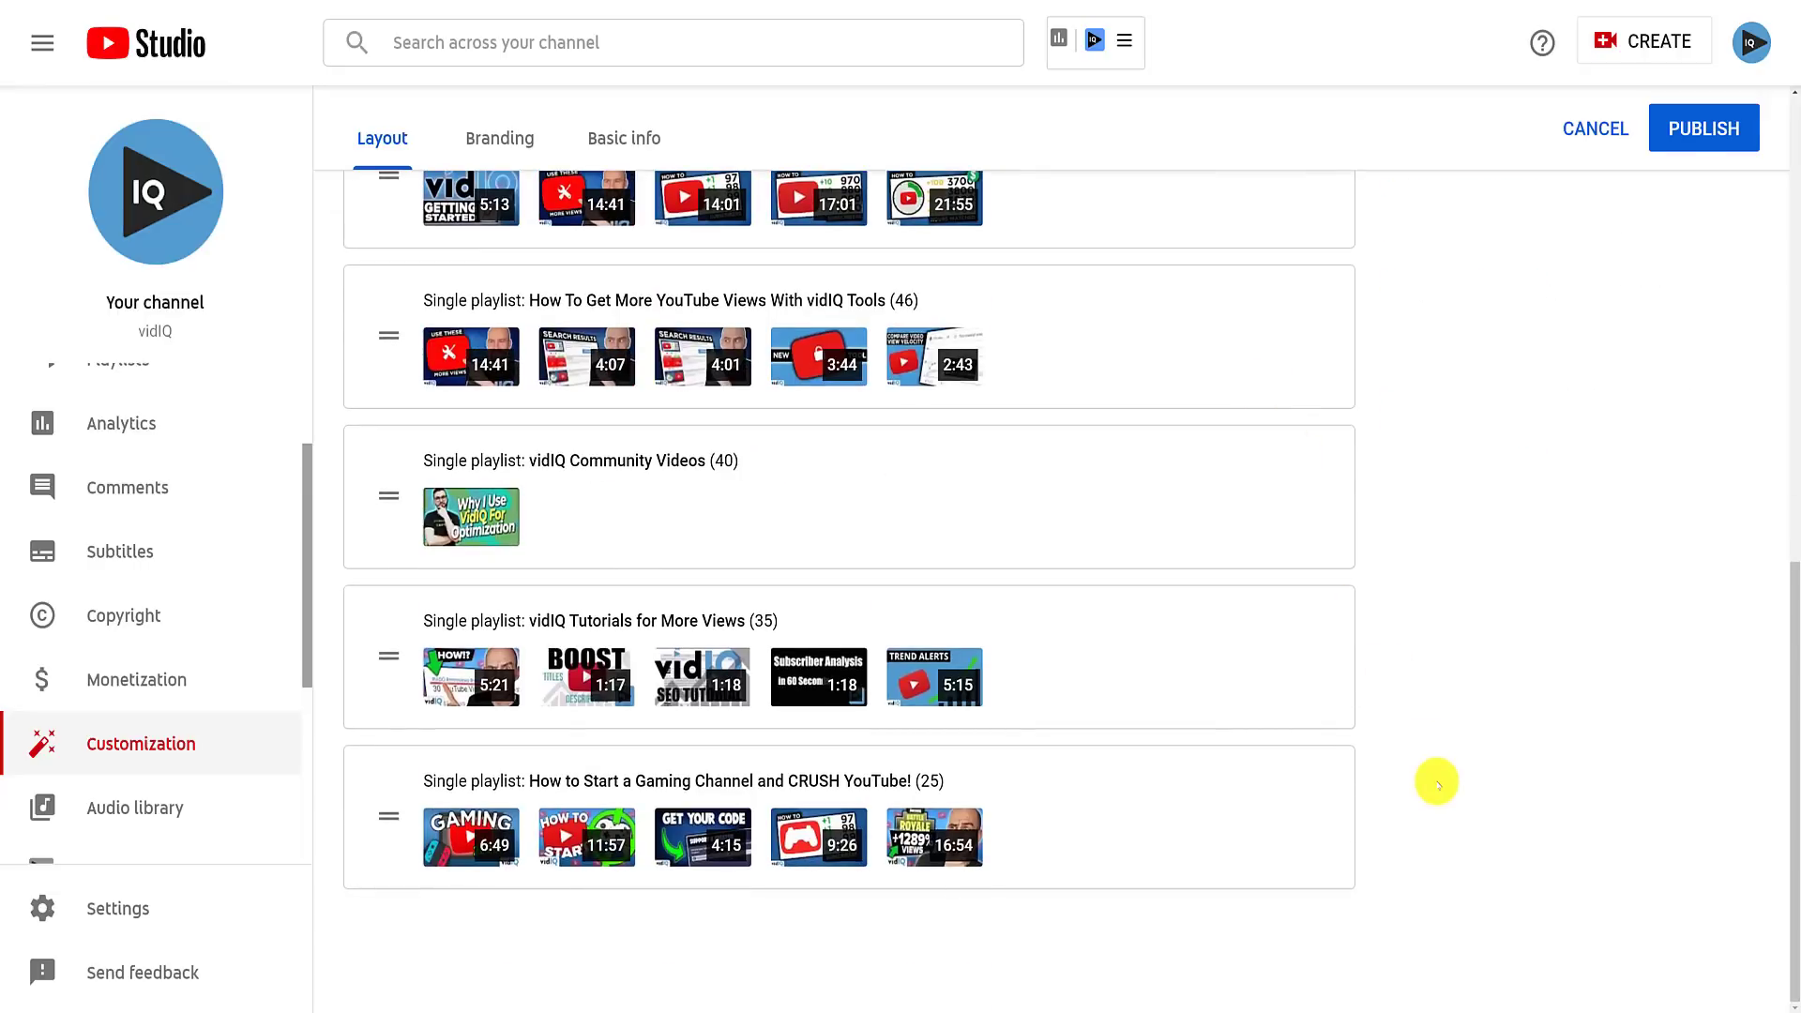
pyautogui.moveTo(388, 822)
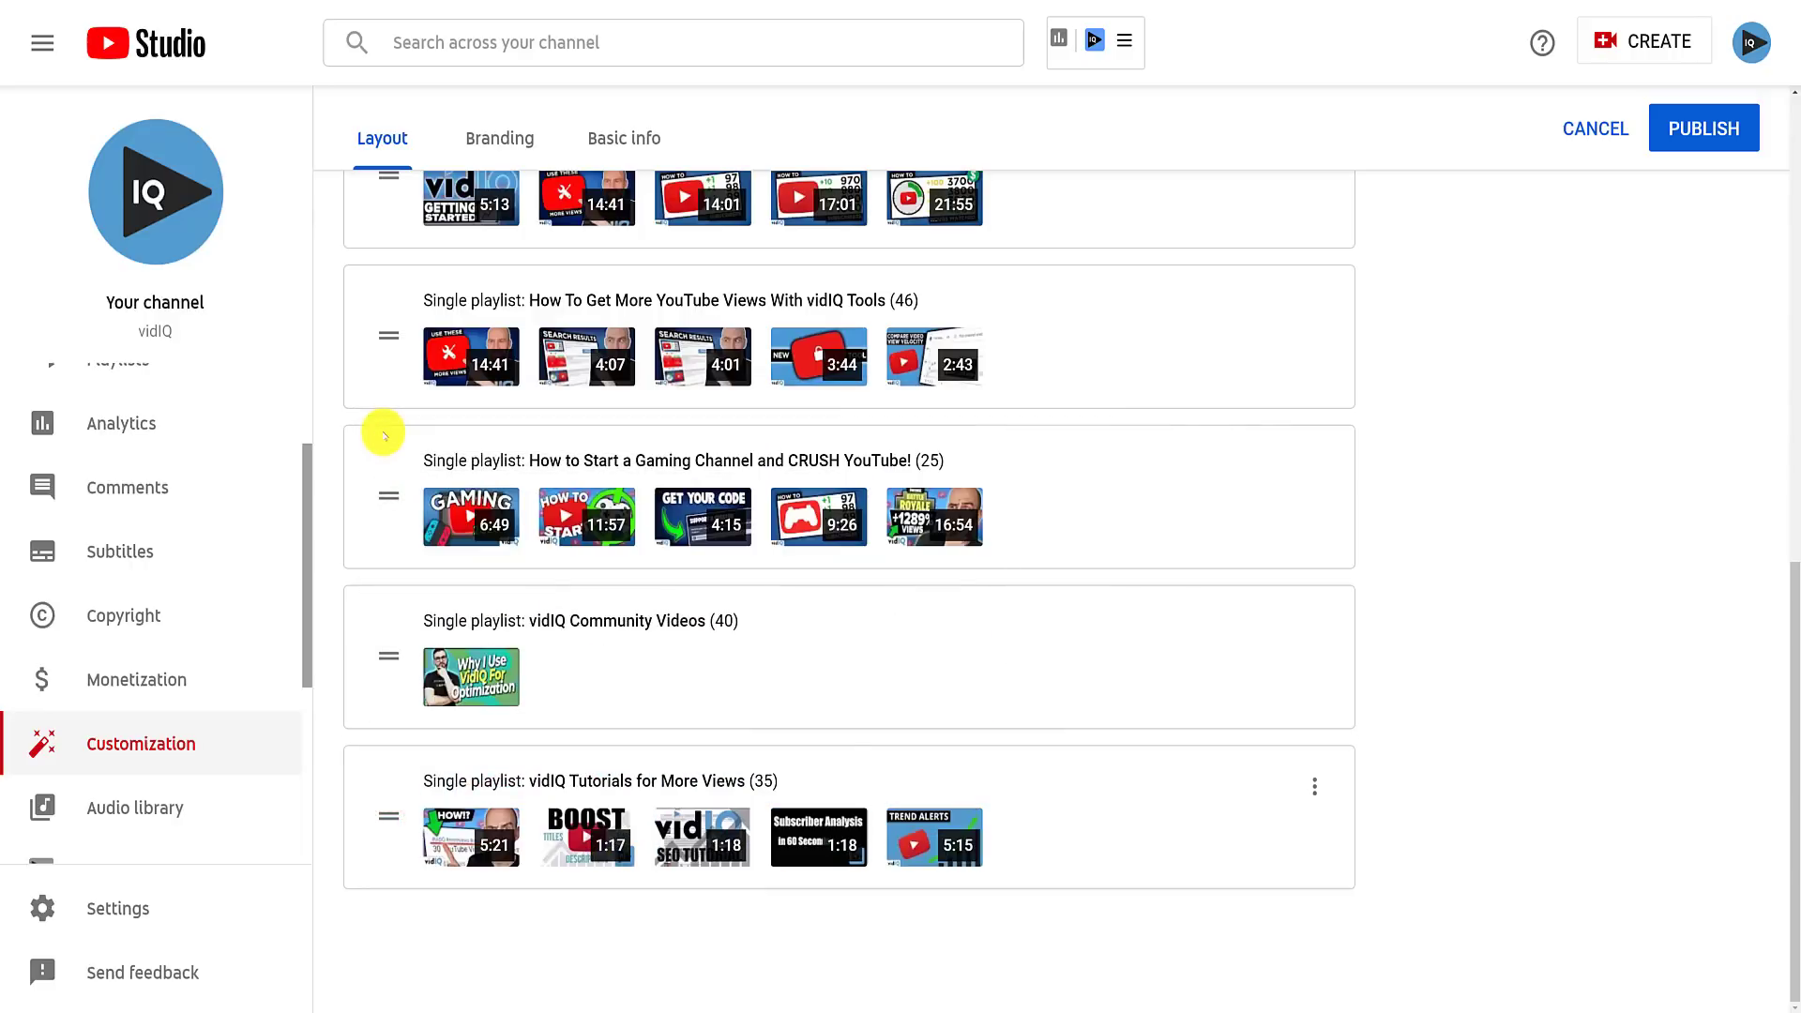
pyautogui.scroll(3)
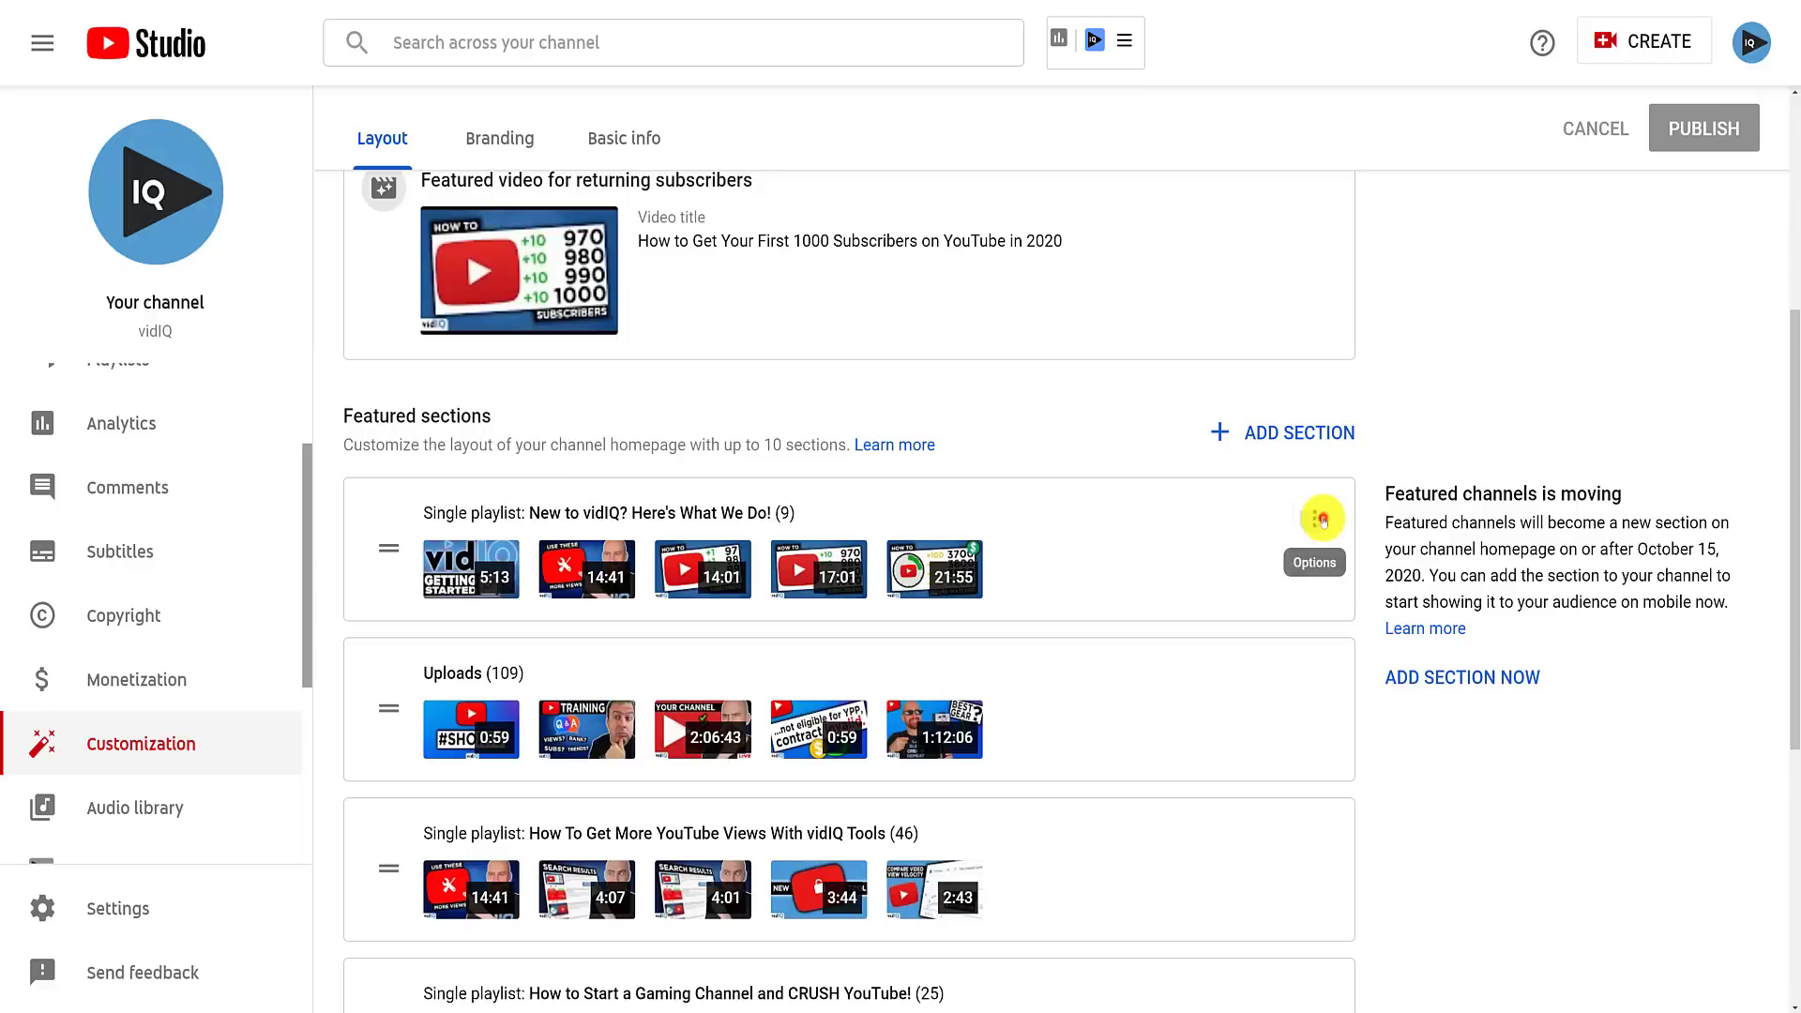
# - Open the New to vidIQ section's playlist chooser, close it unchanged, then reopen it
pyautogui.click(1319, 516)
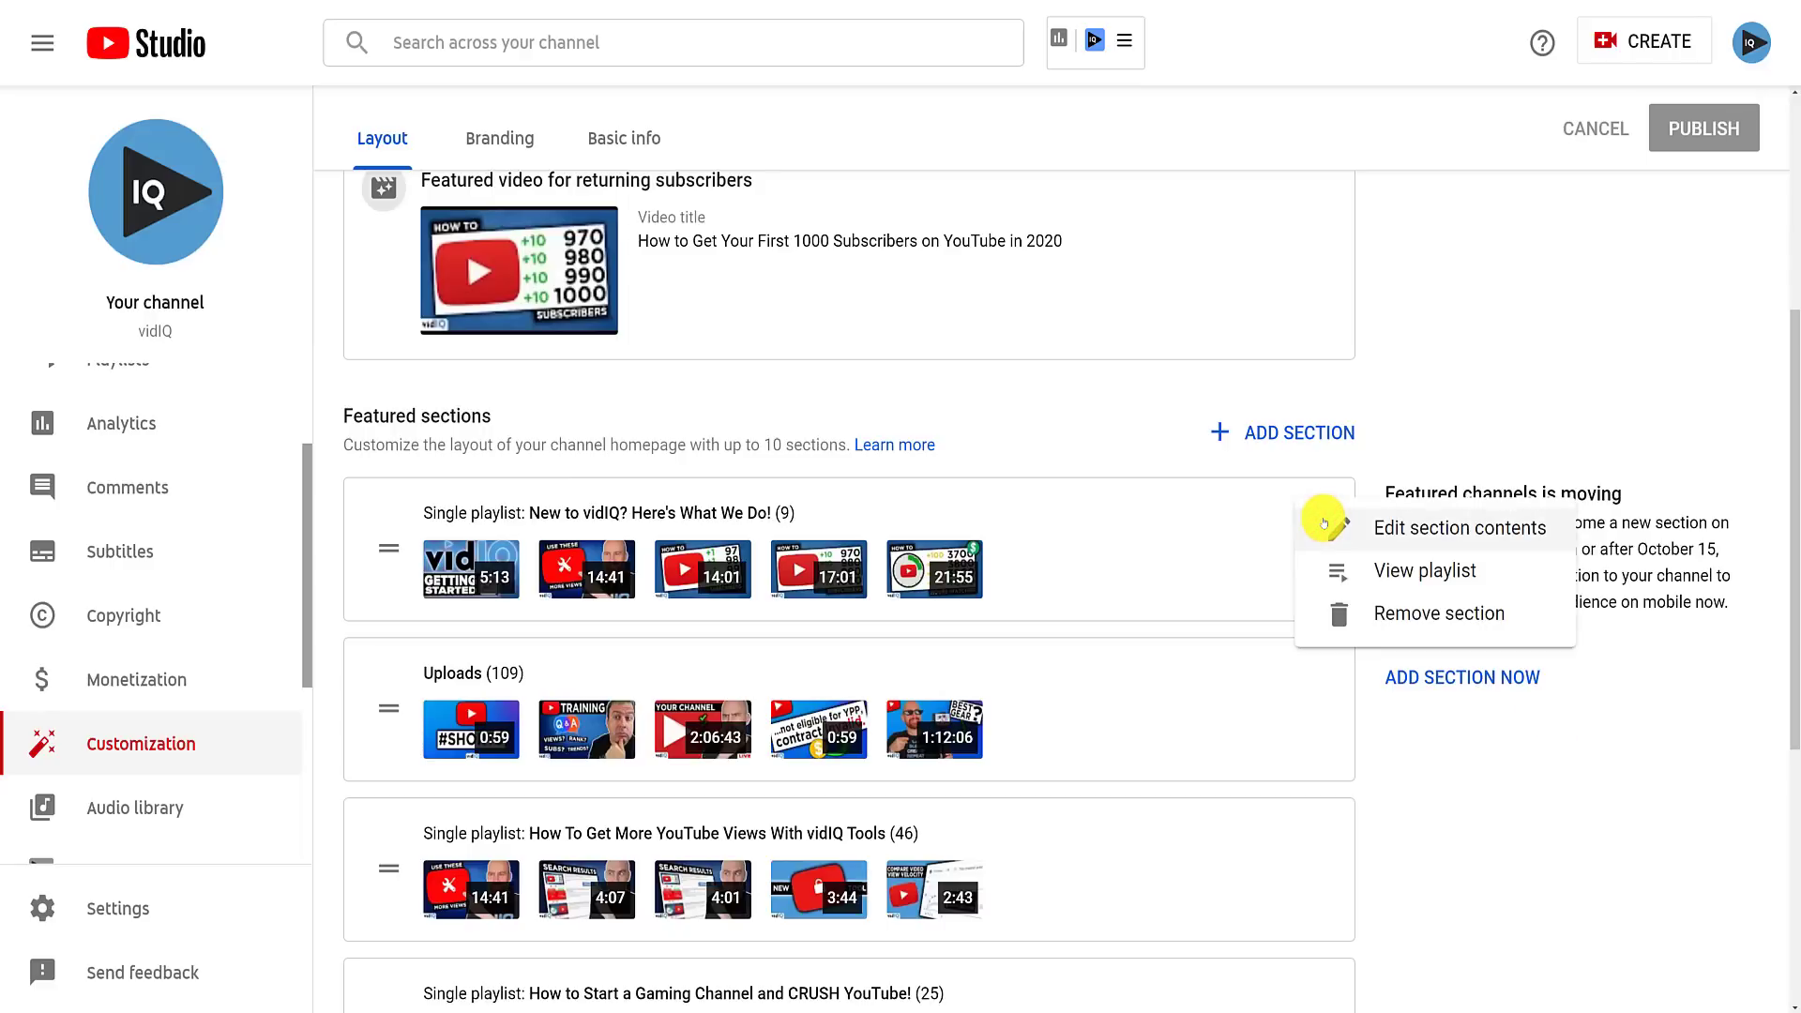
pyautogui.click(1459, 527)
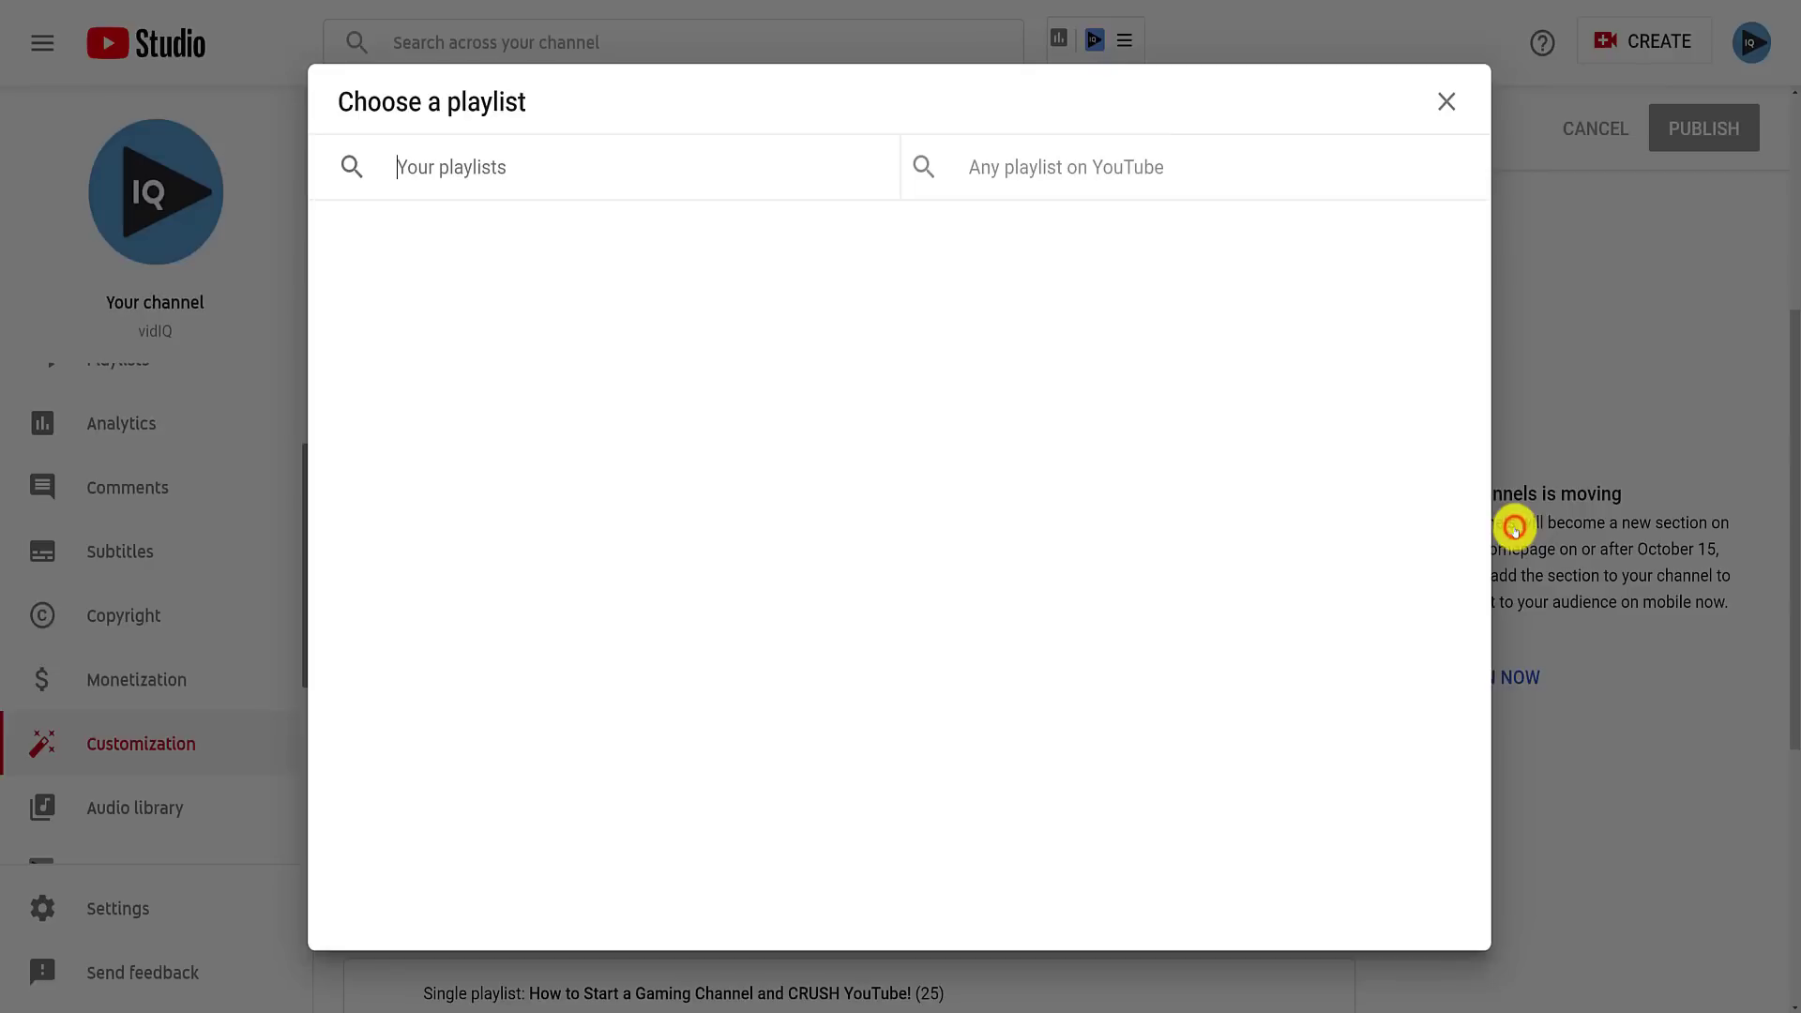
pyautogui.click(603, 167)
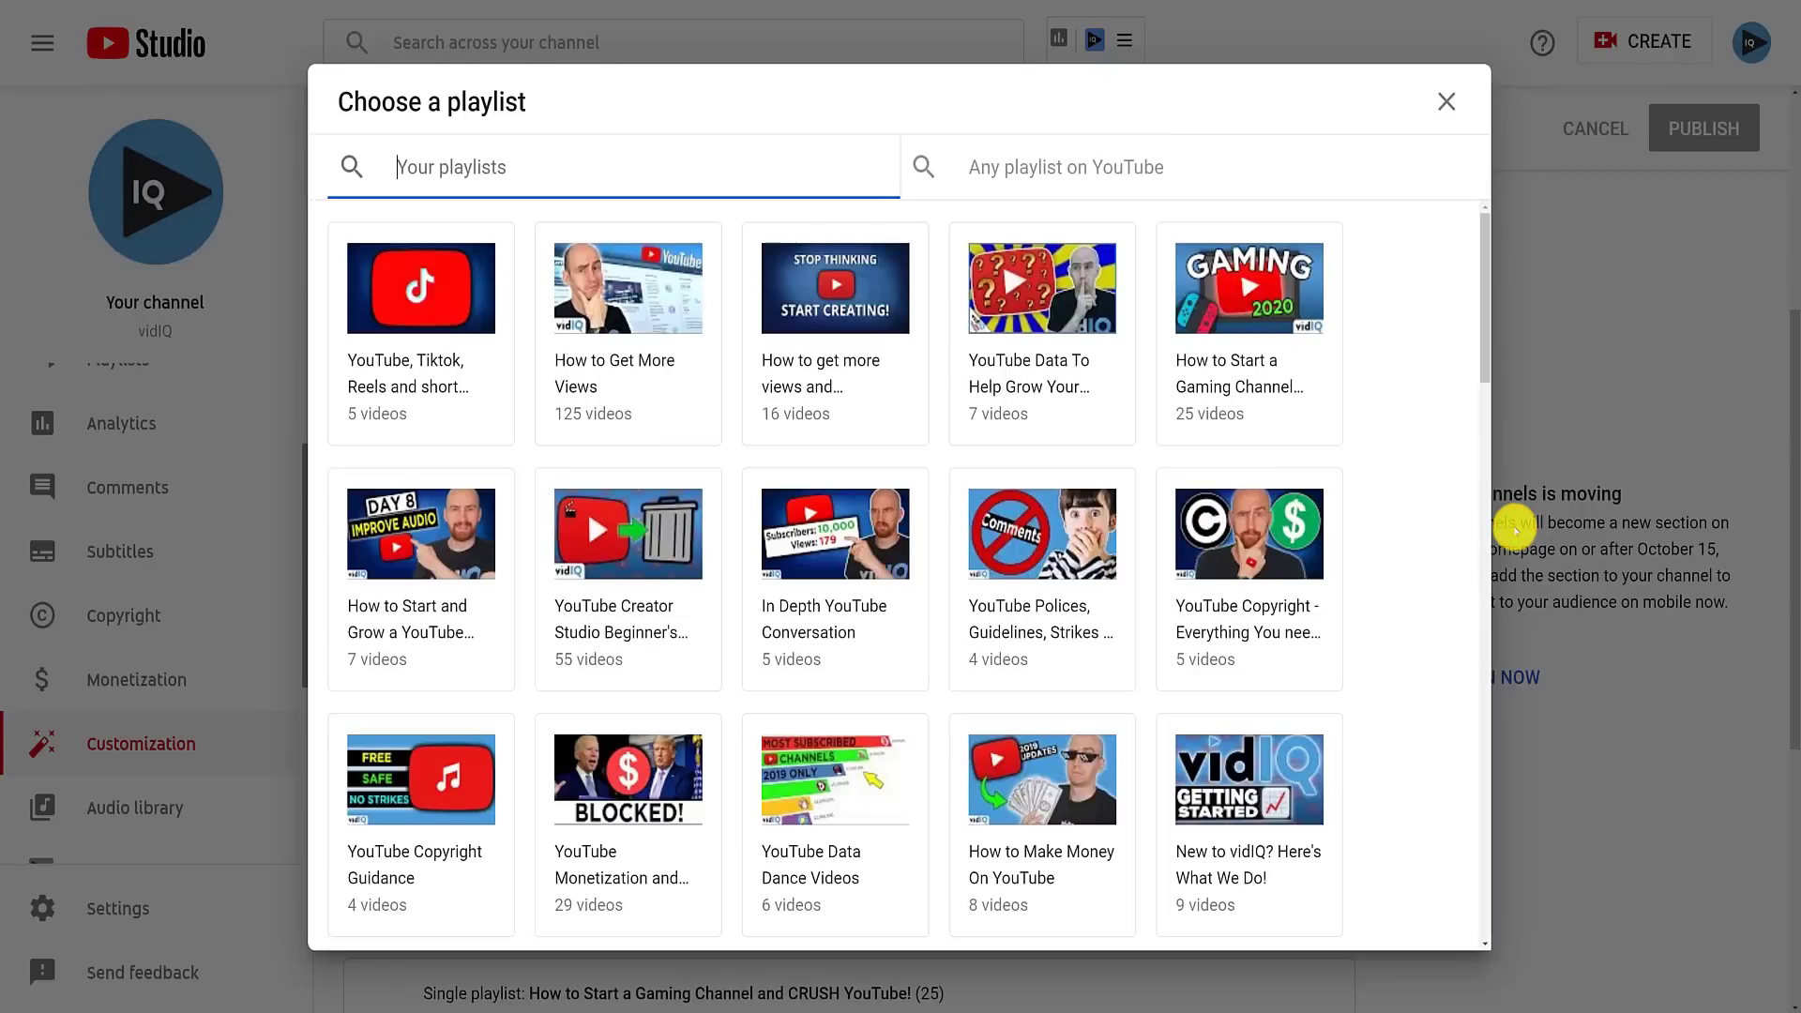
pyautogui.click(1447, 101)
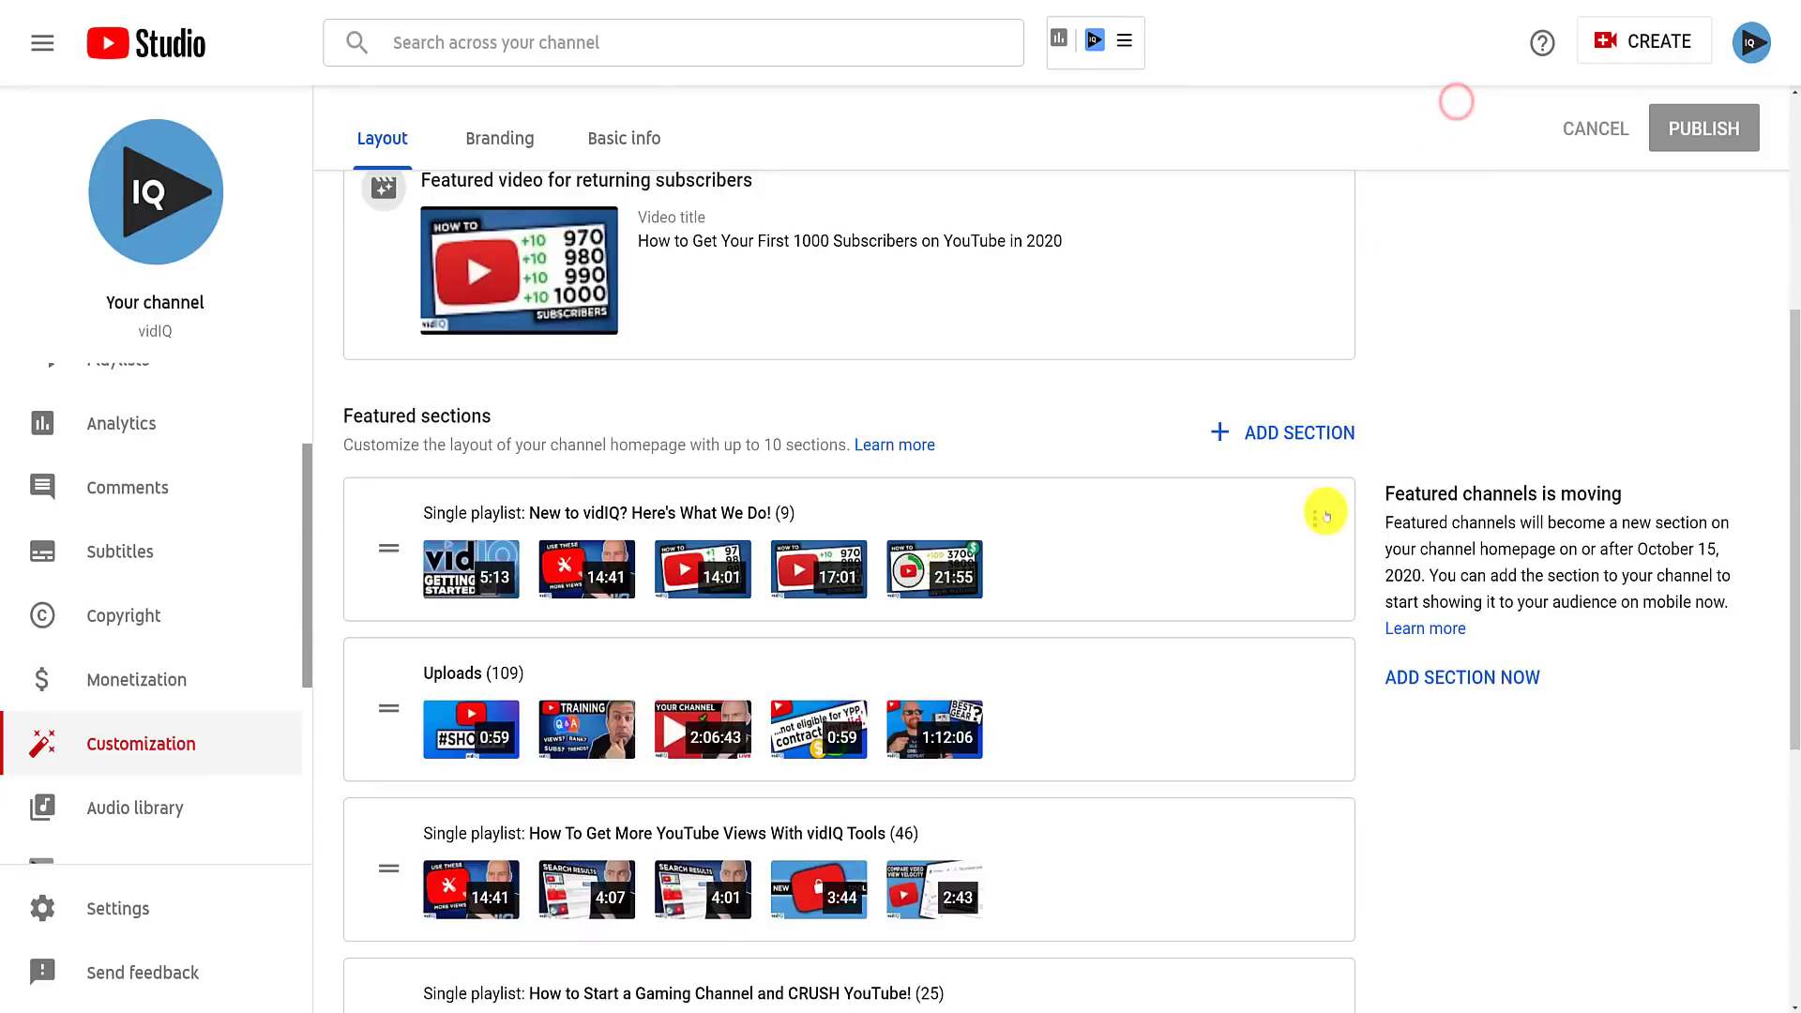
pyautogui.click(1324, 513)
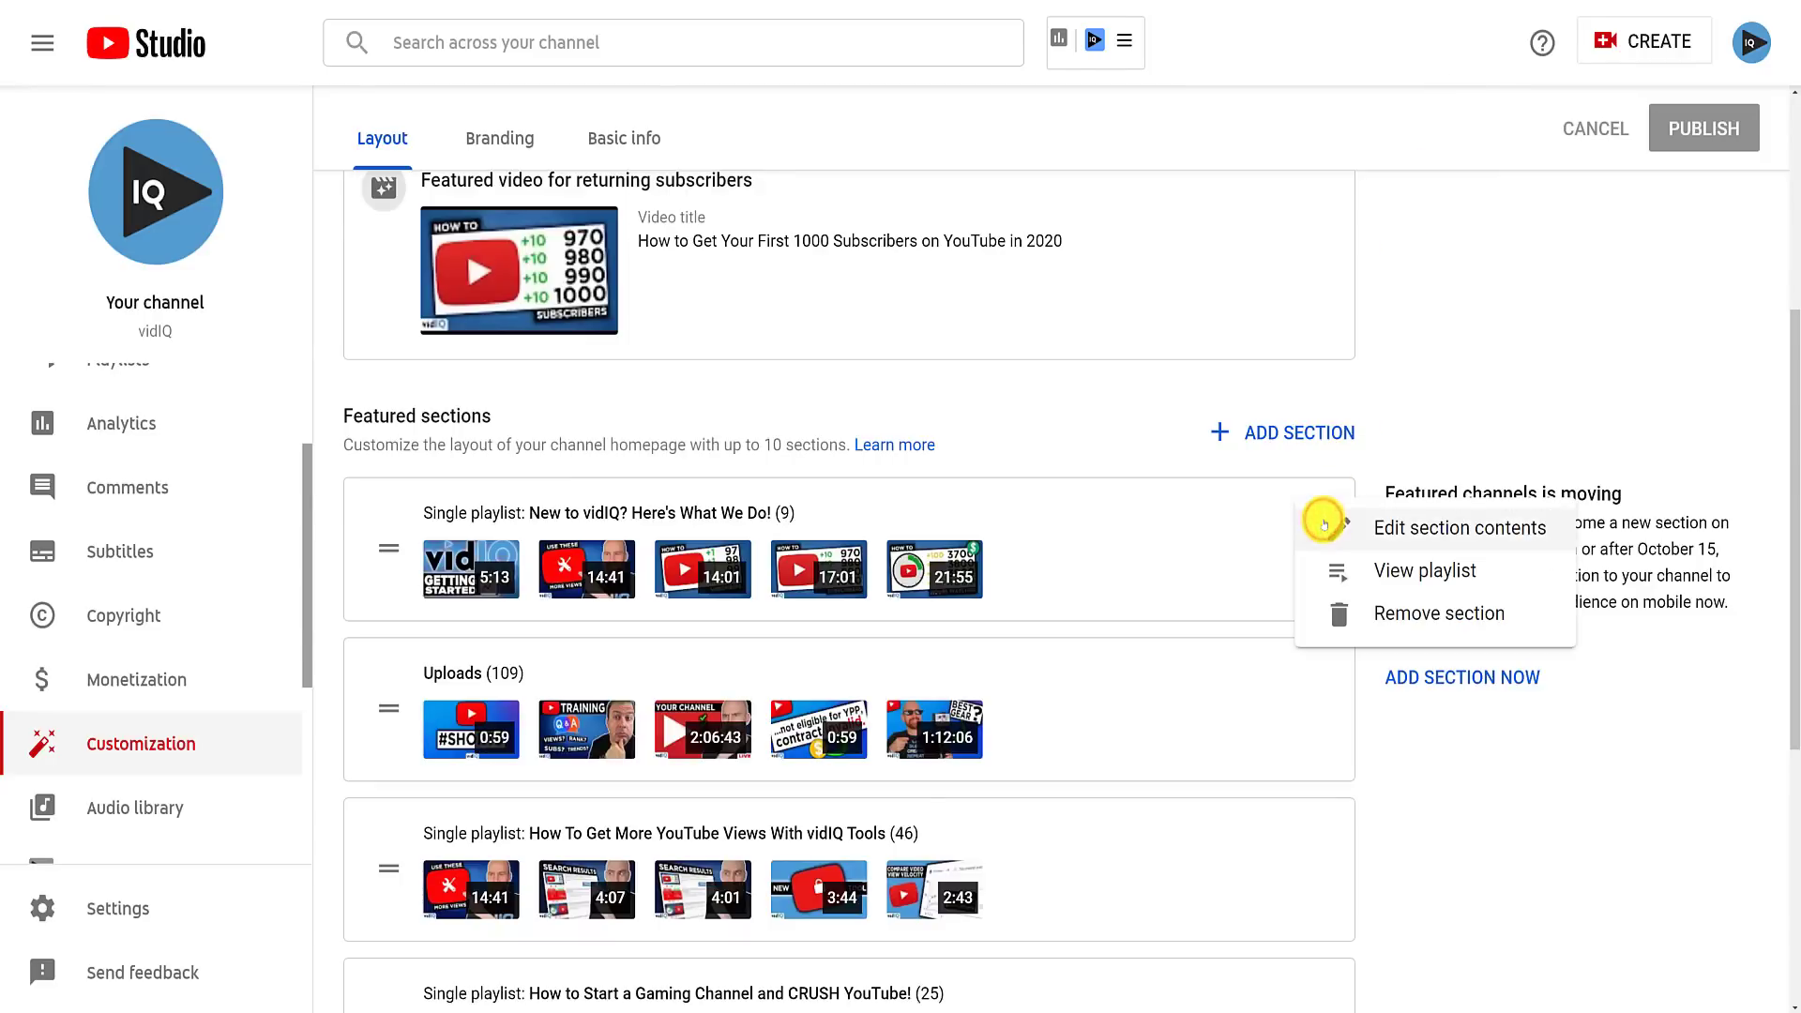
pyautogui.click(1403, 571)
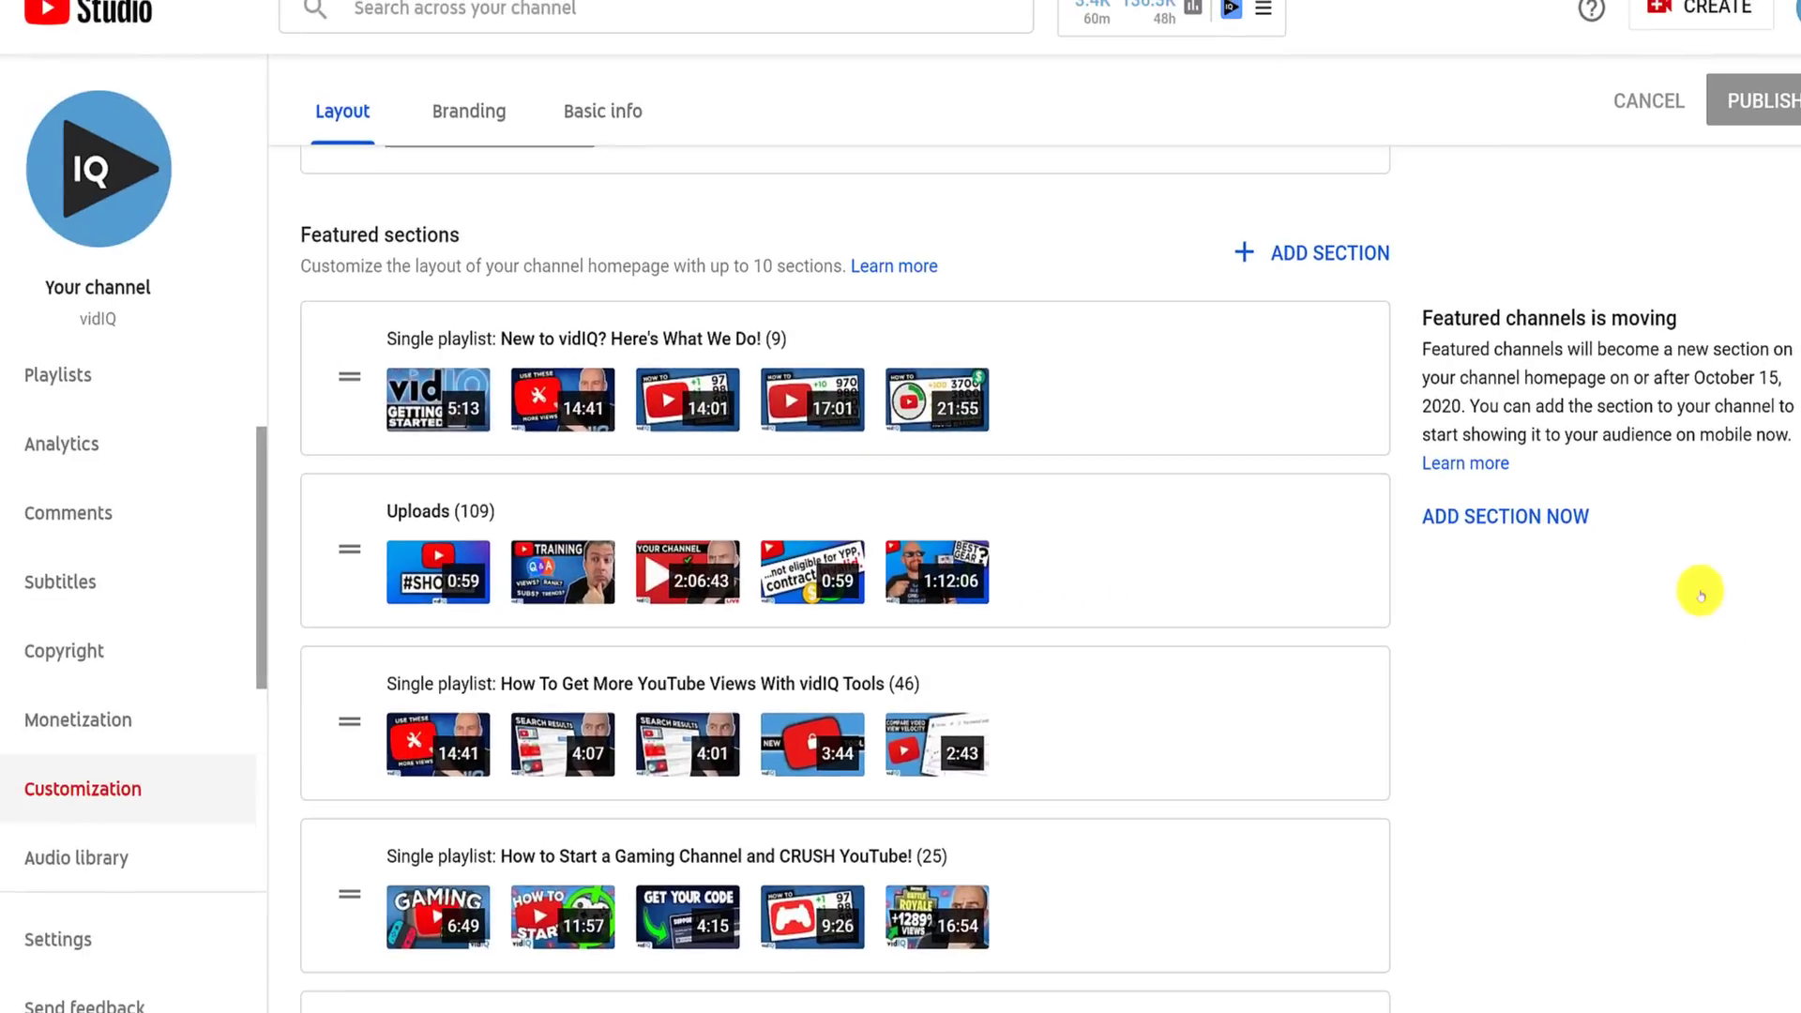
# - Add the YouTube Best Practices featured channels section, adding then removing MrBeast, and save
pyautogui.click(1505, 517)
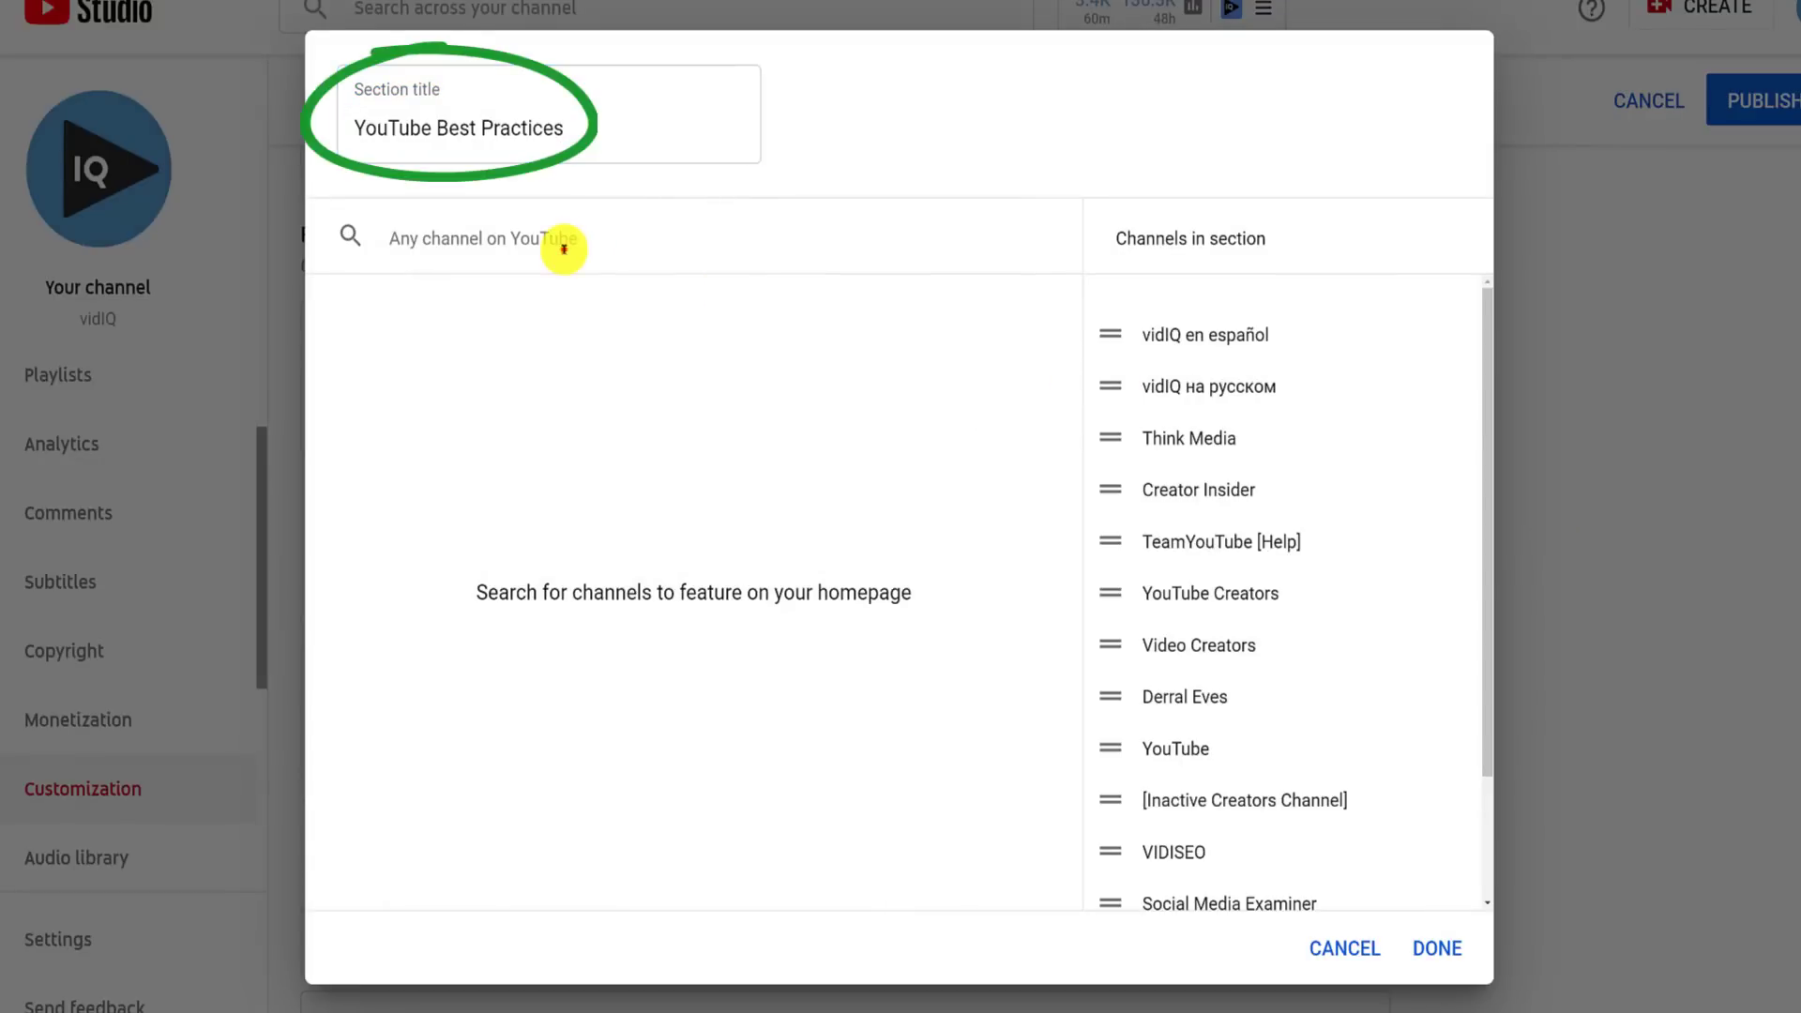
pyautogui.write('mrbeast')
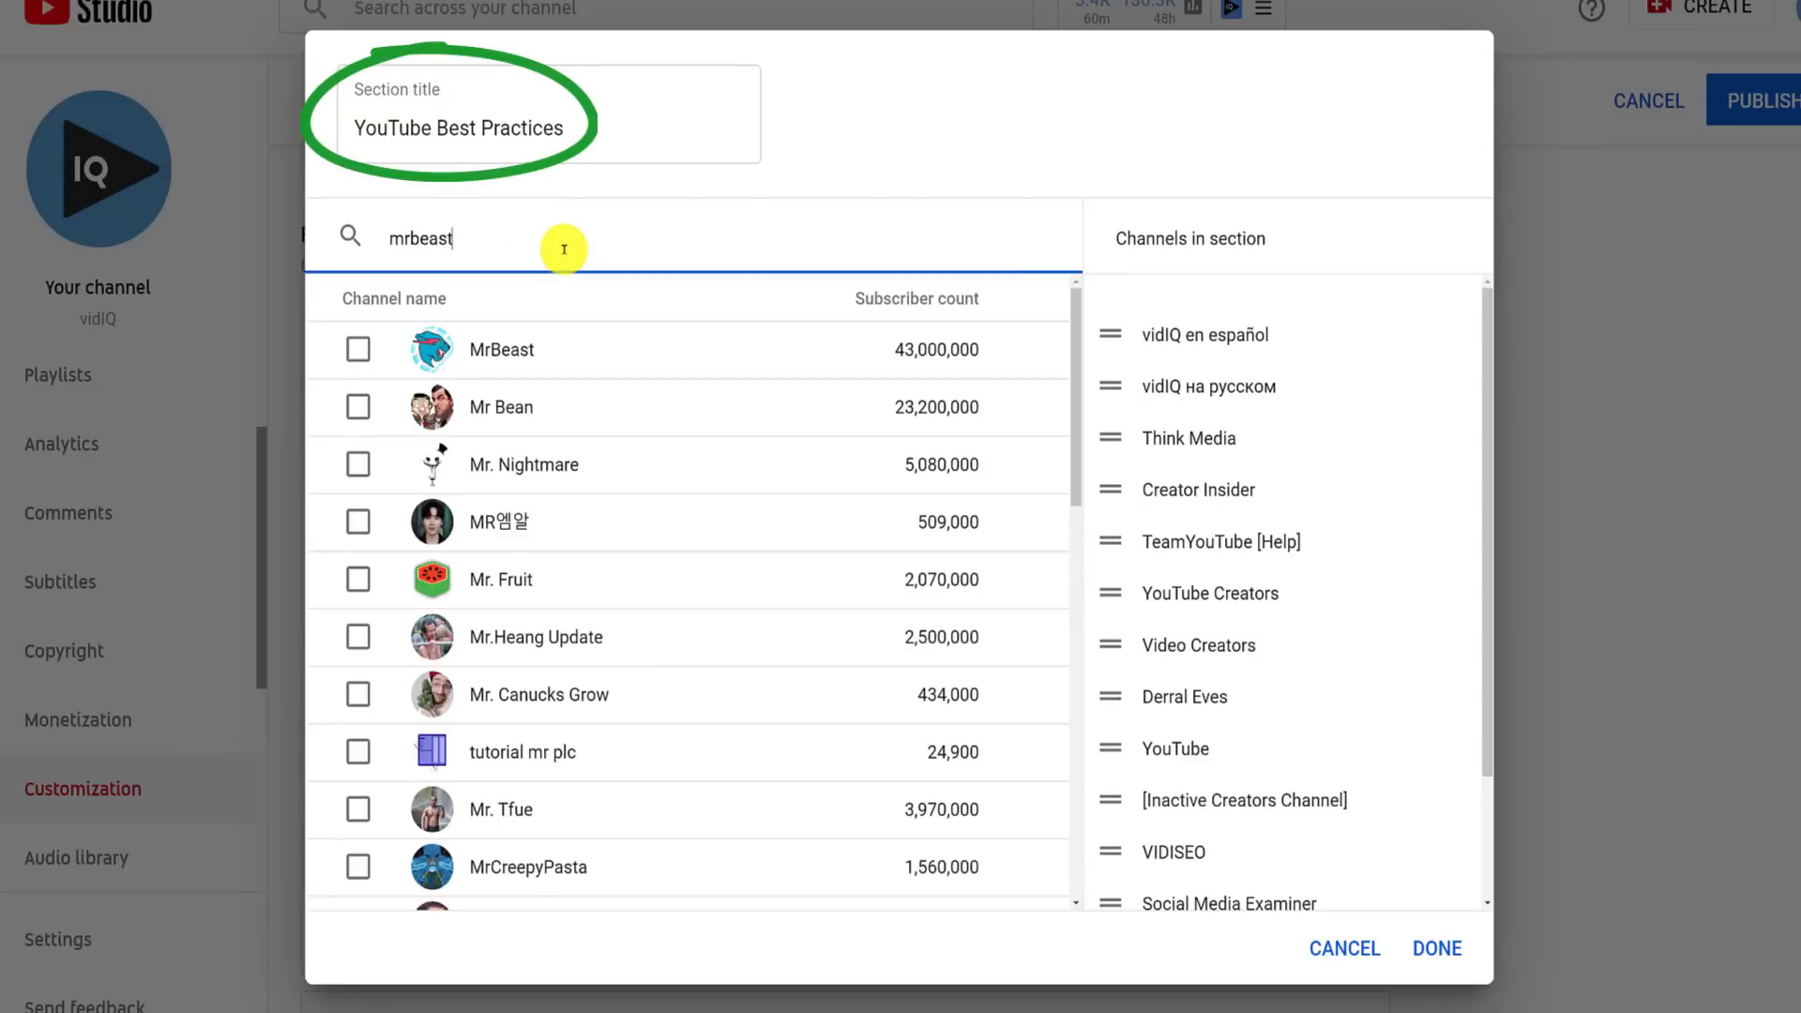
pyautogui.click(357, 349)
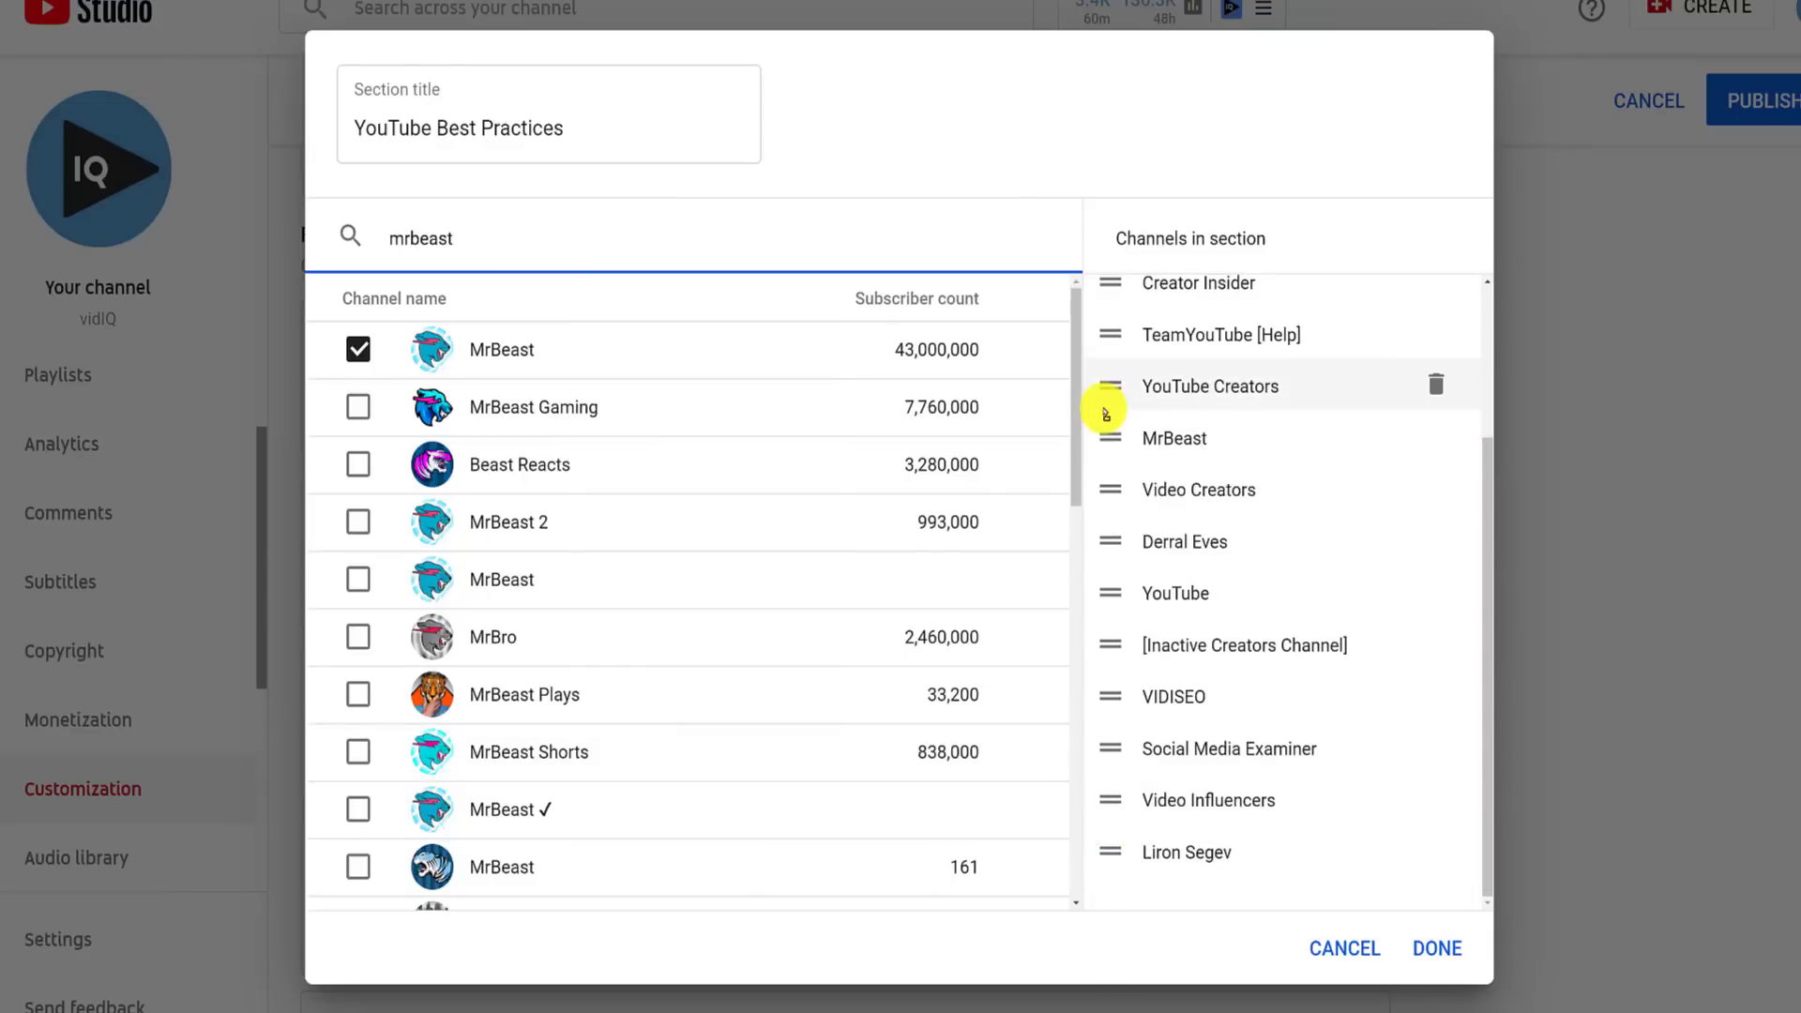
pyautogui.click(359, 349)
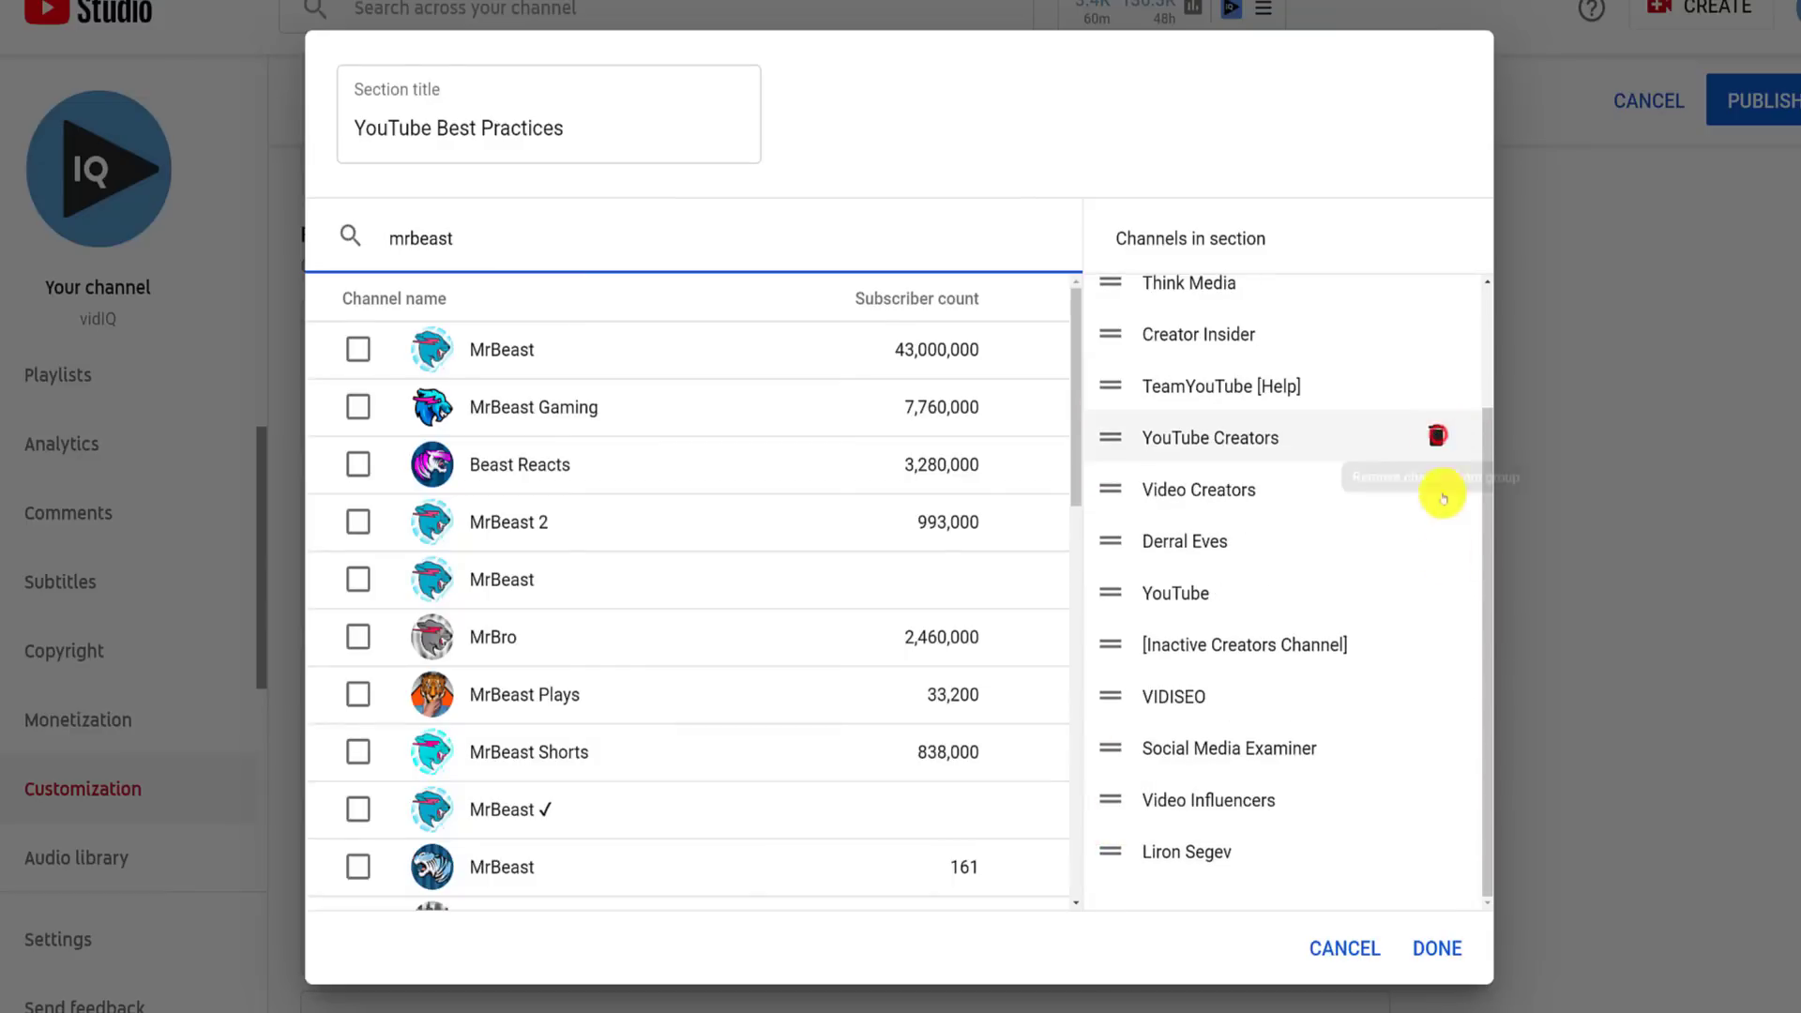
pyautogui.click(1436, 948)
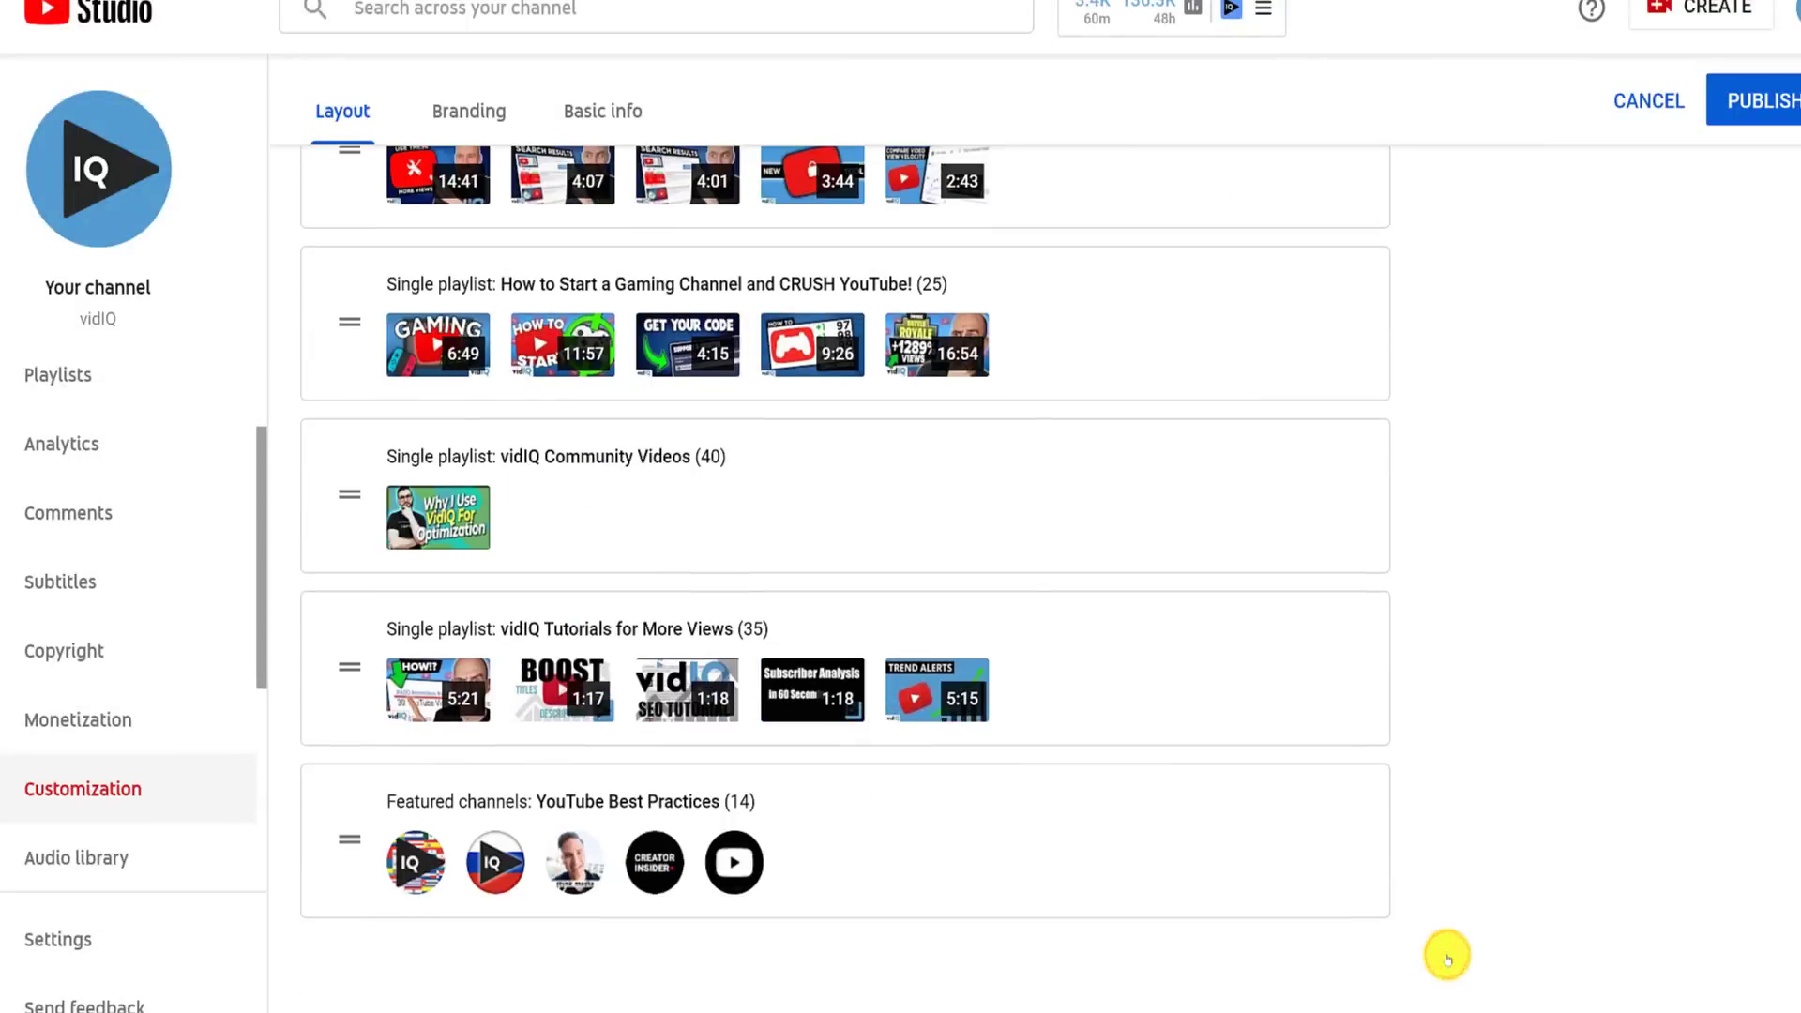
pyautogui.moveTo(348, 848)
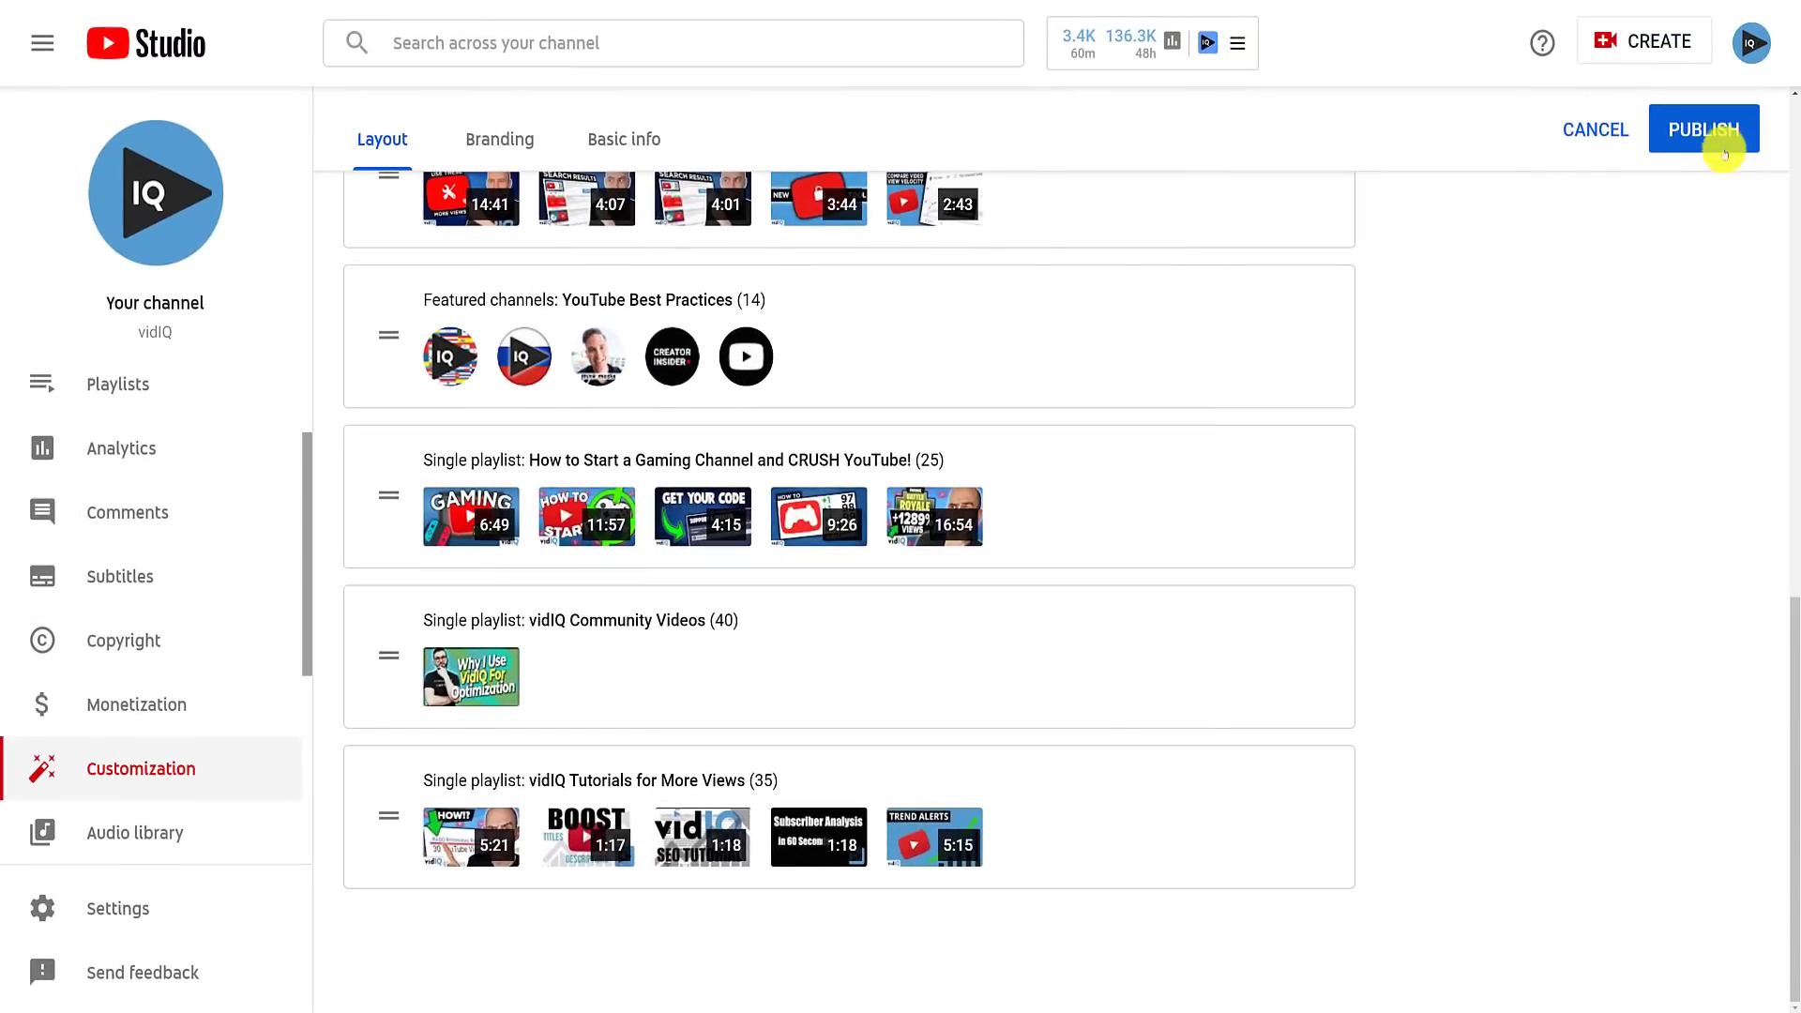
# - Publish the layout with YouTube Best Practices placed after the views tools playlist
pyautogui.click(1703, 129)
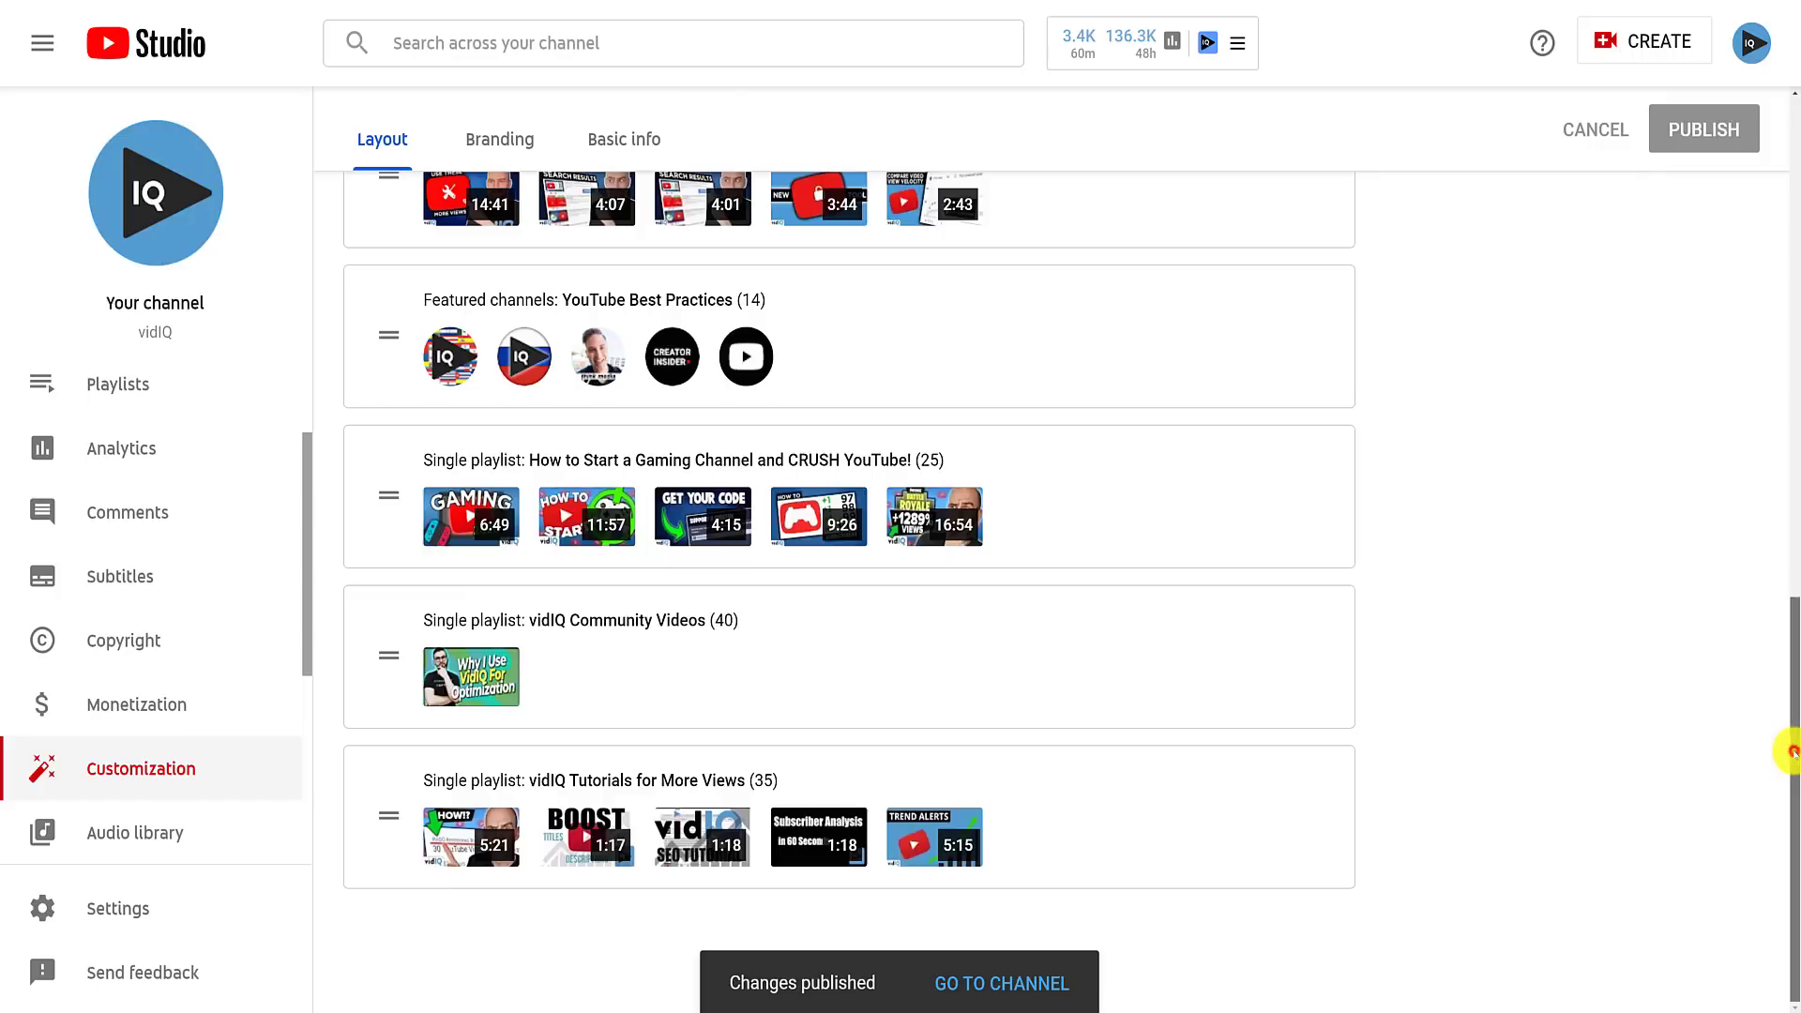
pyautogui.scroll(3)
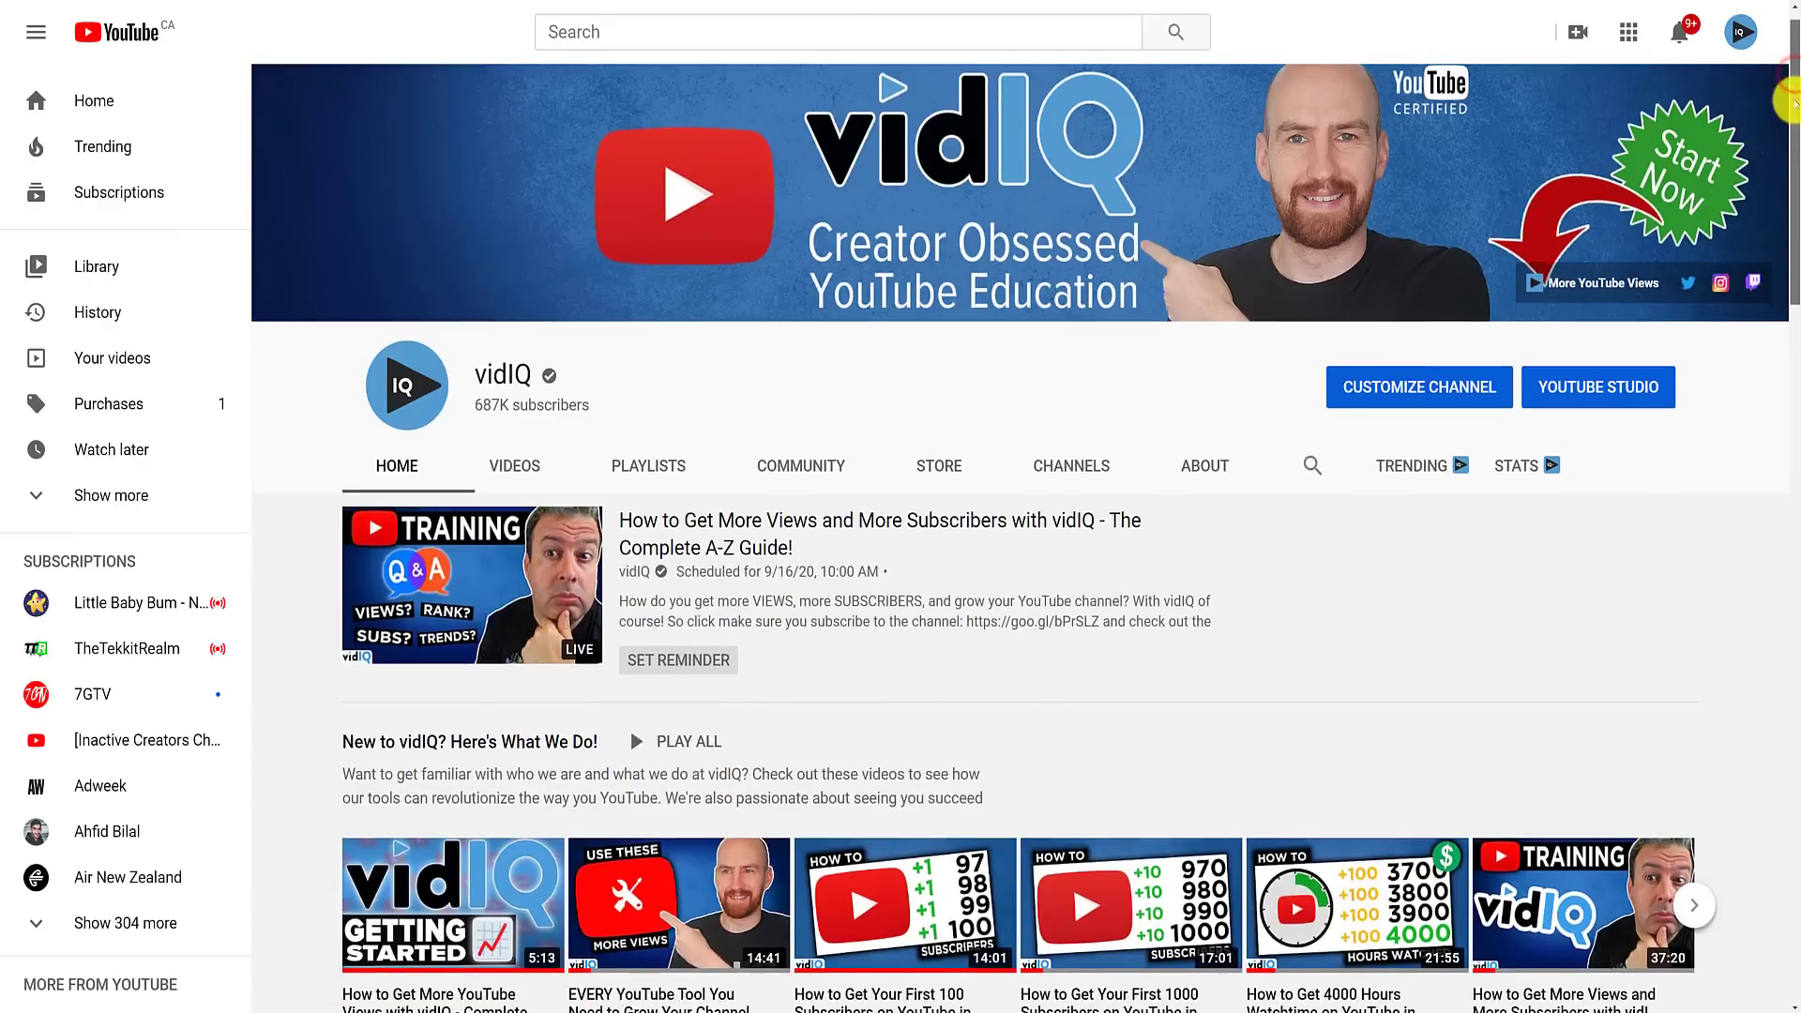
# - Scroll the live channel homepage down to the YouTube Best Practices channels row
pyautogui.scroll(-3)
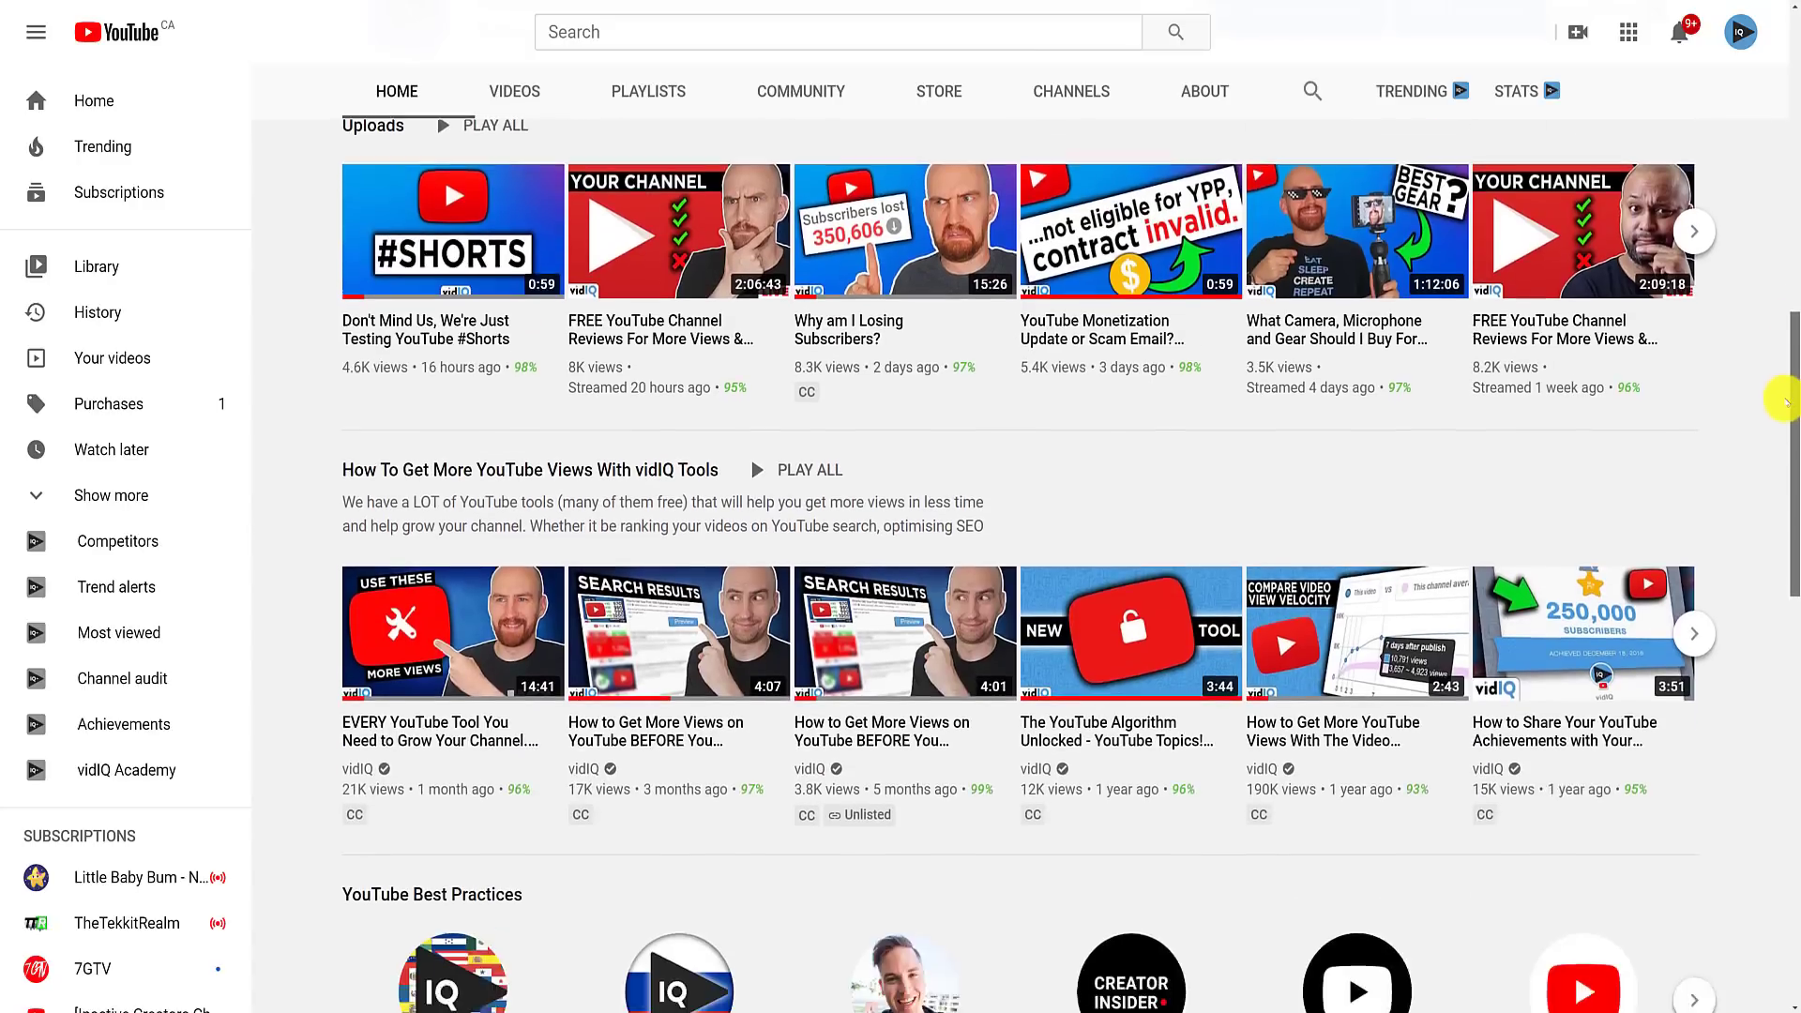
pyautogui.scroll(-3)
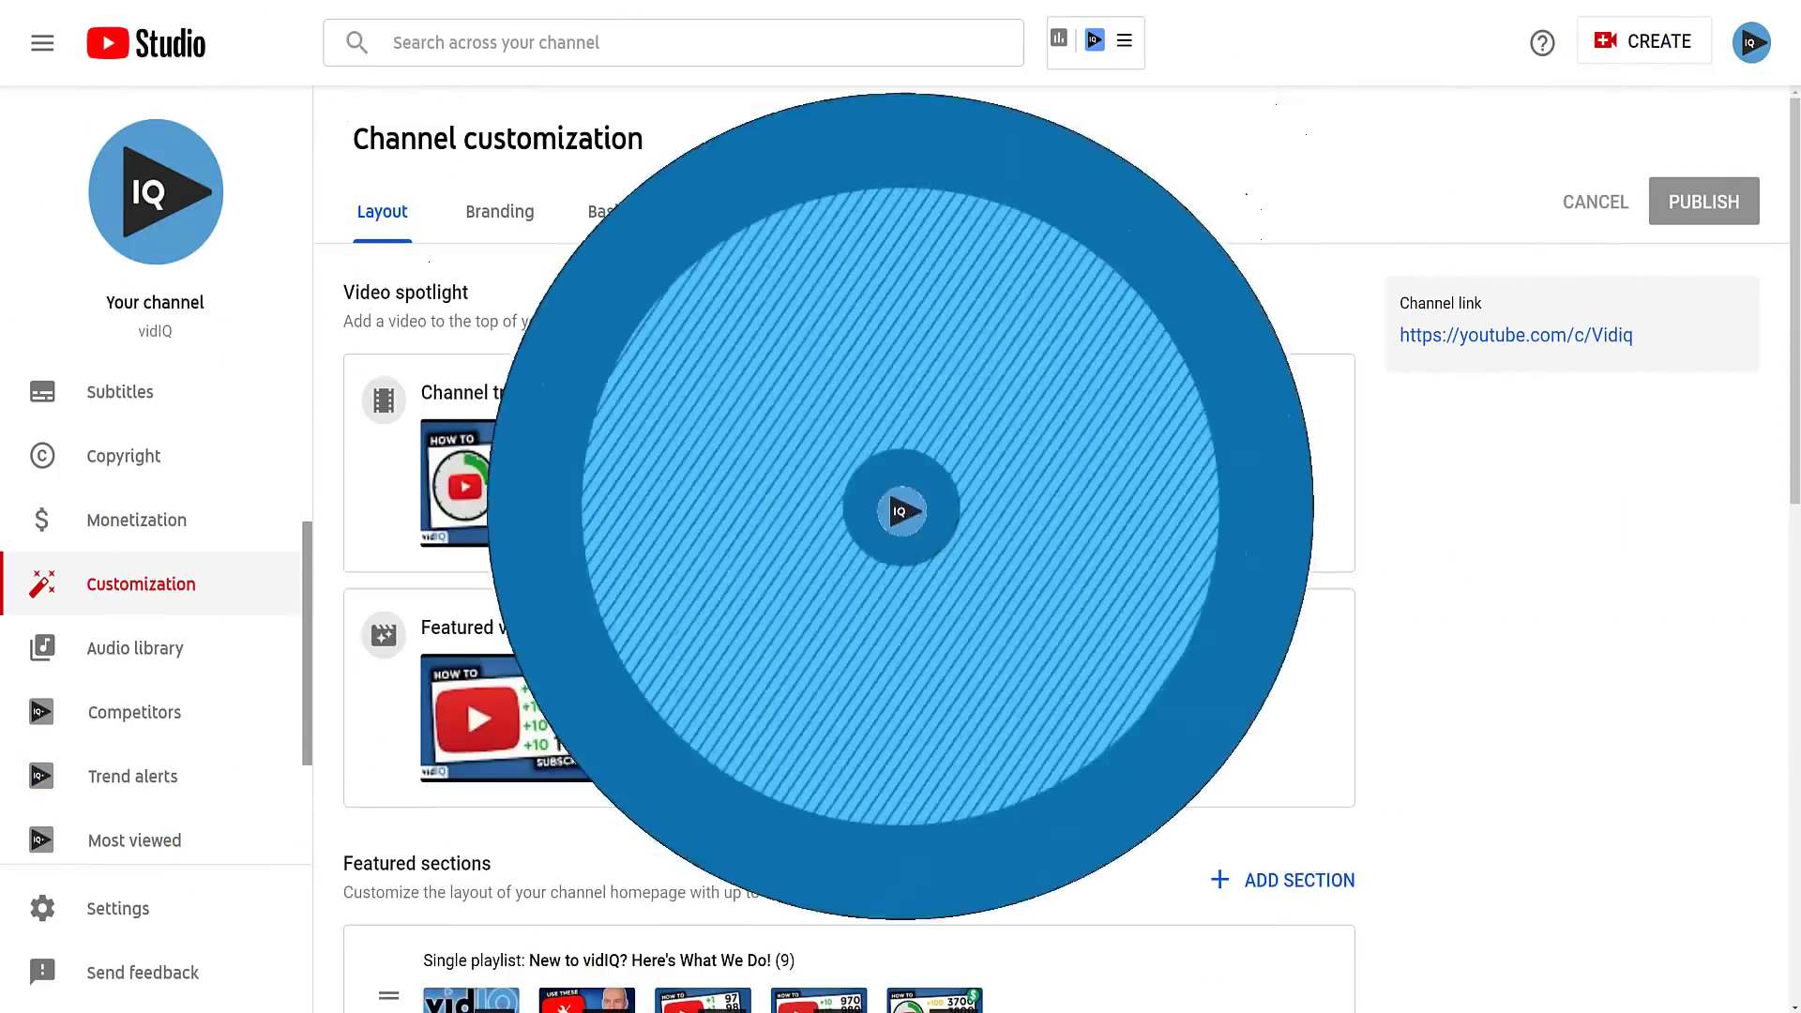
# - Switch to the Branding tab and finish cropping a new profile picture image
pyautogui.click(500, 211)
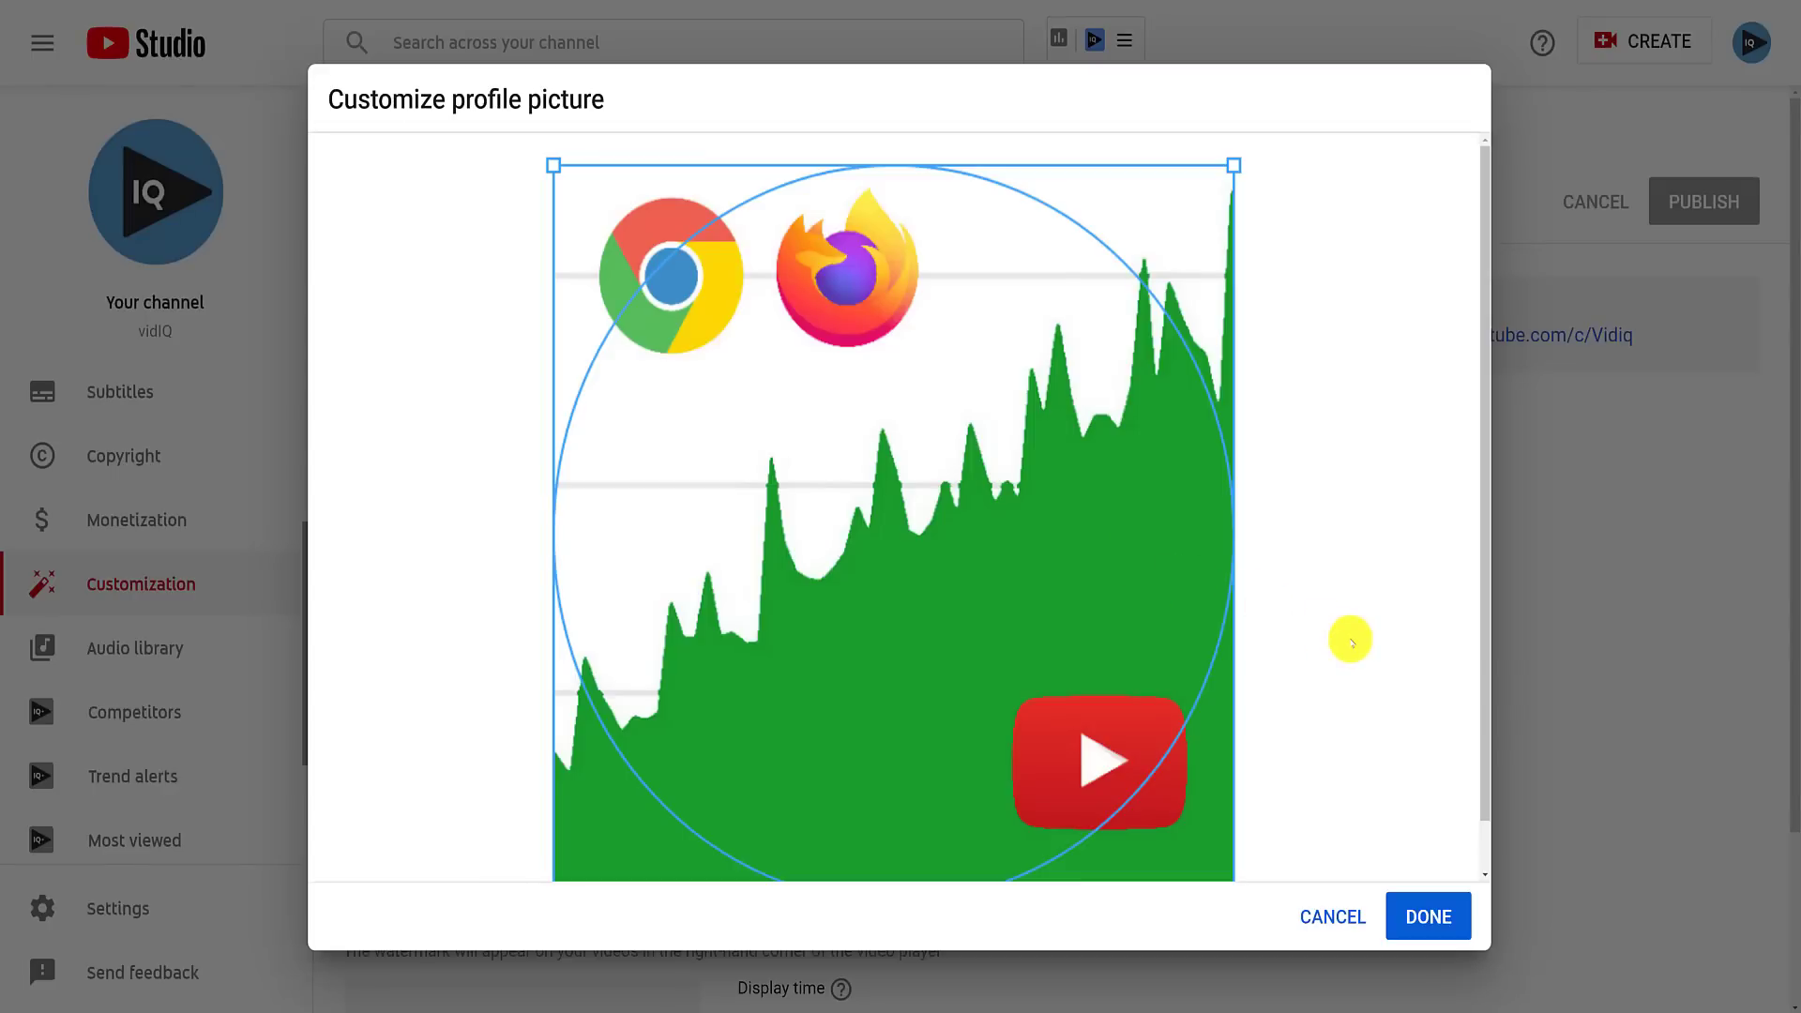
pyautogui.click(1427, 917)
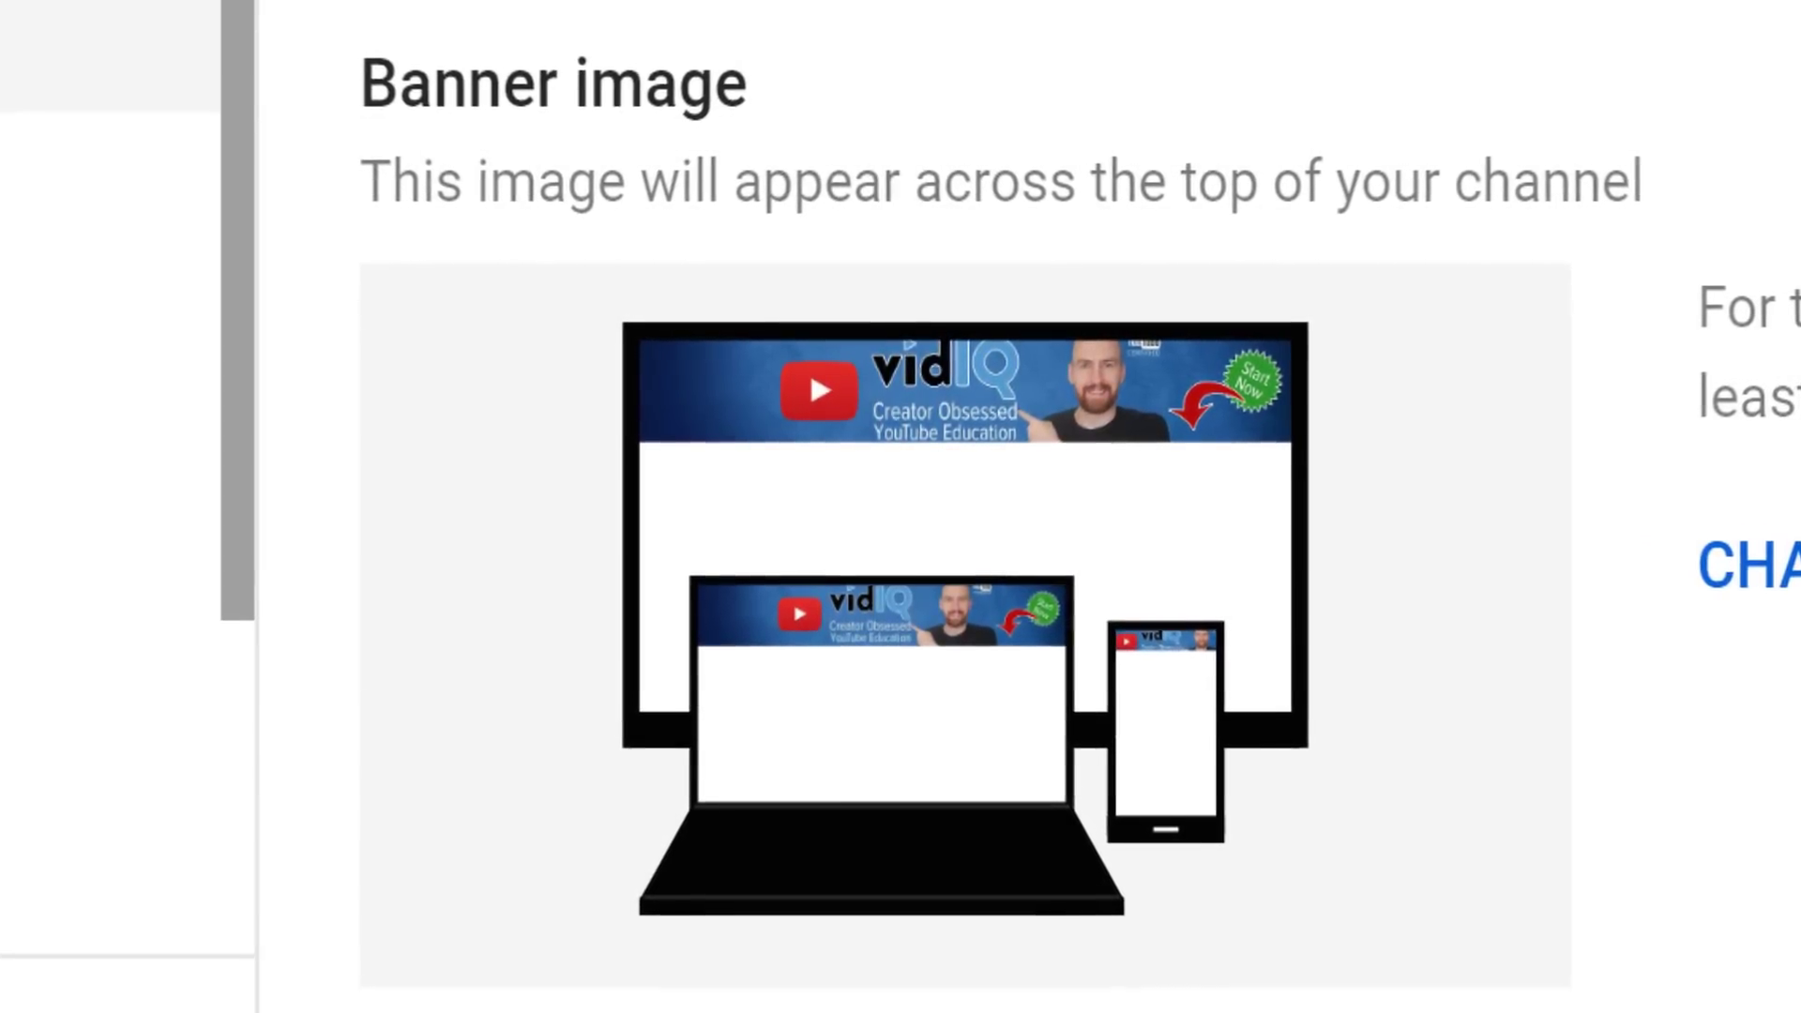
# - Position the banner art crop for TV, desktop and all devices, then confirm it
pyautogui.scroll(-3)
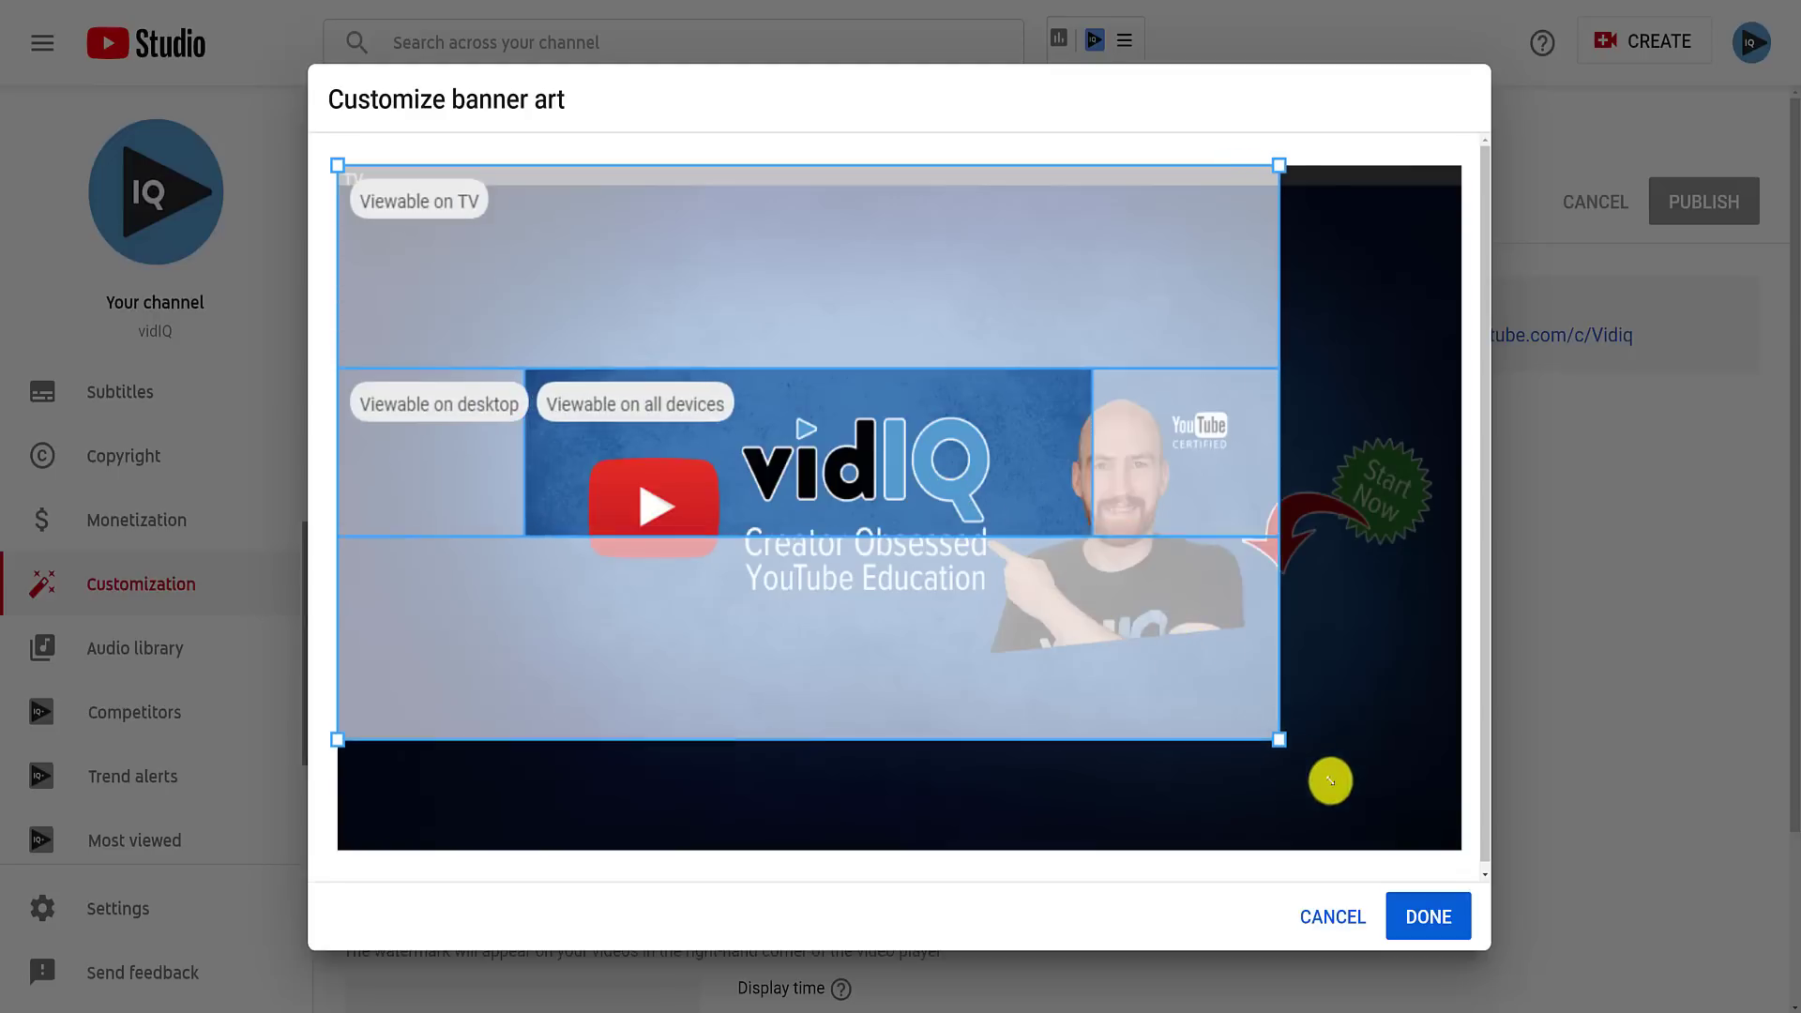
pyautogui.click(1427, 917)
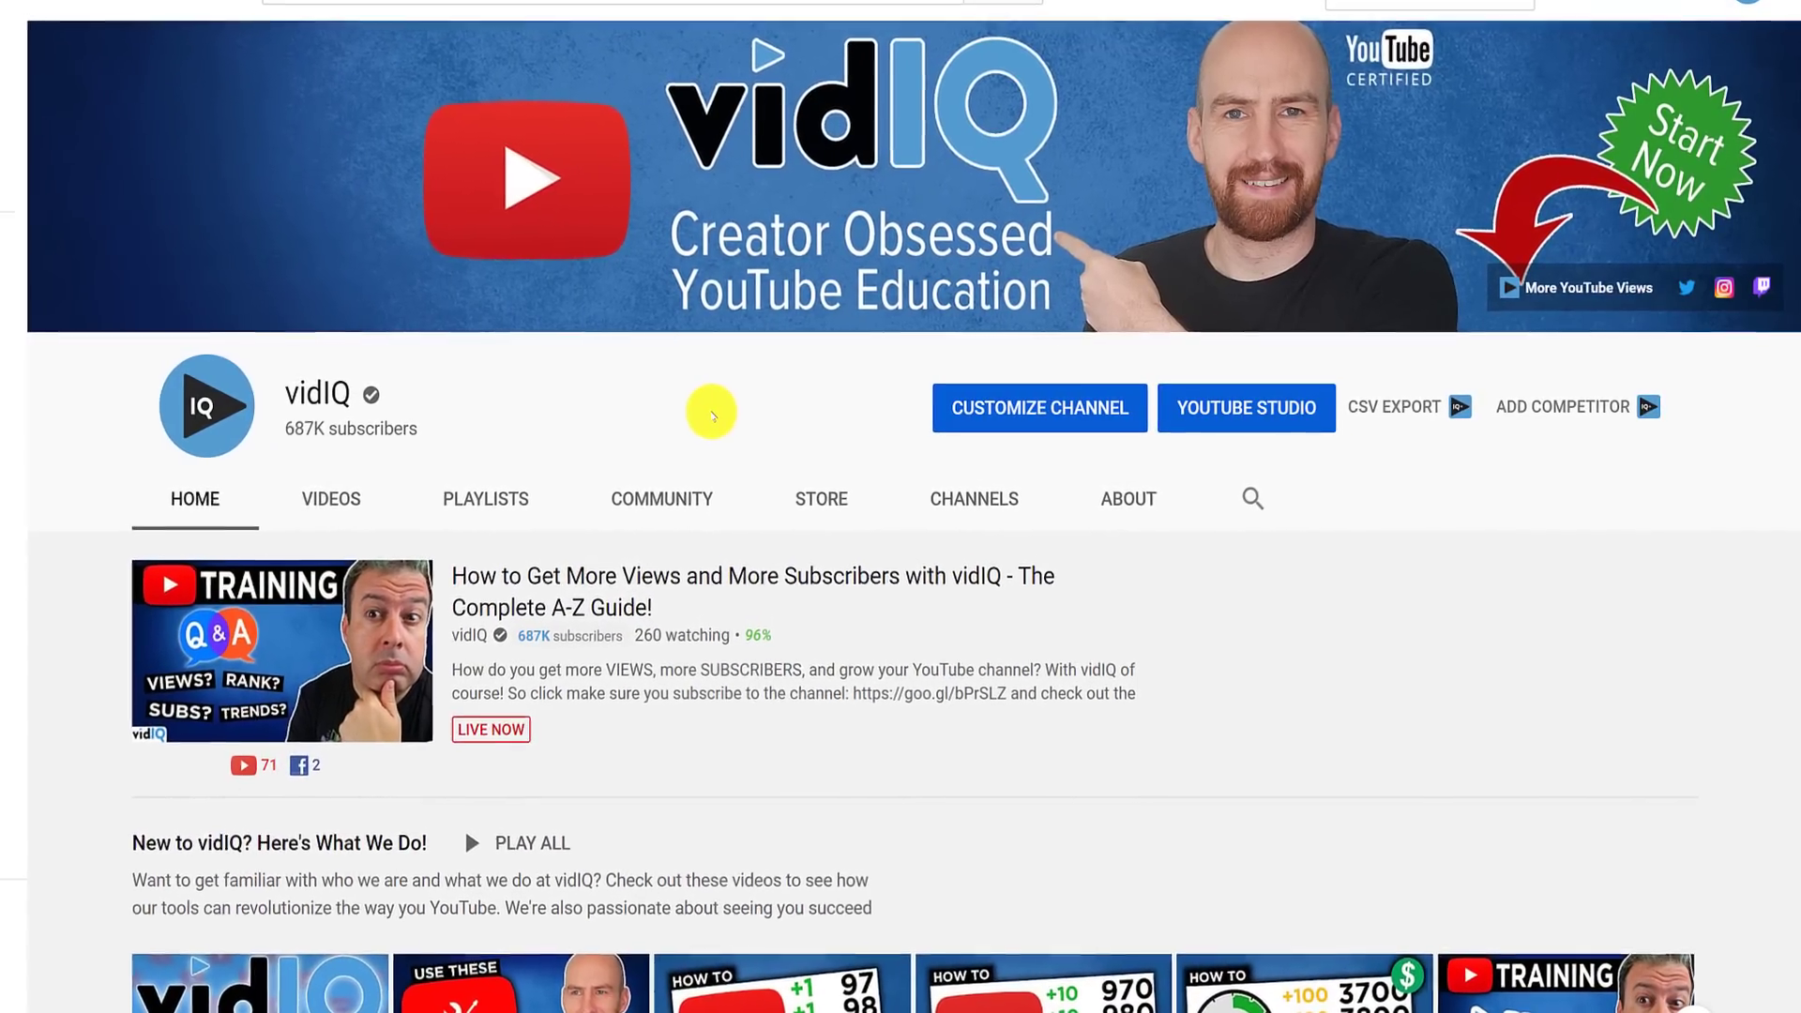
# - Review the channel homepage banner, then use its camera icon to reopen Studio's Branding settings
pyautogui.scroll(-3)
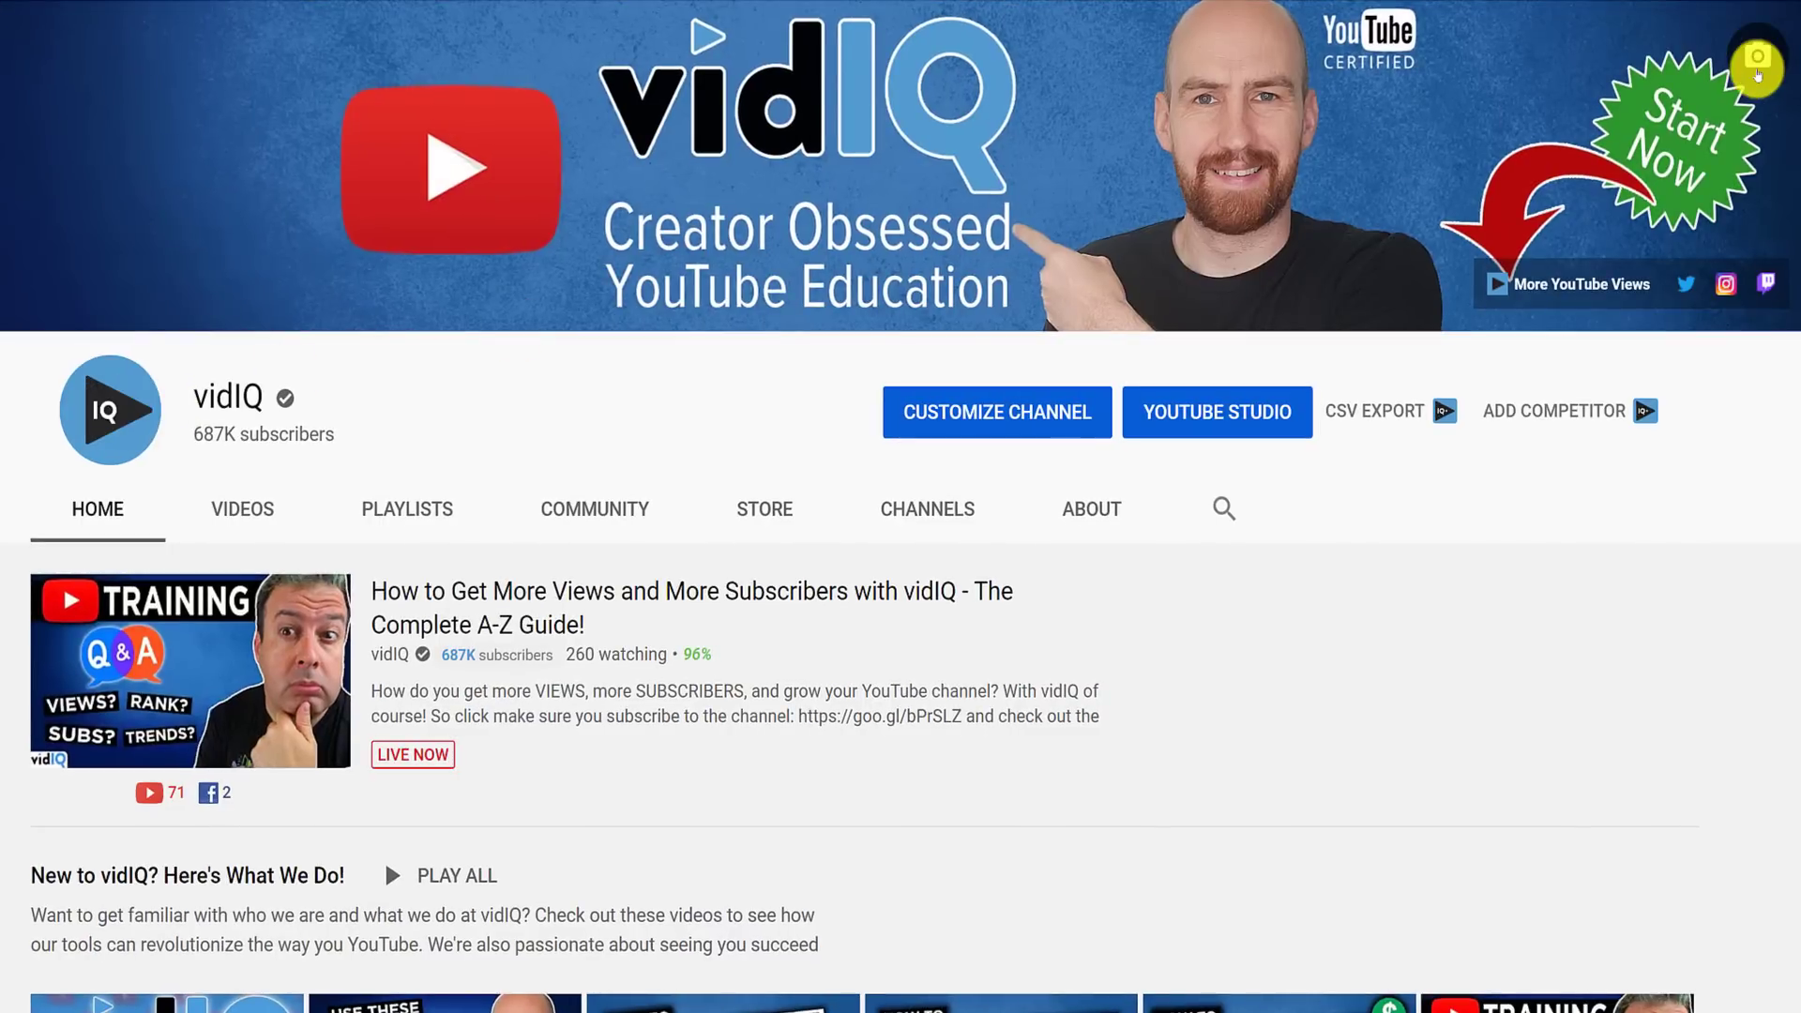
pyautogui.click(994, 411)
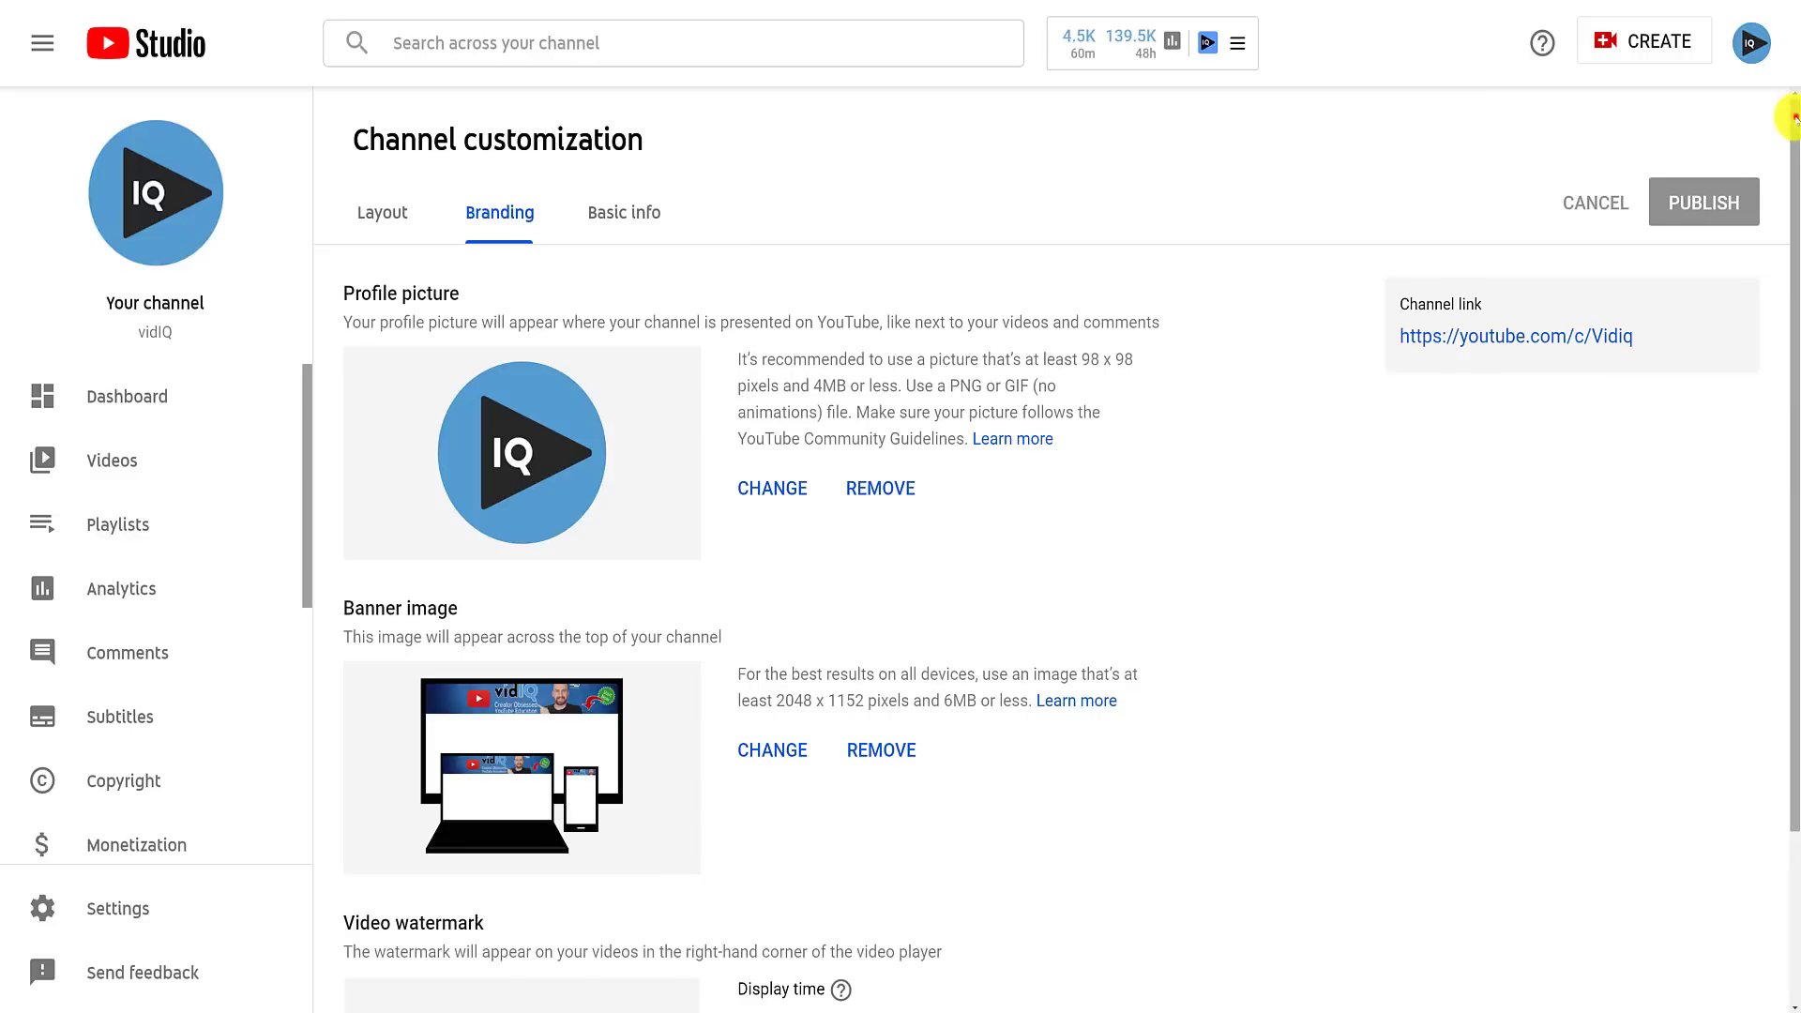
# - Upload and confirm the red SUBSCRIBE watermark image, shown for the entire video
pyautogui.scroll(-3)
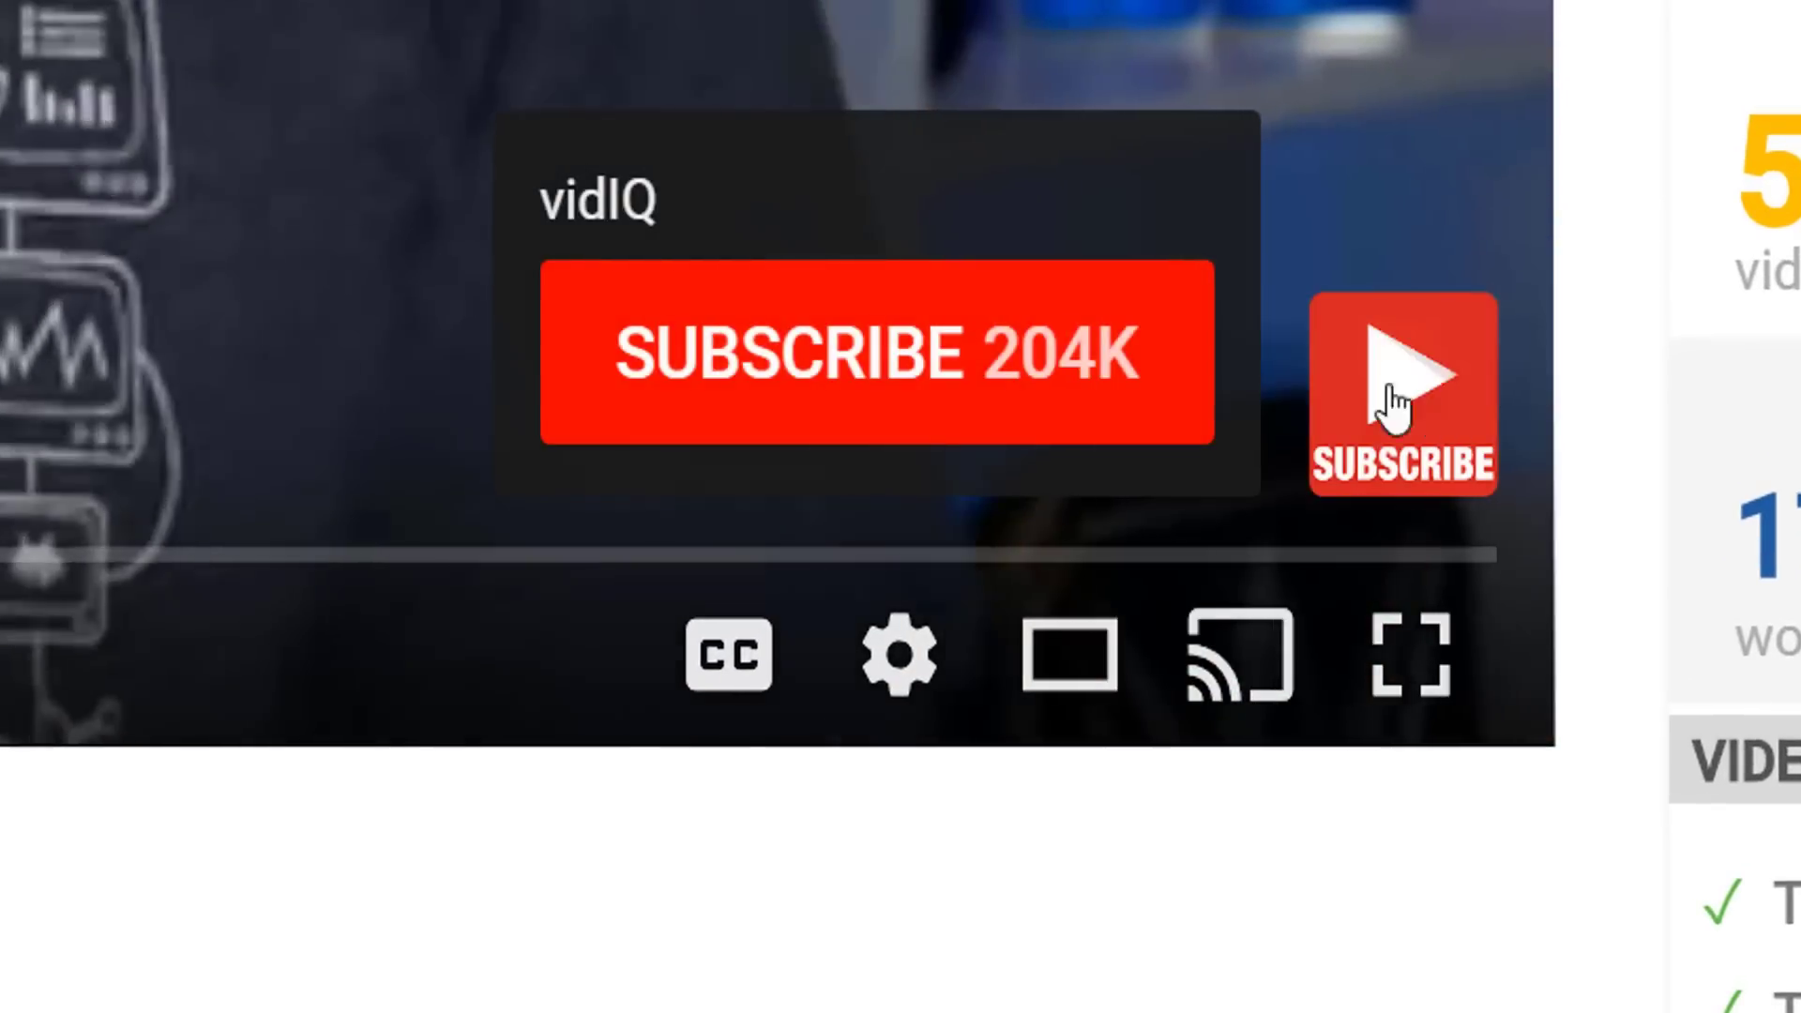
pyautogui.click(876, 353)
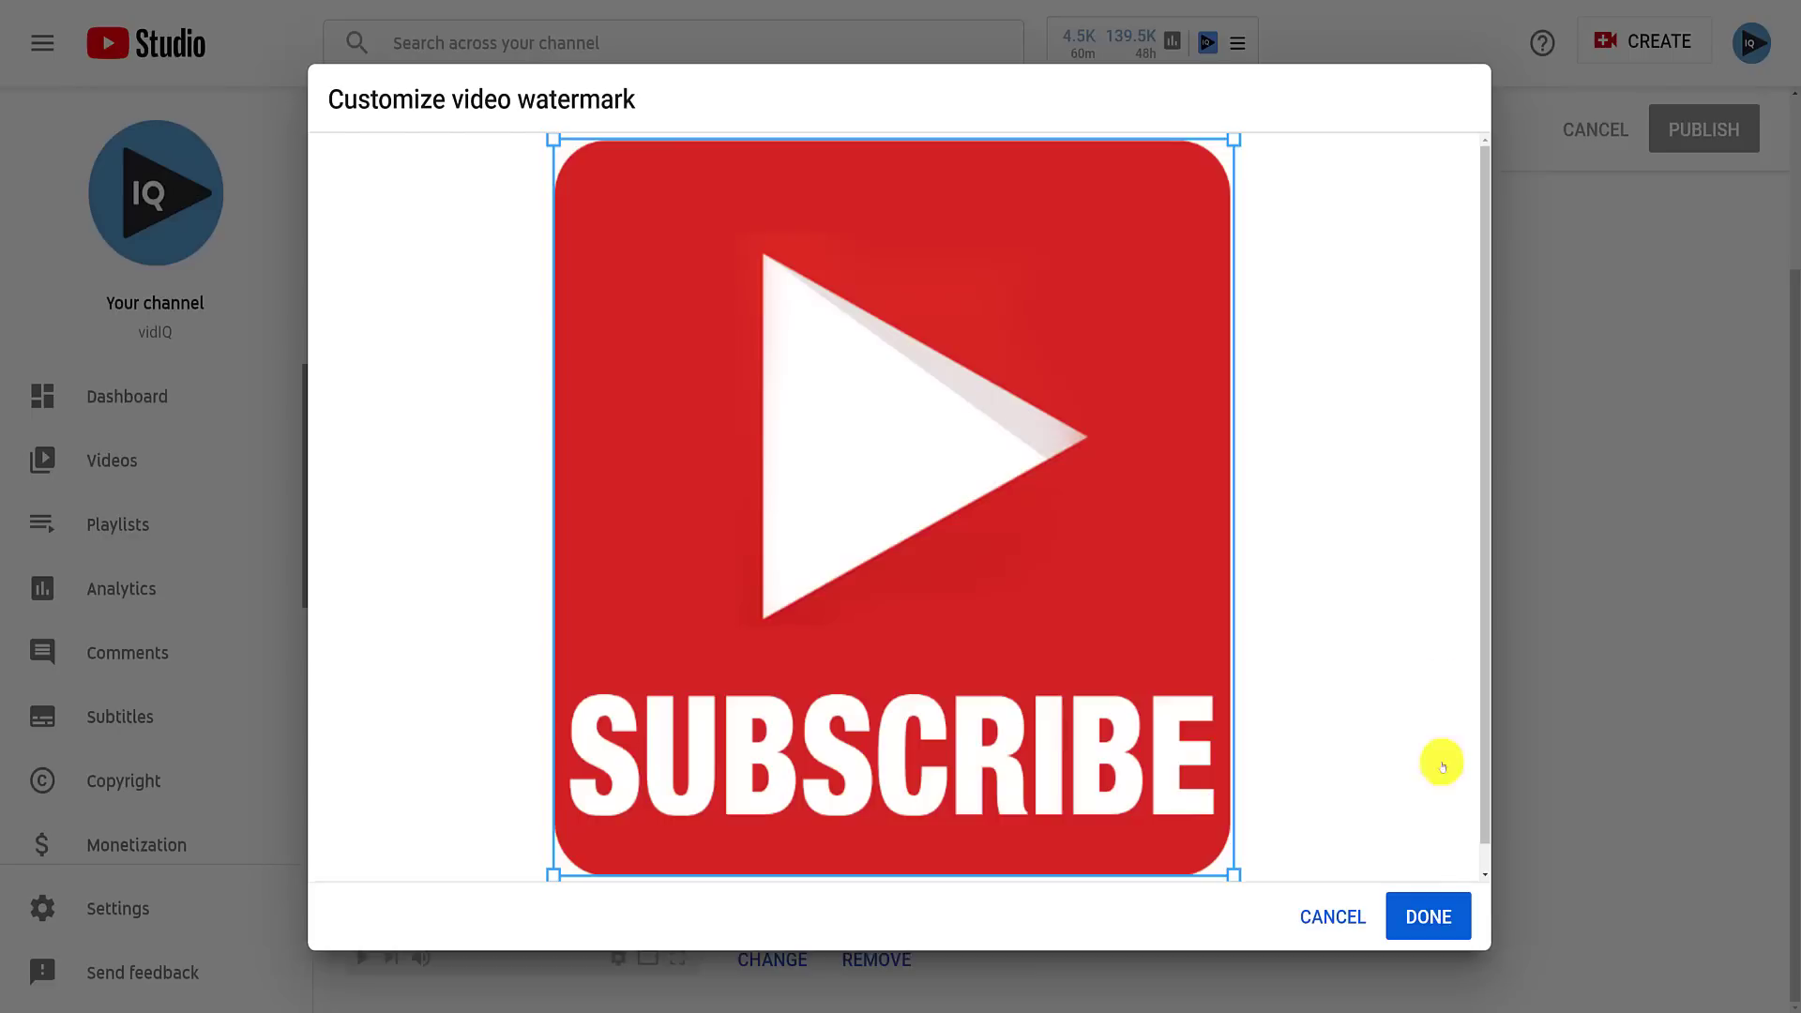
pyautogui.click(1427, 917)
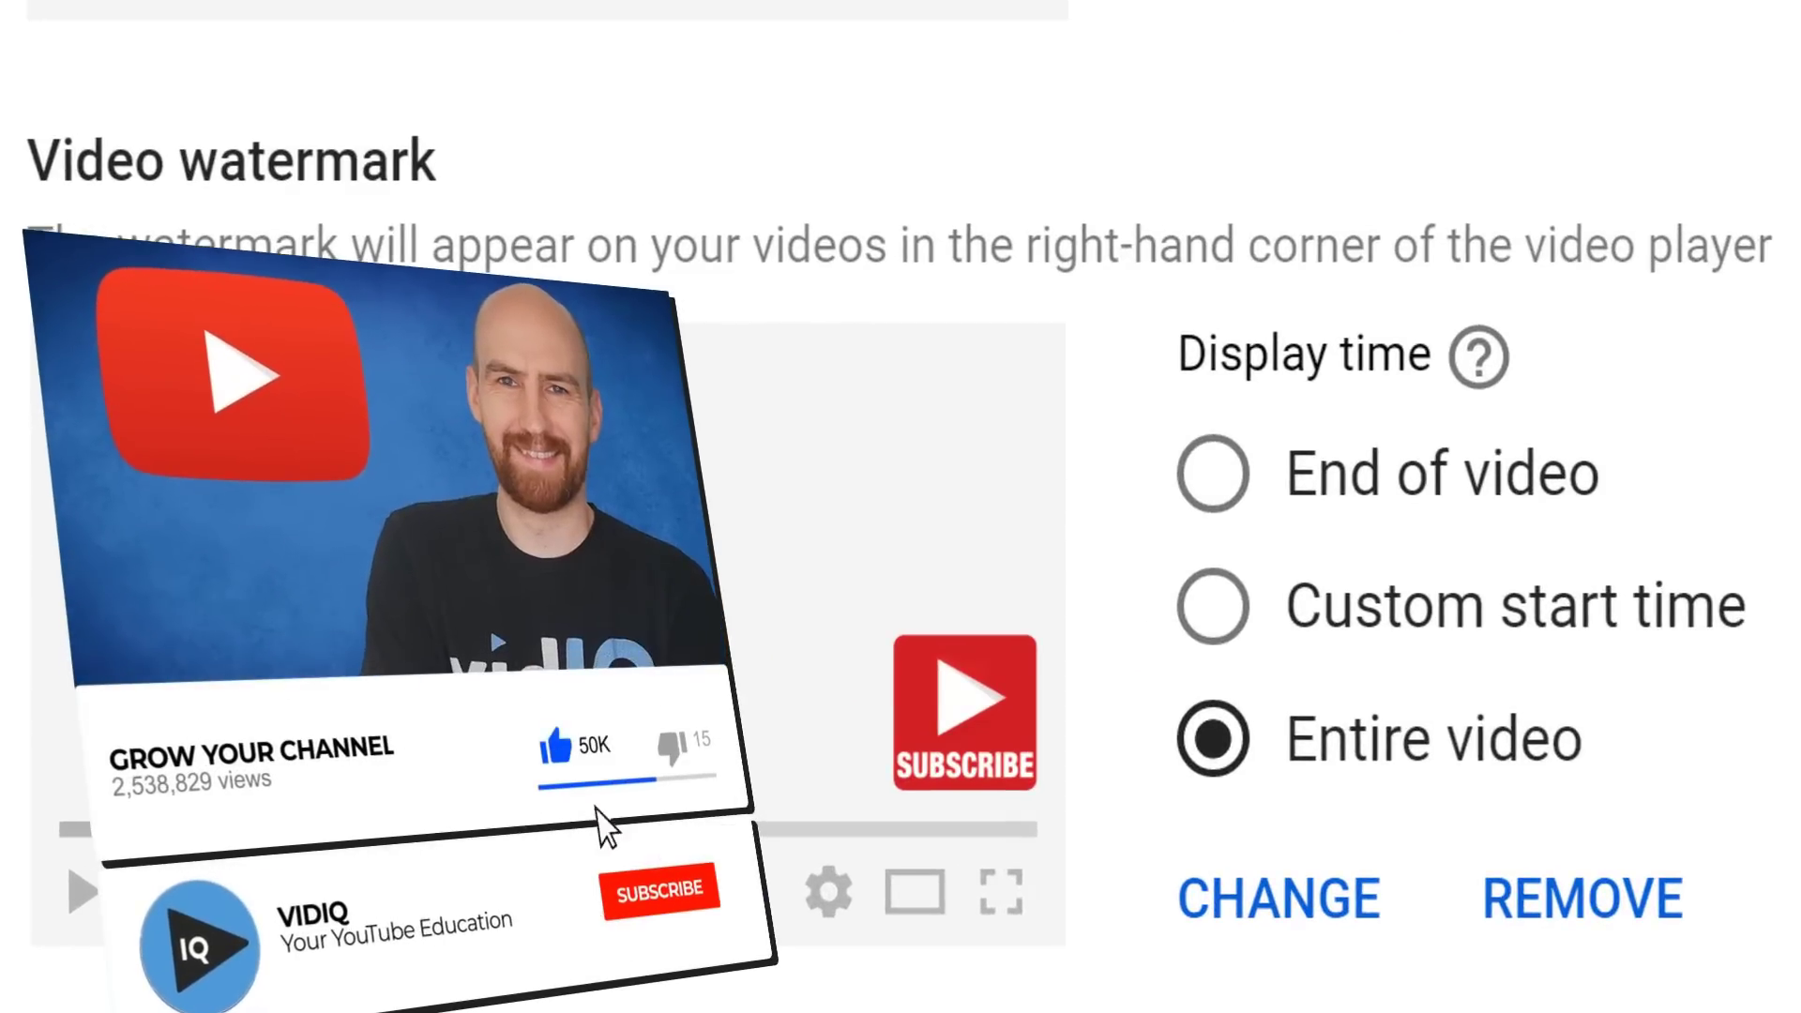
pyautogui.click(660, 890)
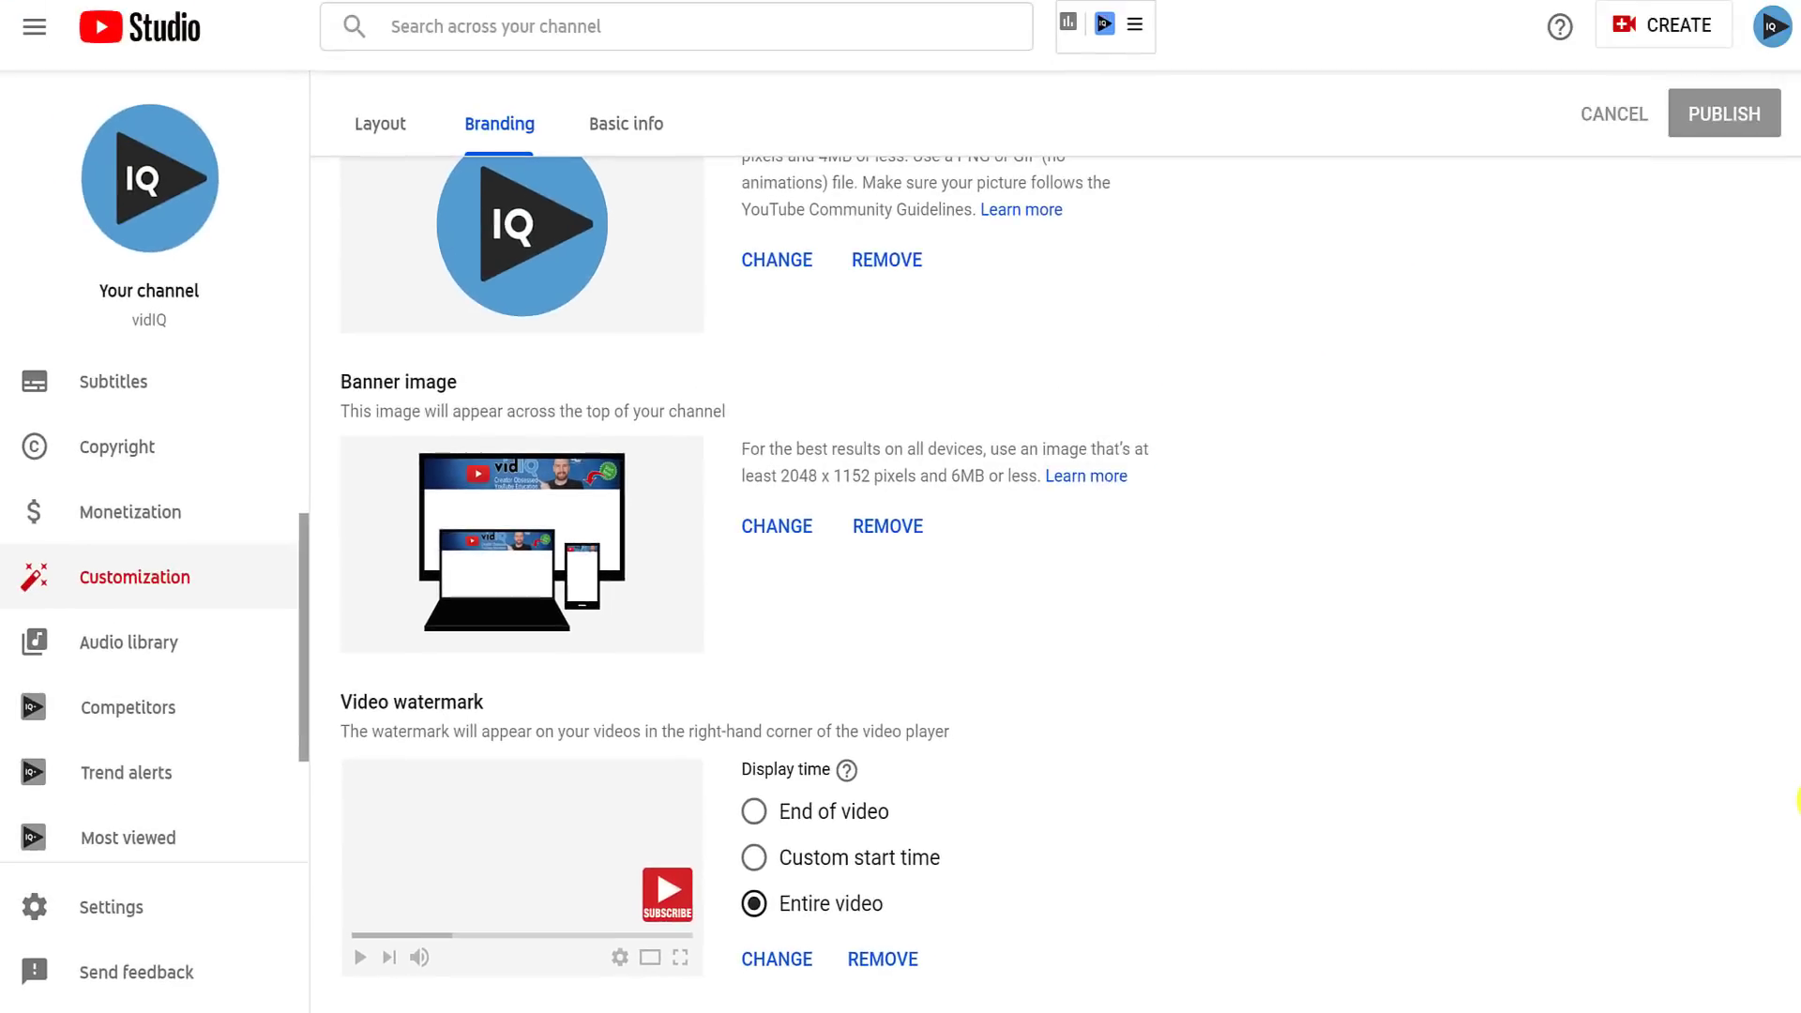
pyautogui.scroll(3)
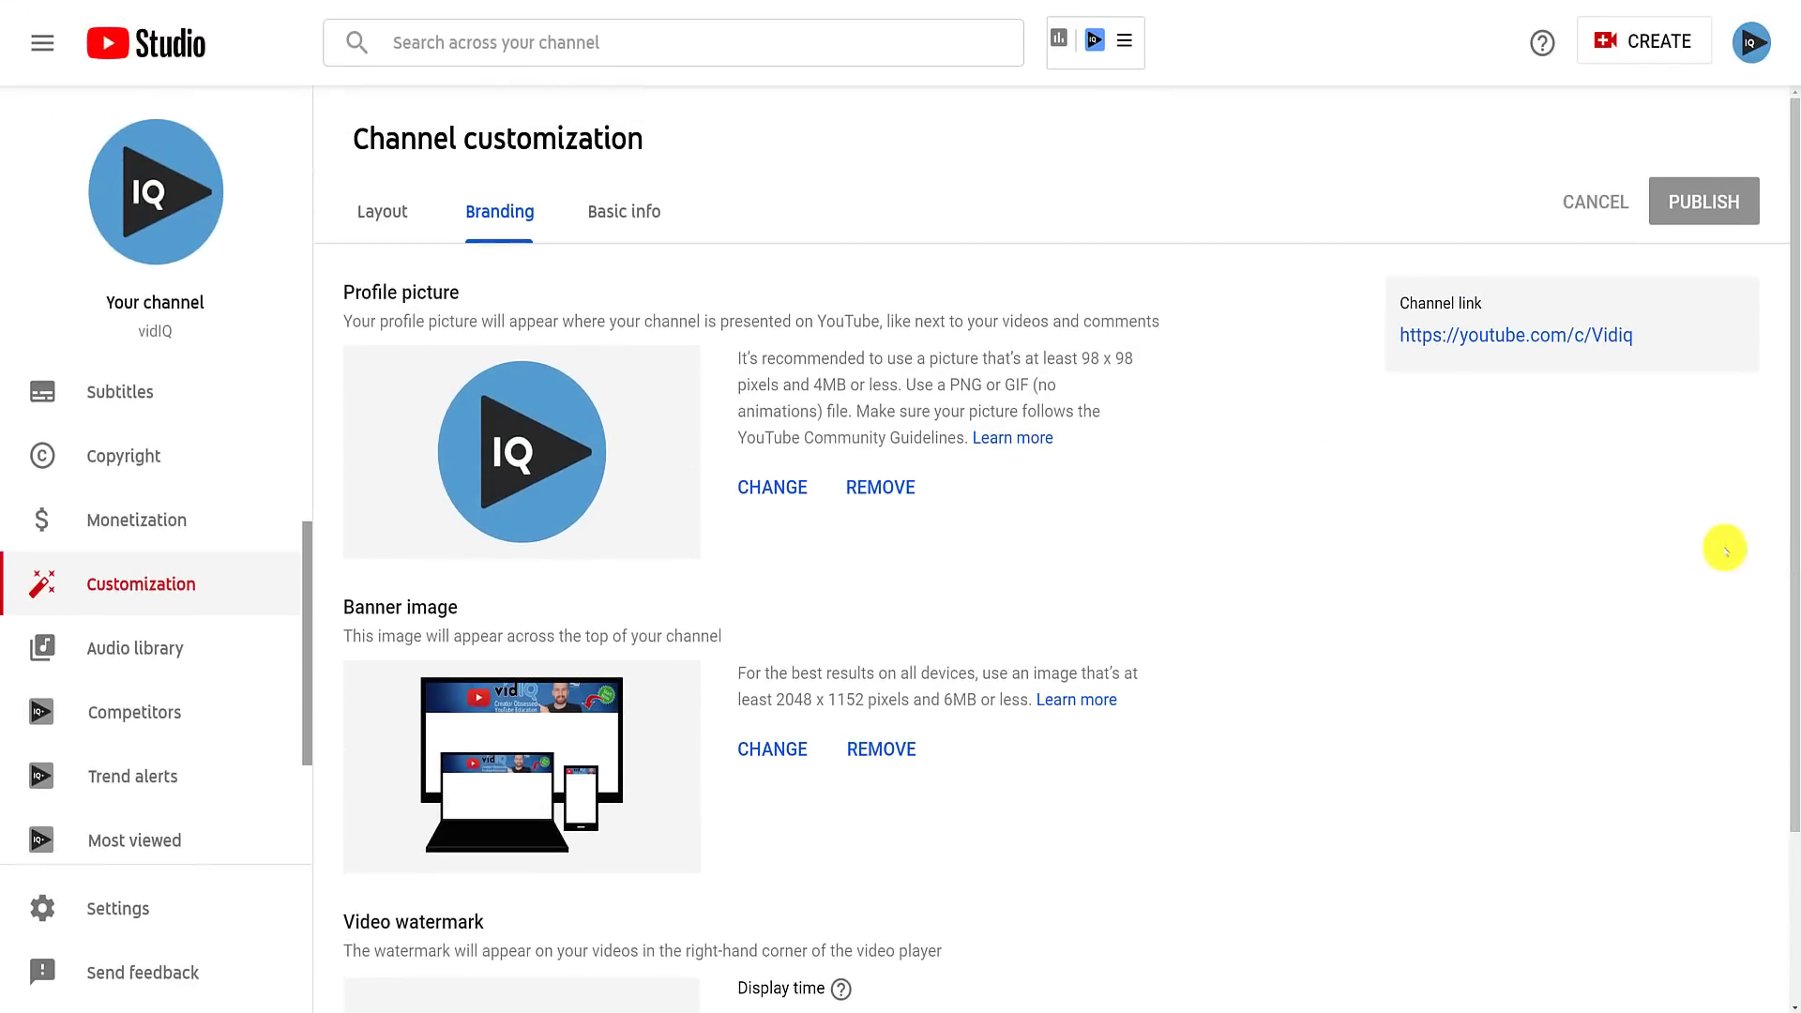
# - Open Basic info, make the vidIQ name editable, and review the description with its links
pyautogui.click(623, 211)
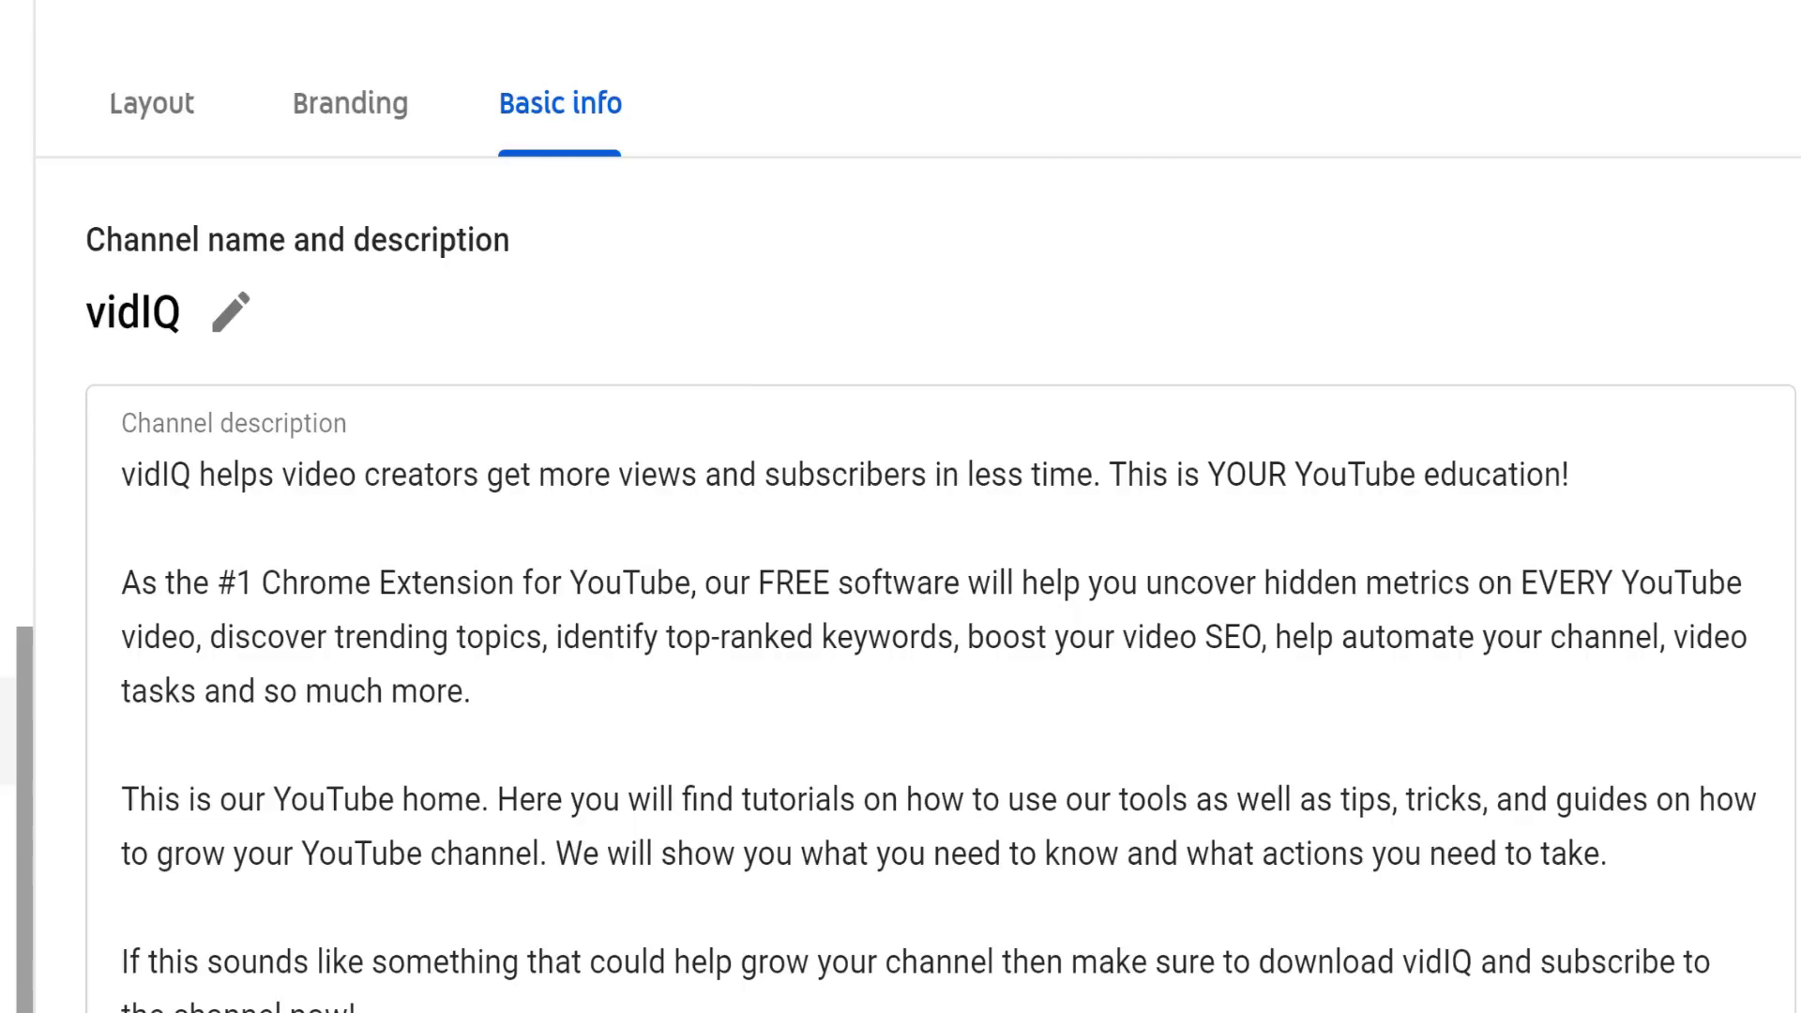
pyautogui.click(233, 314)
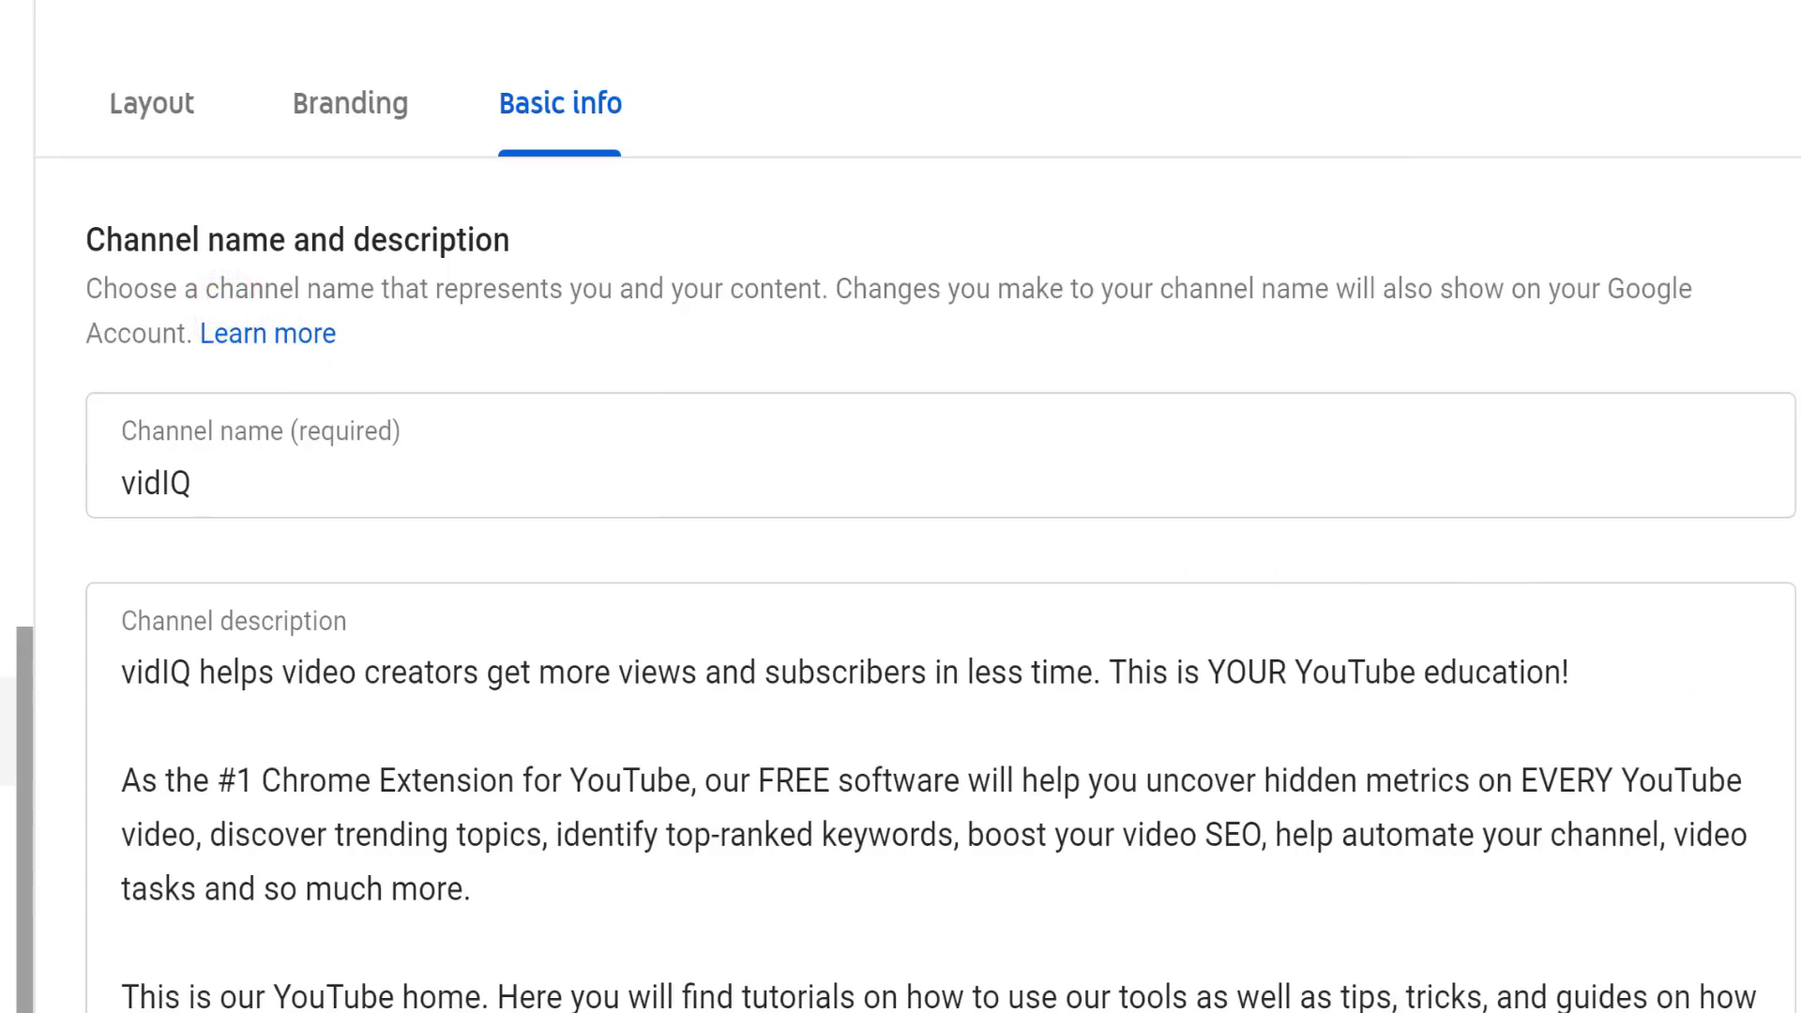
pyautogui.scroll(-3)
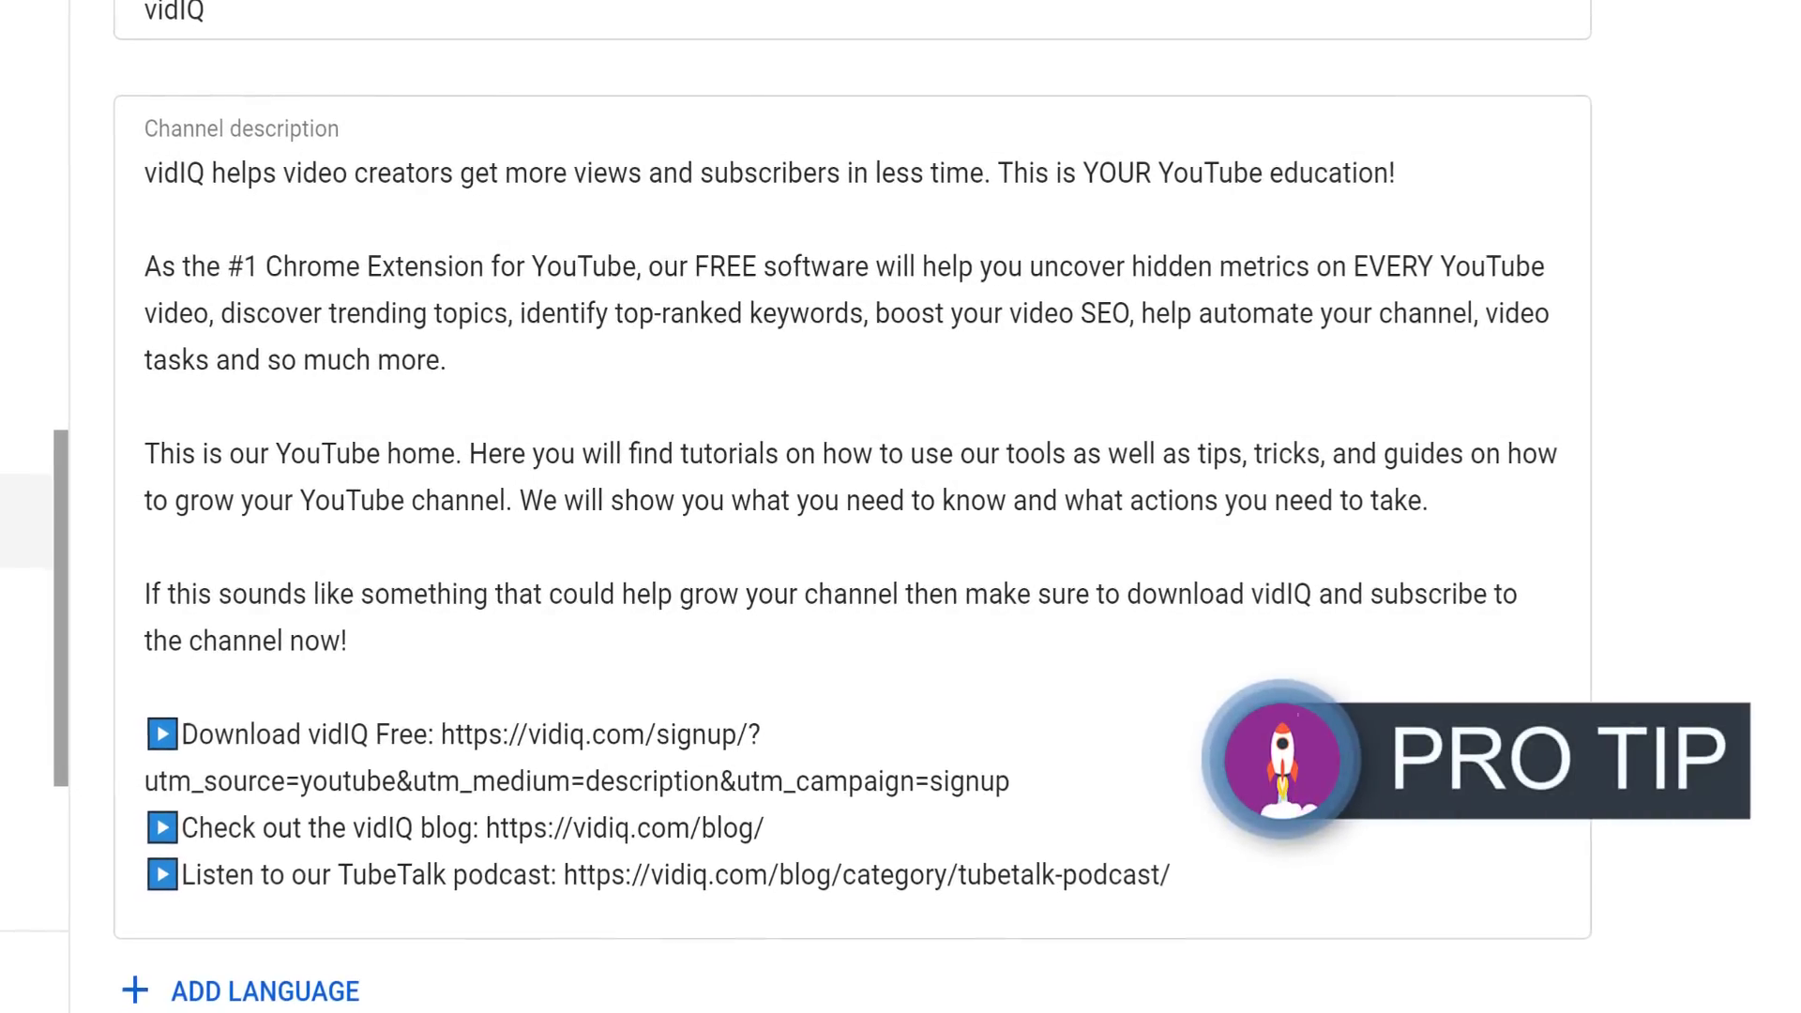
pyautogui.scroll(-3)
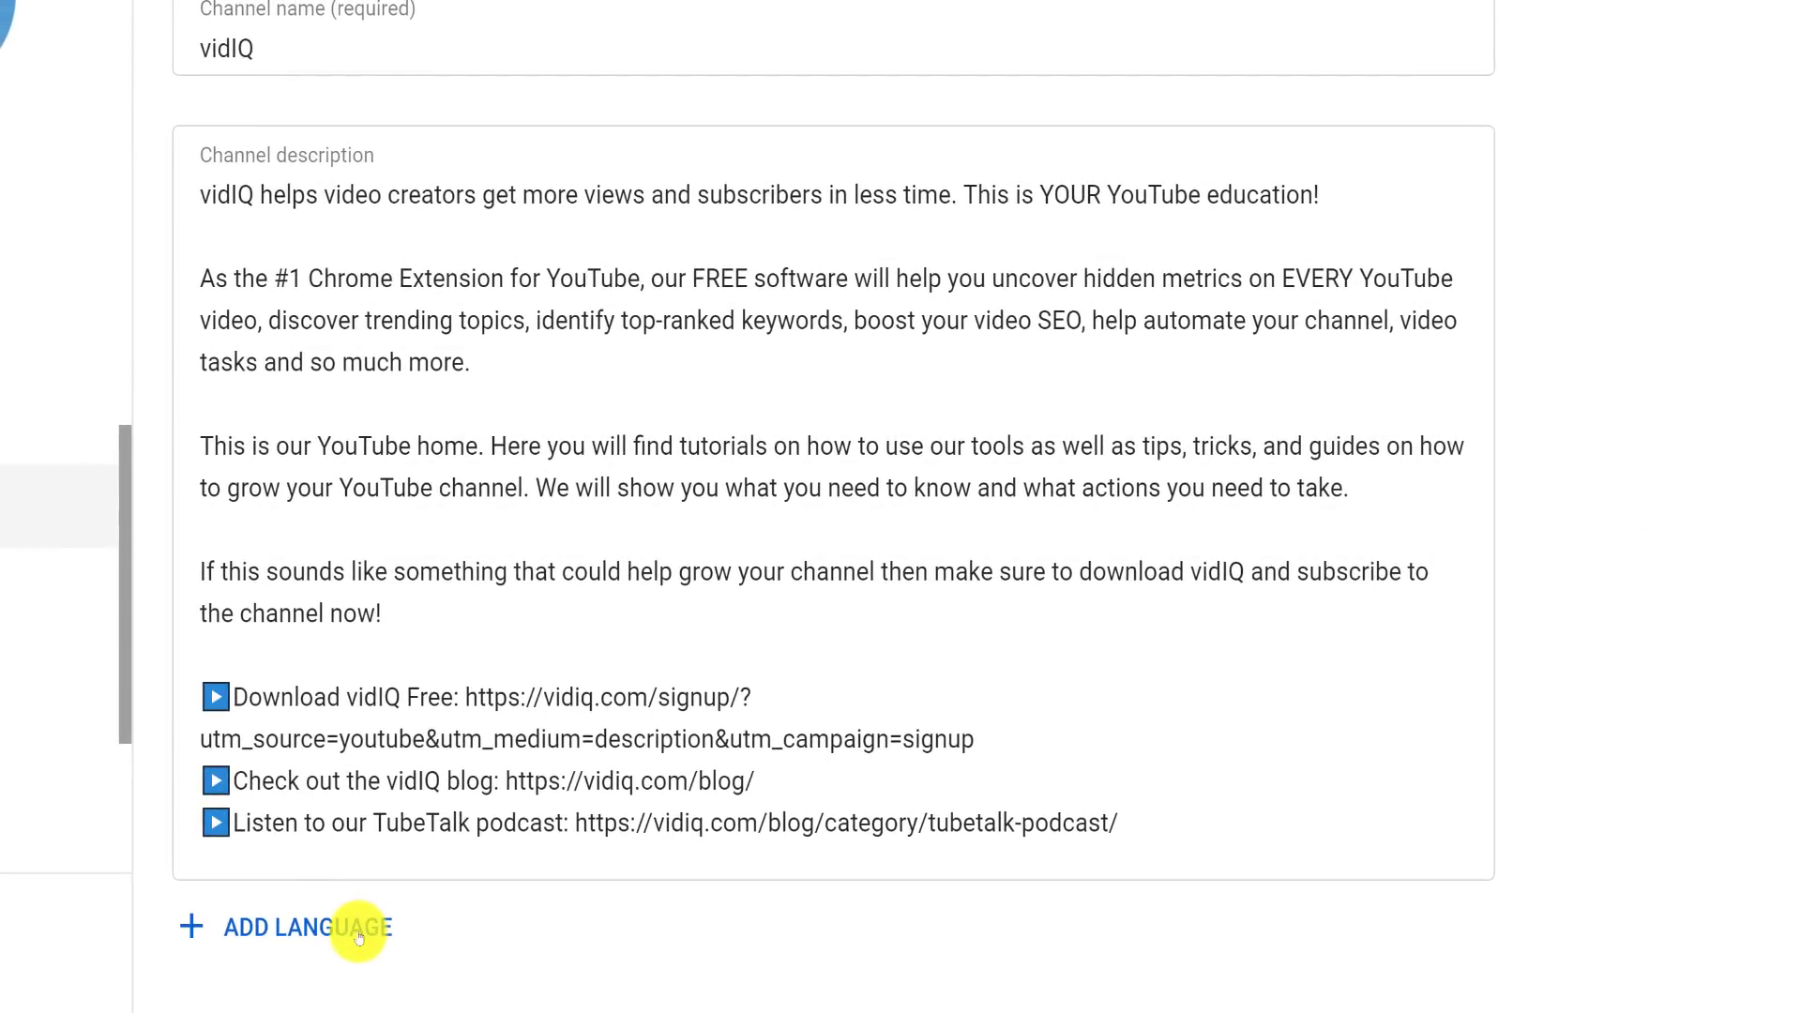
pyautogui.click(308, 926)
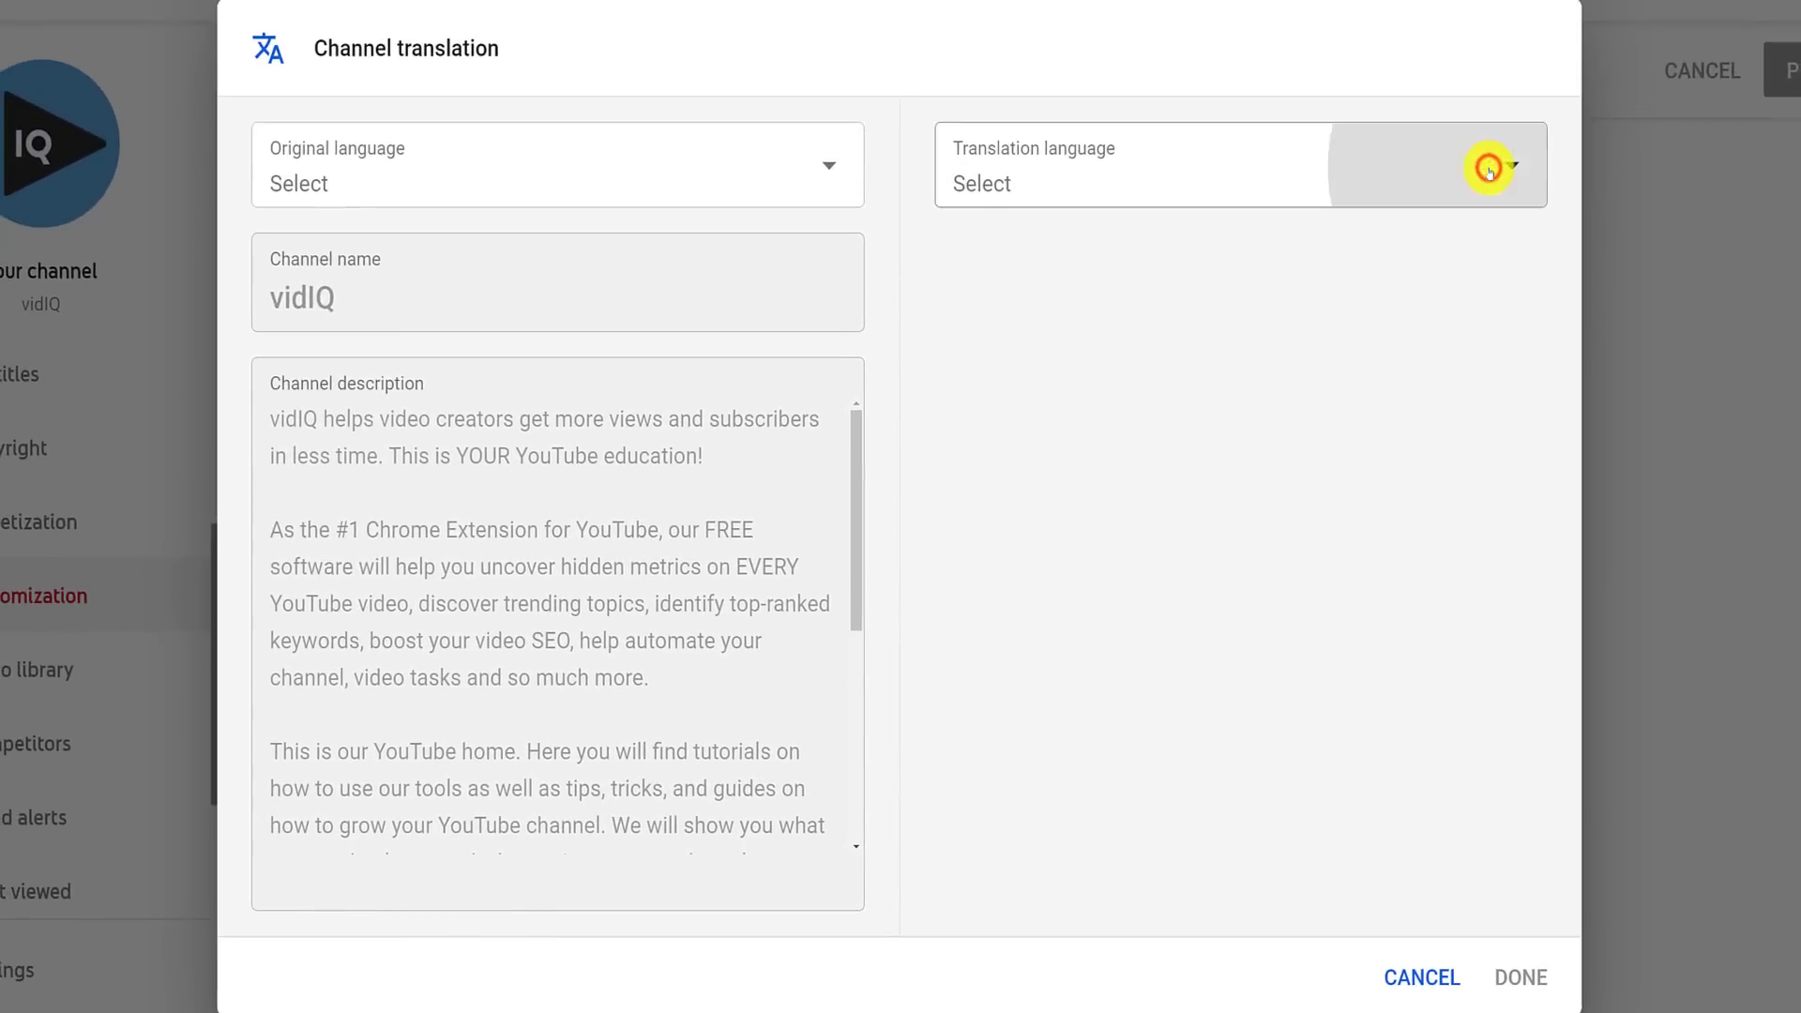
pyautogui.click(1519, 164)
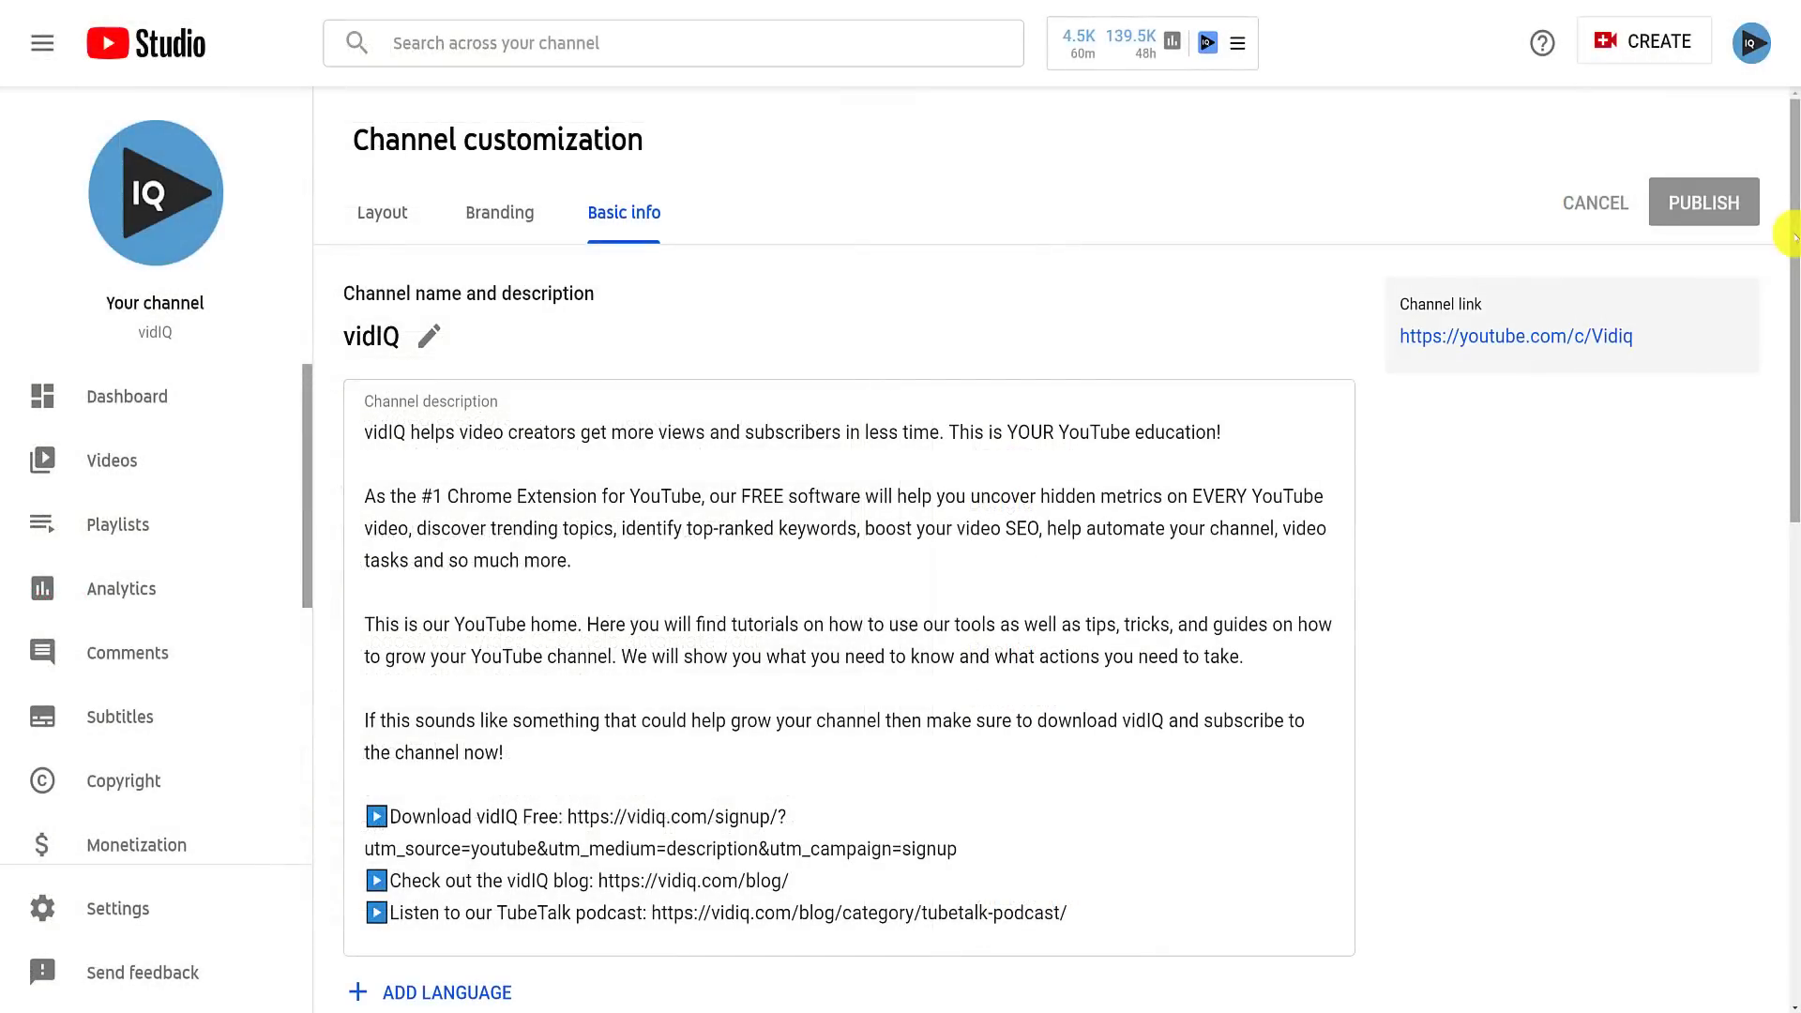
# - Show the Twitter, Instagram, Twitch and Facebook Group links and open the Links on banner choices
pyautogui.scroll(-3)
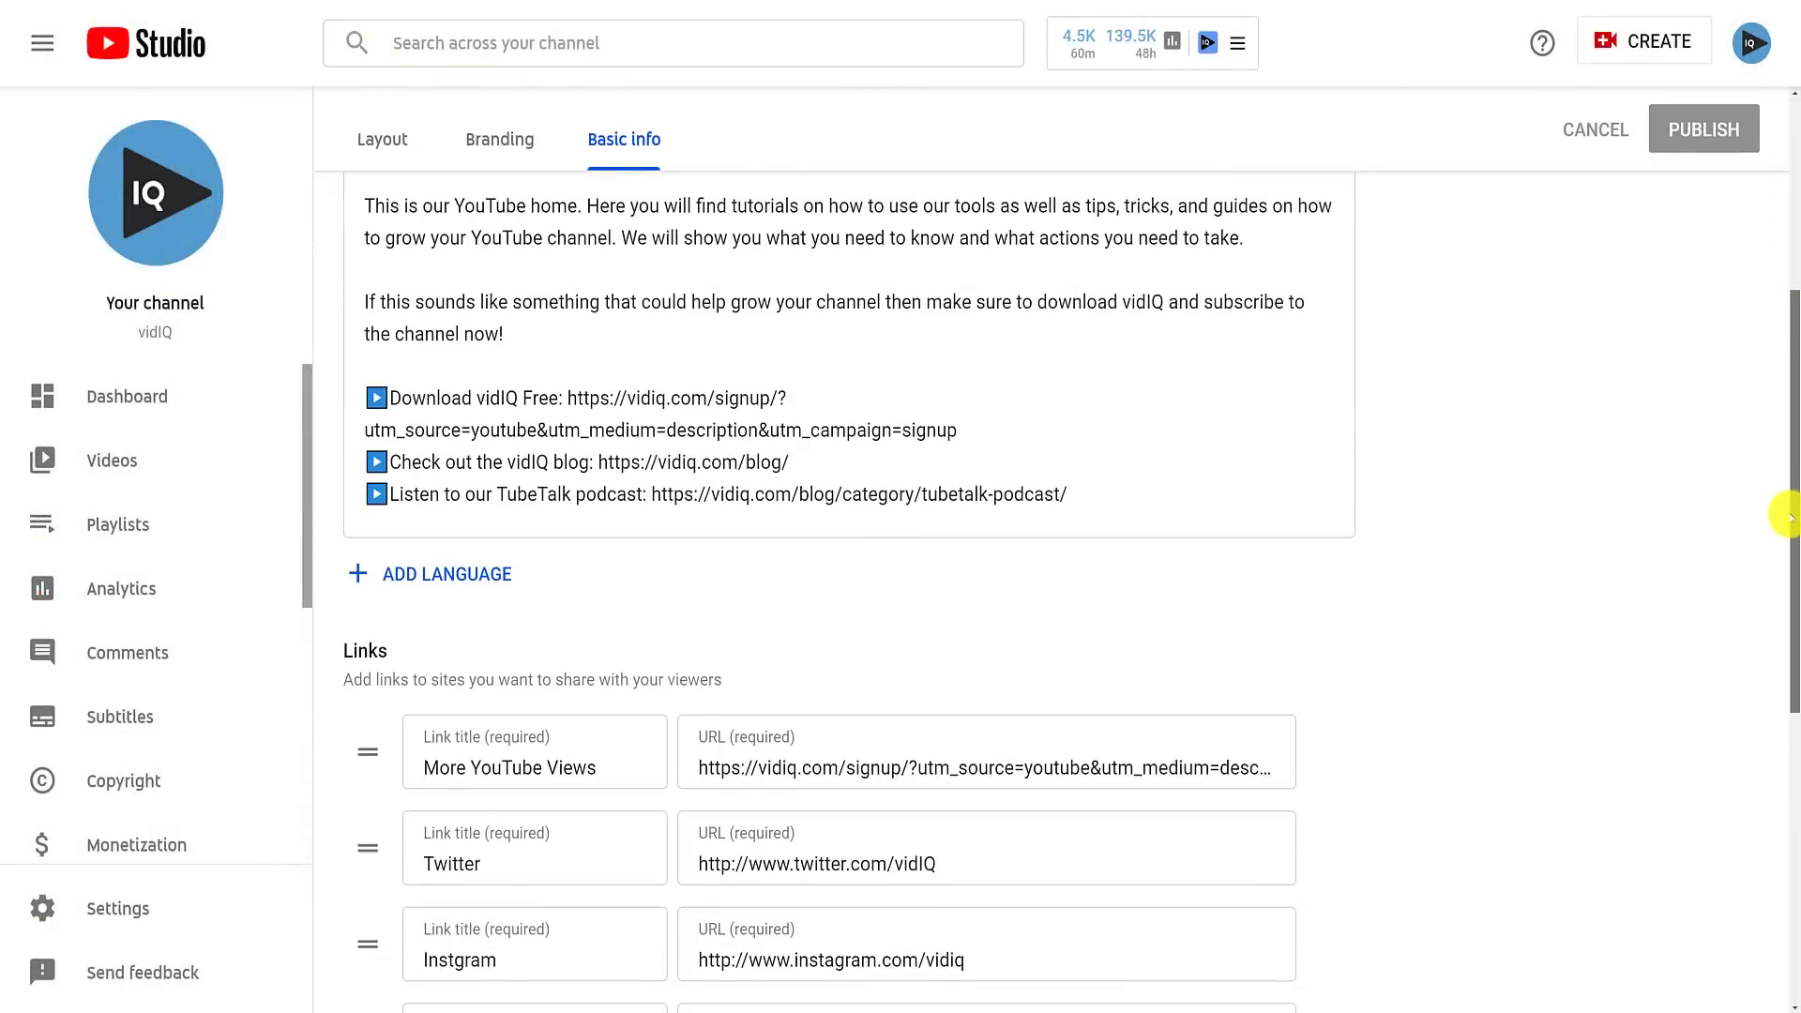
pyautogui.scroll(-3)
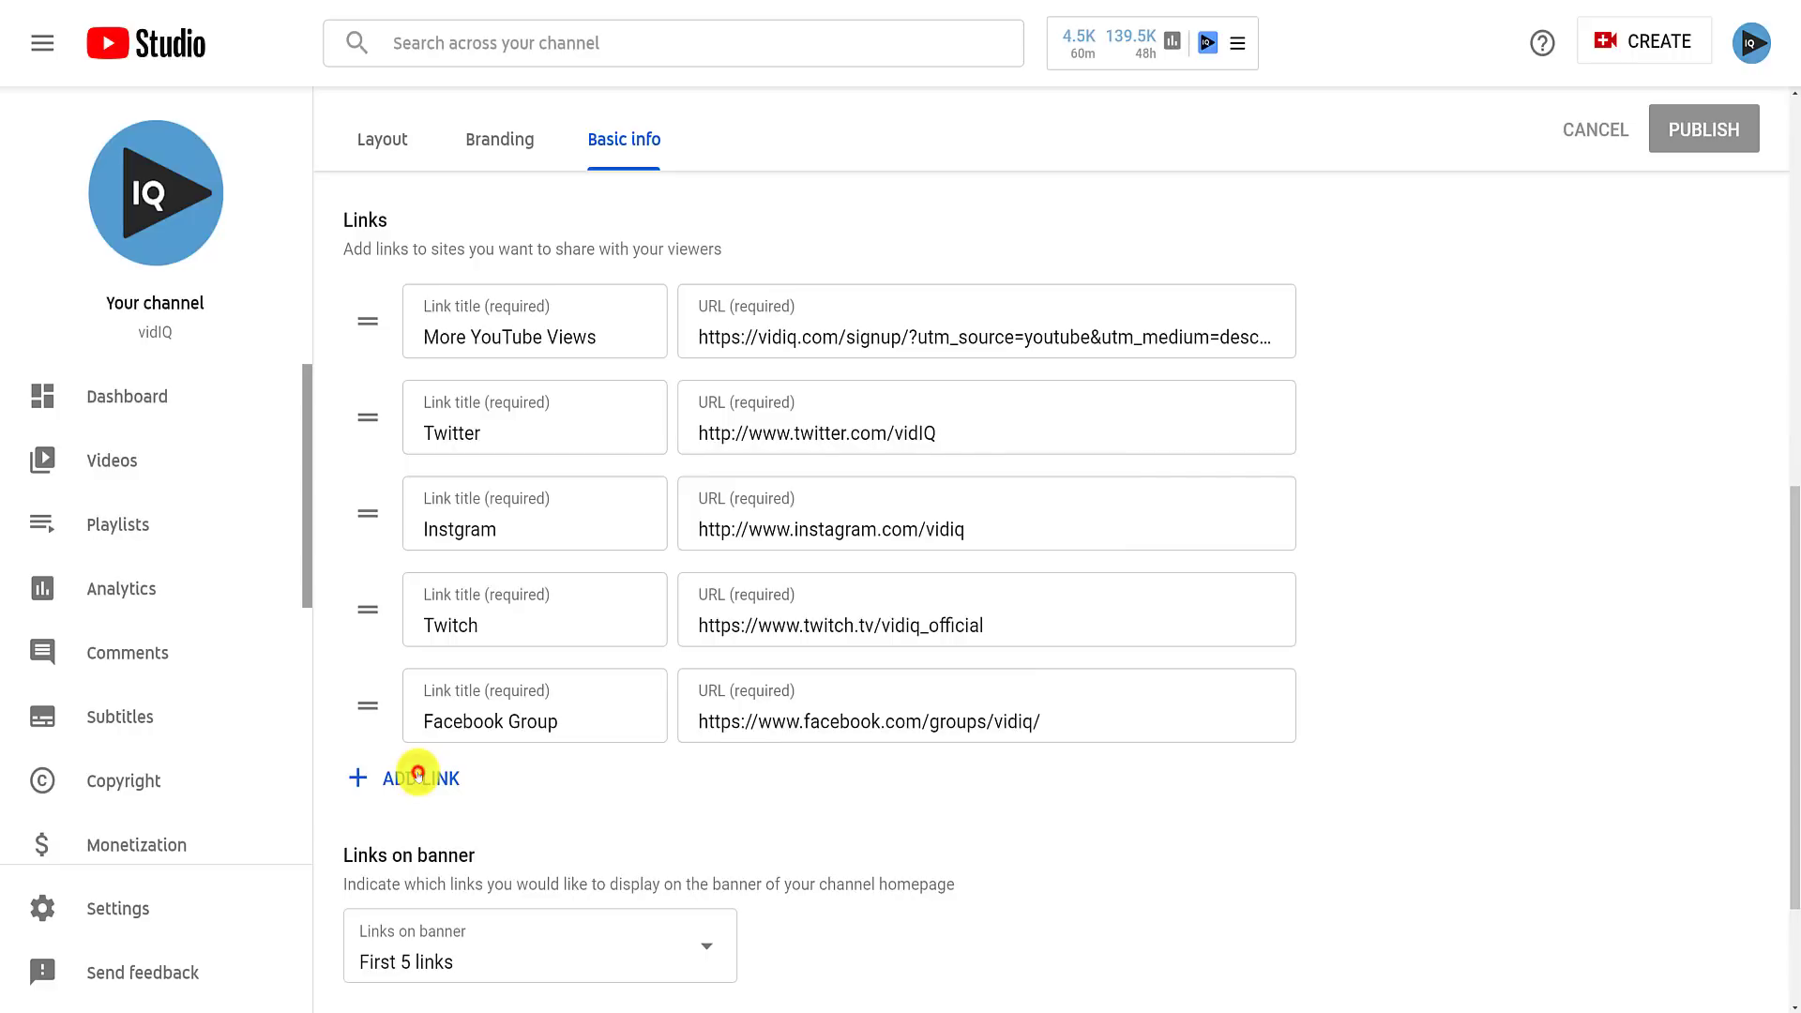
pyautogui.click(421, 778)
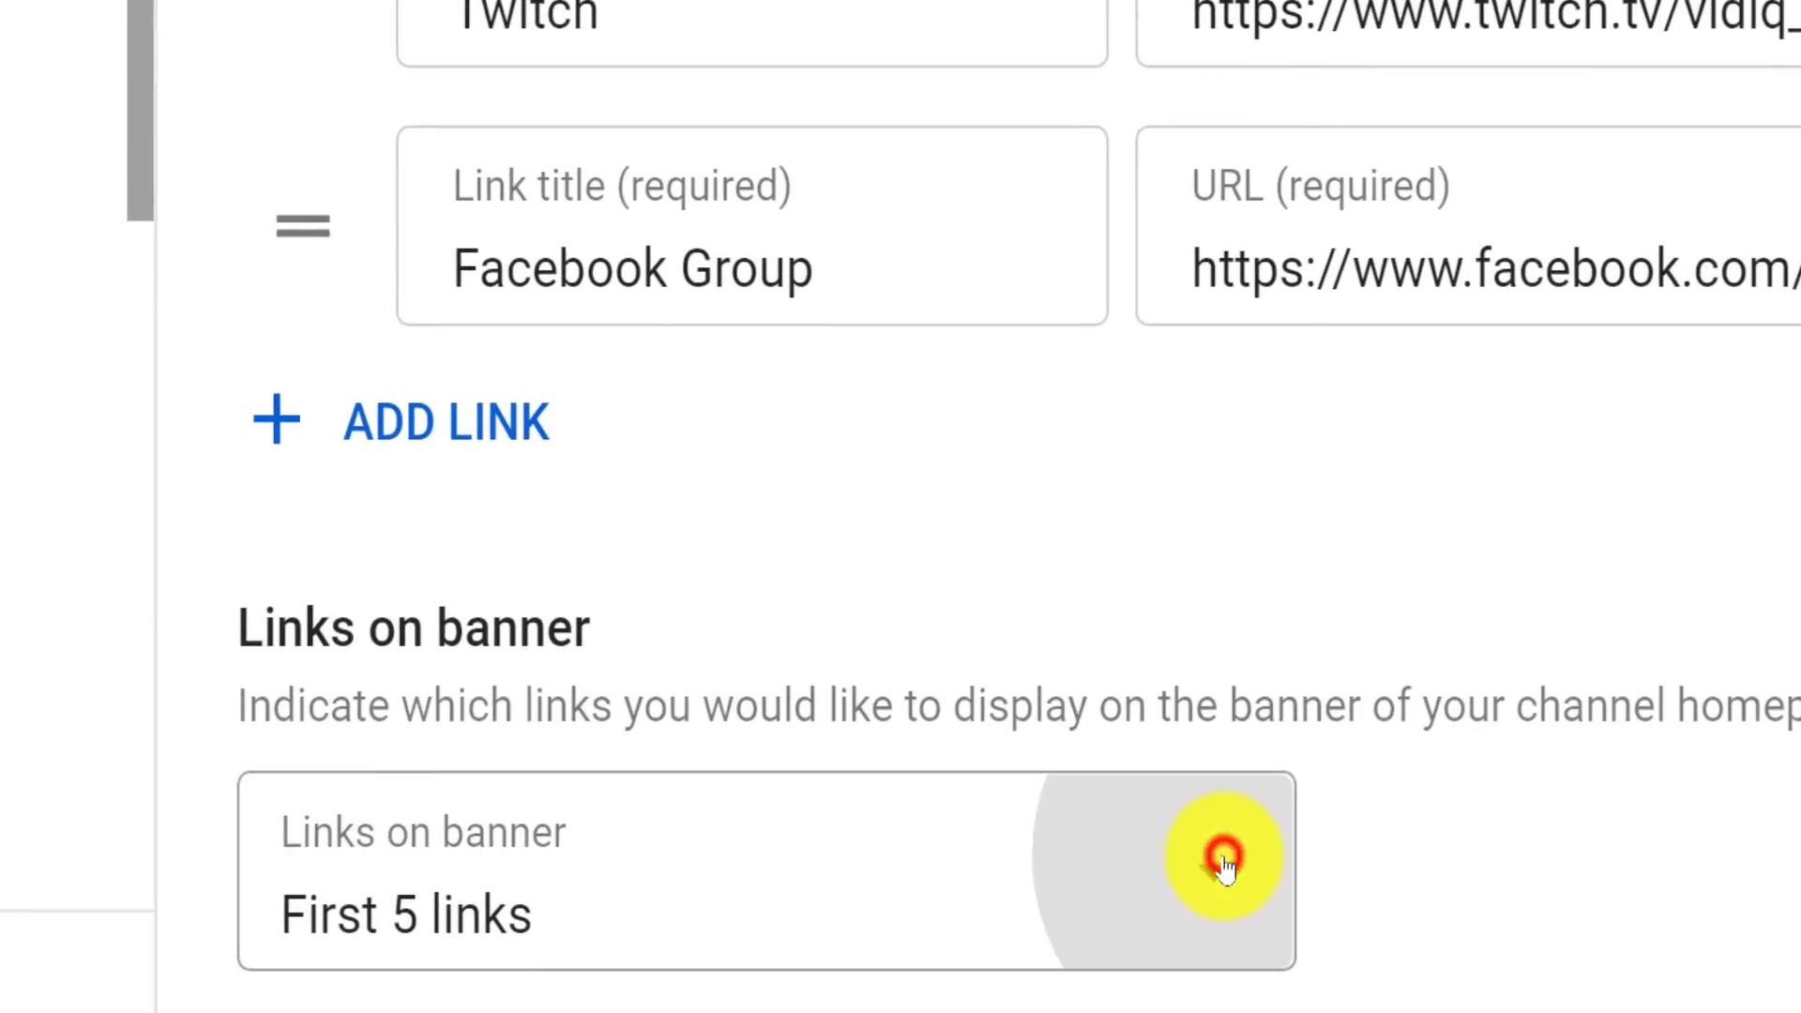
pyautogui.click(1223, 869)
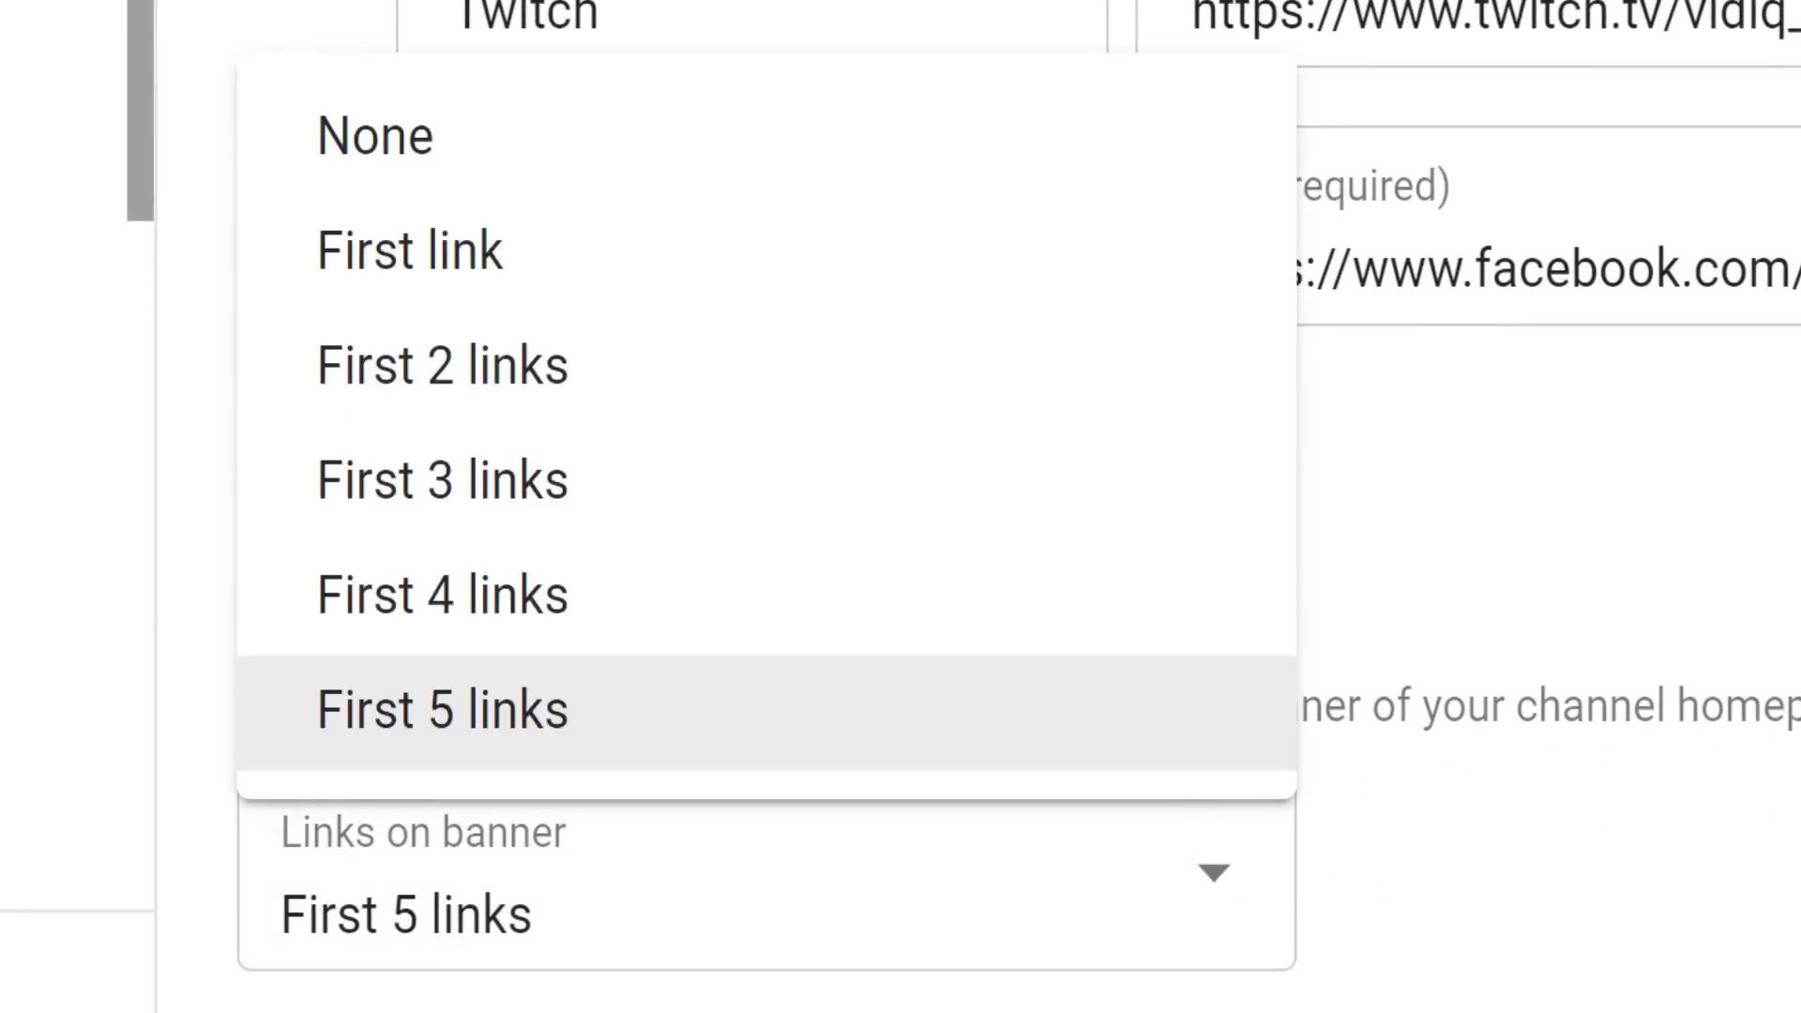